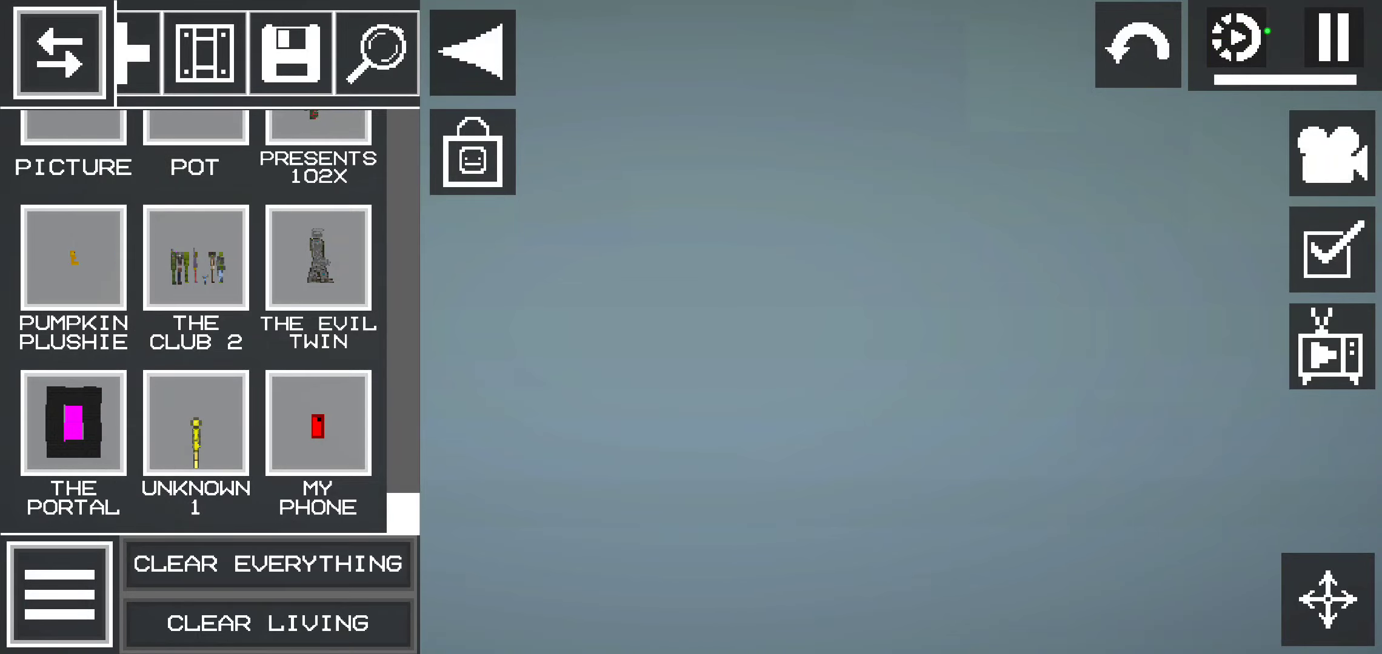
- Search the item catalogue for 'ME' and spawn the red-capped melon character
{"action": "scroll", "scroll_direction": "up", "scroll_amount": 3}
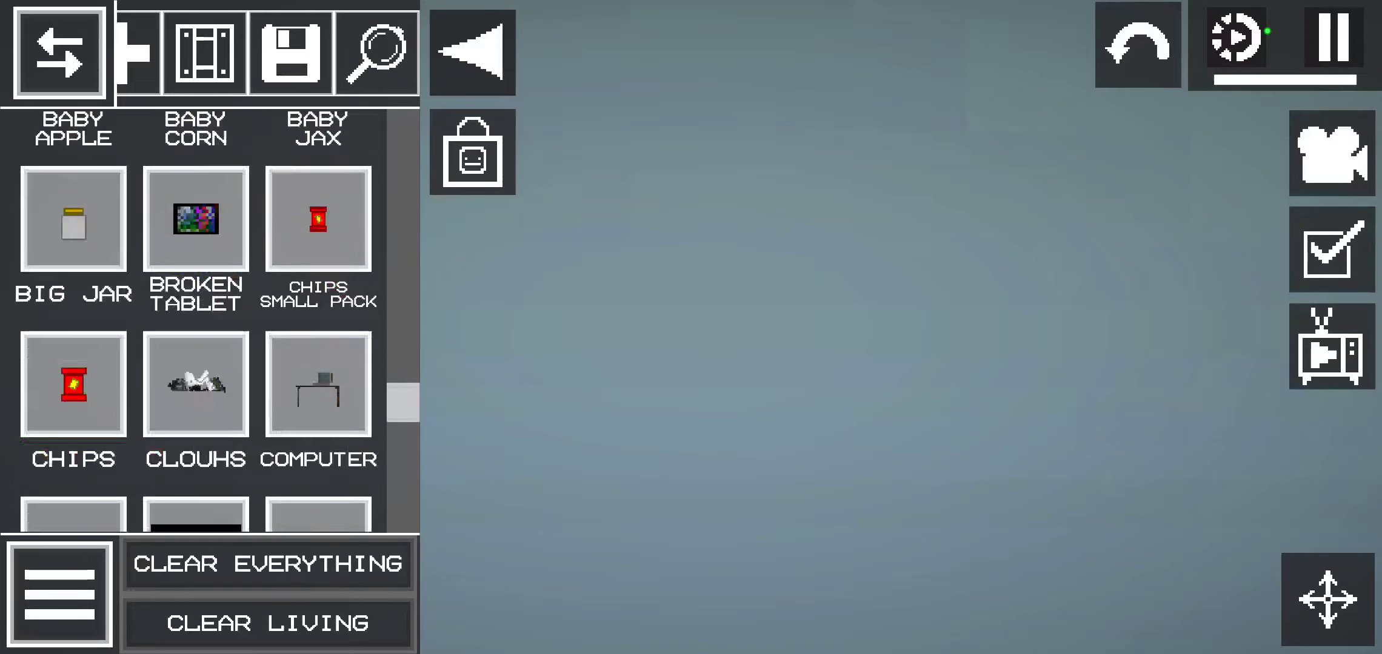
{"action": "scroll", "scroll_direction": "down", "scroll_amount": 3}
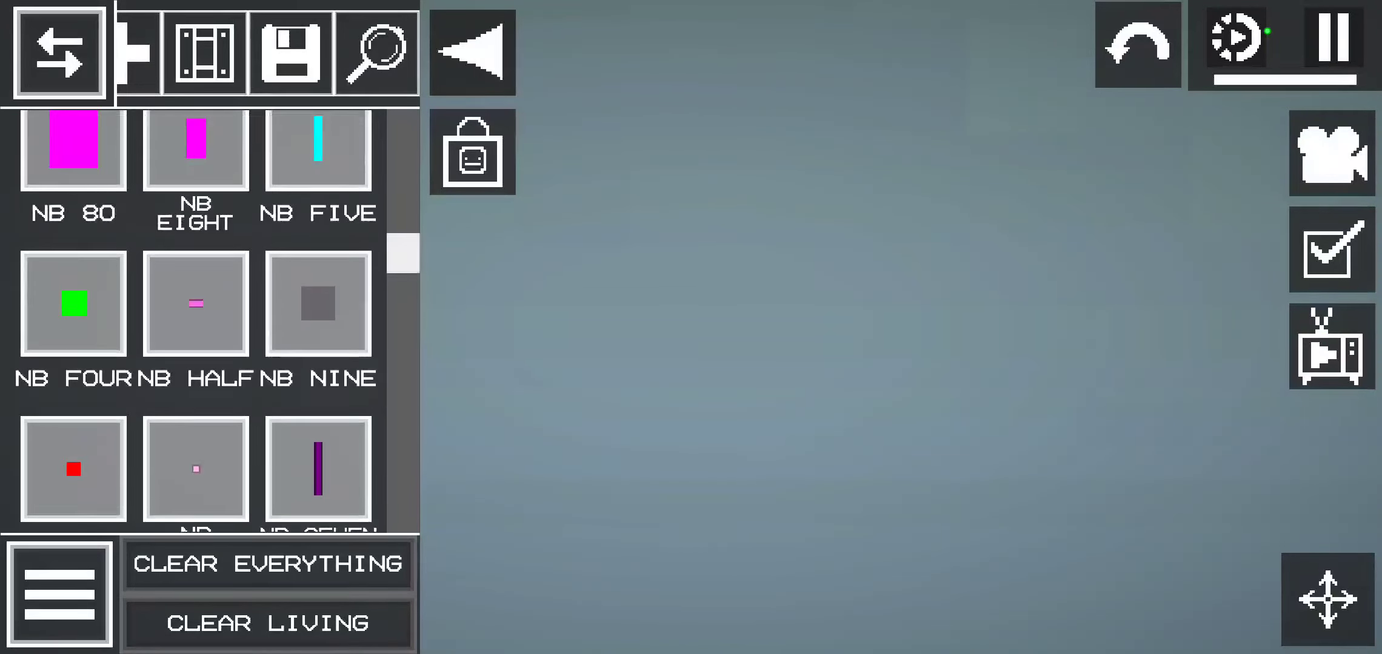
{"action": "left_click", "coordinate": [377, 53]}
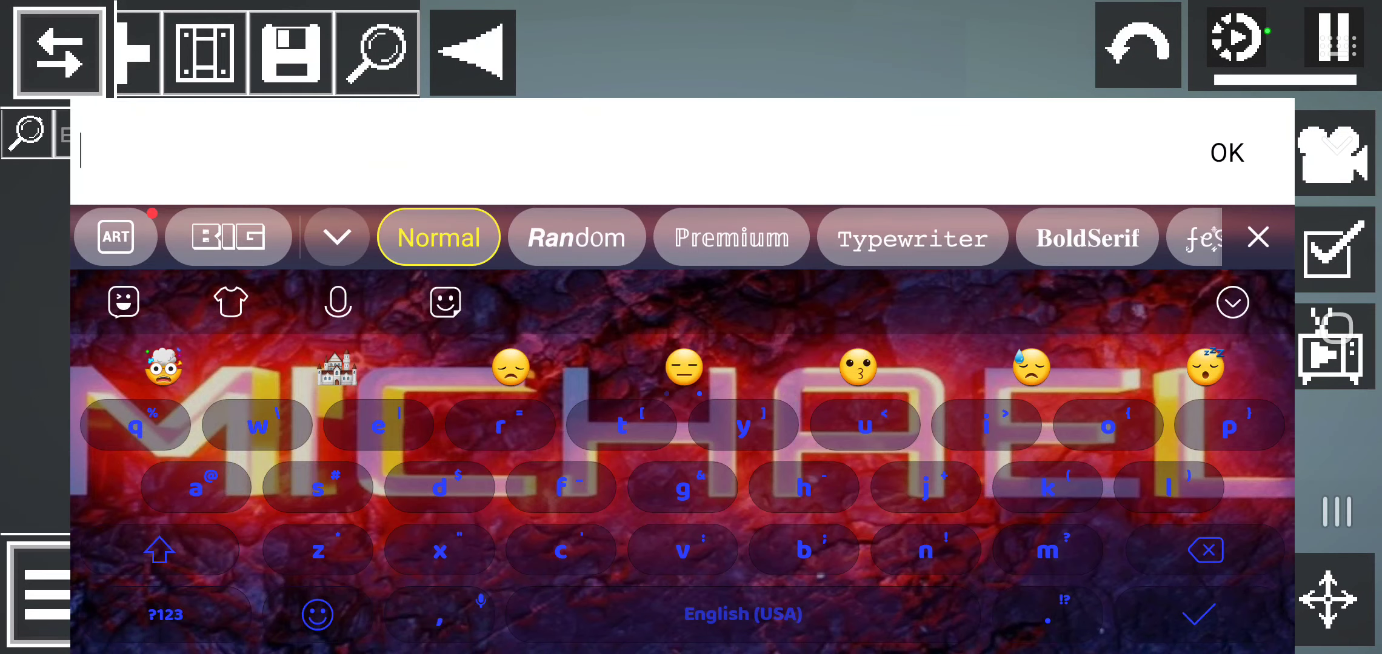
{"action": "left_click", "coordinate": [1226, 152]}
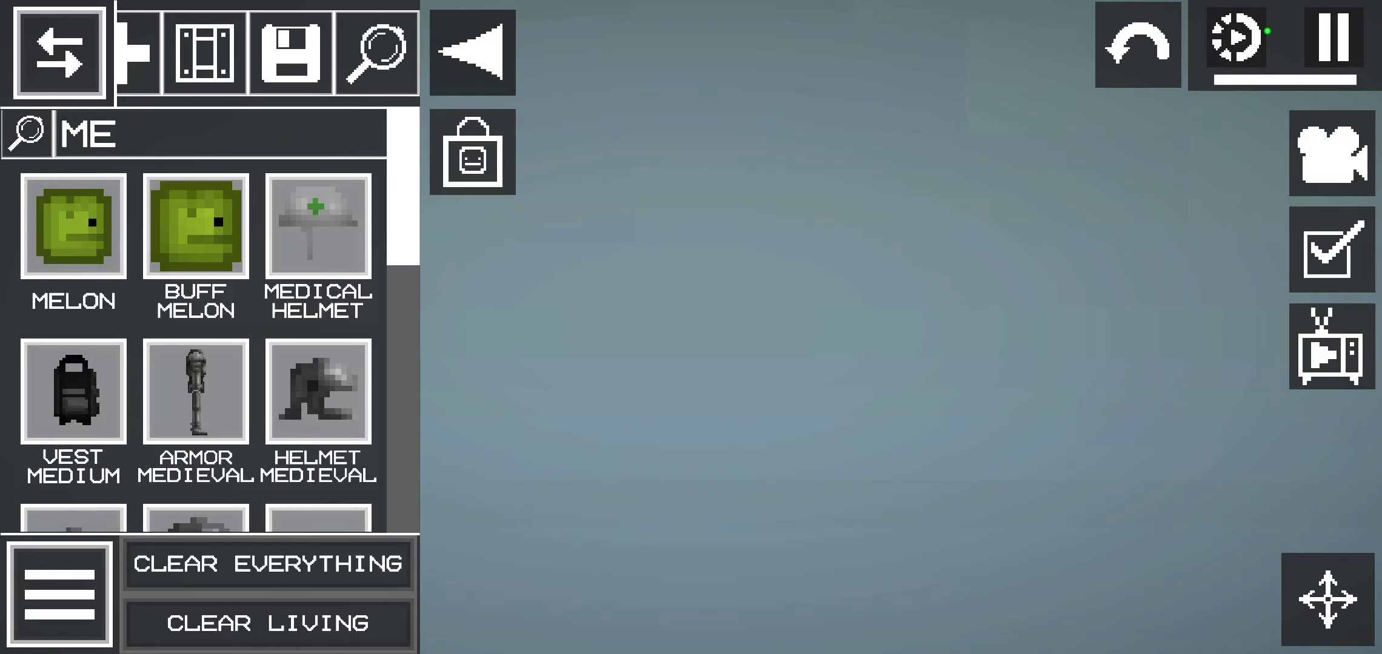
{"action": "scroll", "scroll_direction": "down", "scroll_amount": 3}
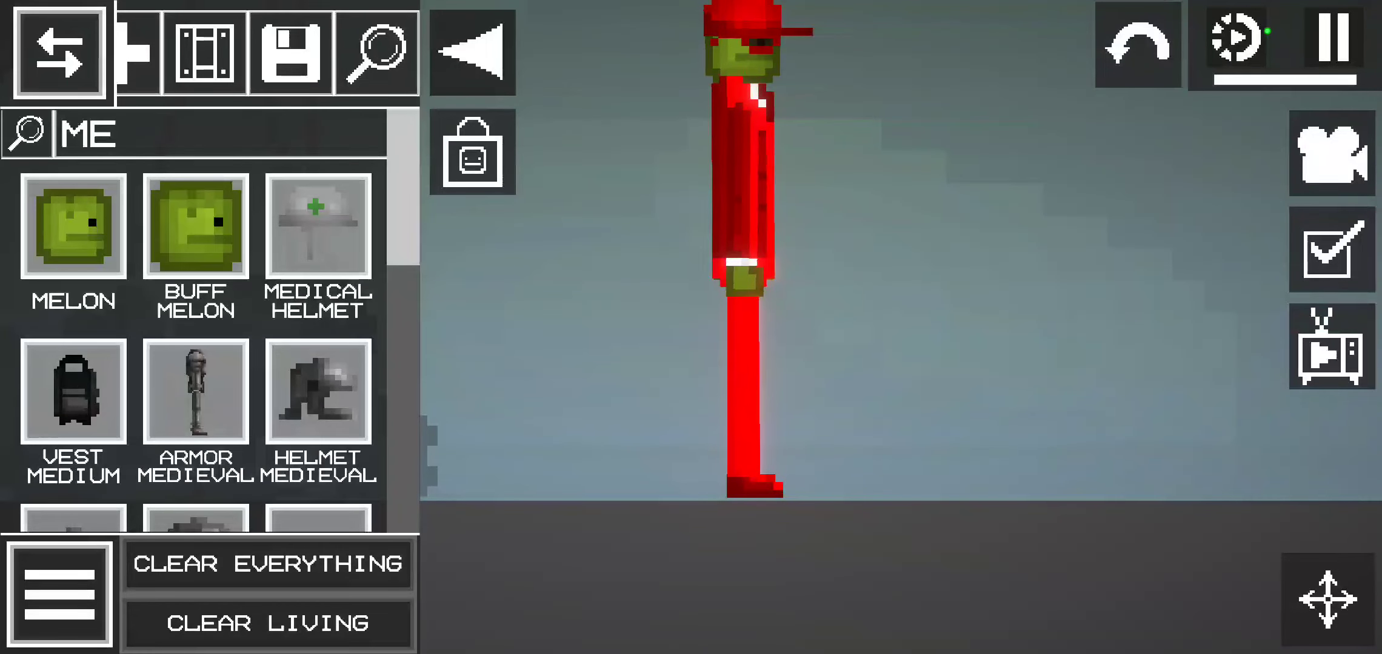
- Spawn the helicopter from the Saves list and bring up its removal confirmation
{"action": "left_click", "coordinate": [212, 135]}
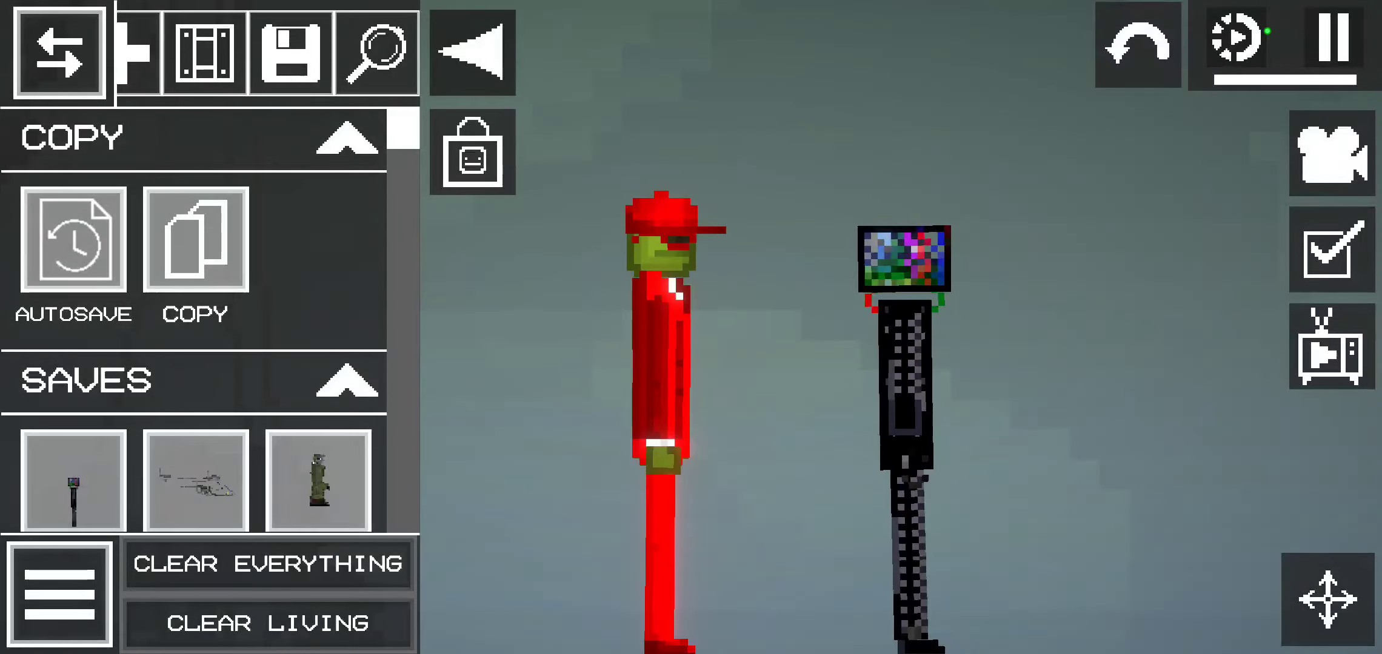
{"action": "left_click", "coordinate": [59, 52]}
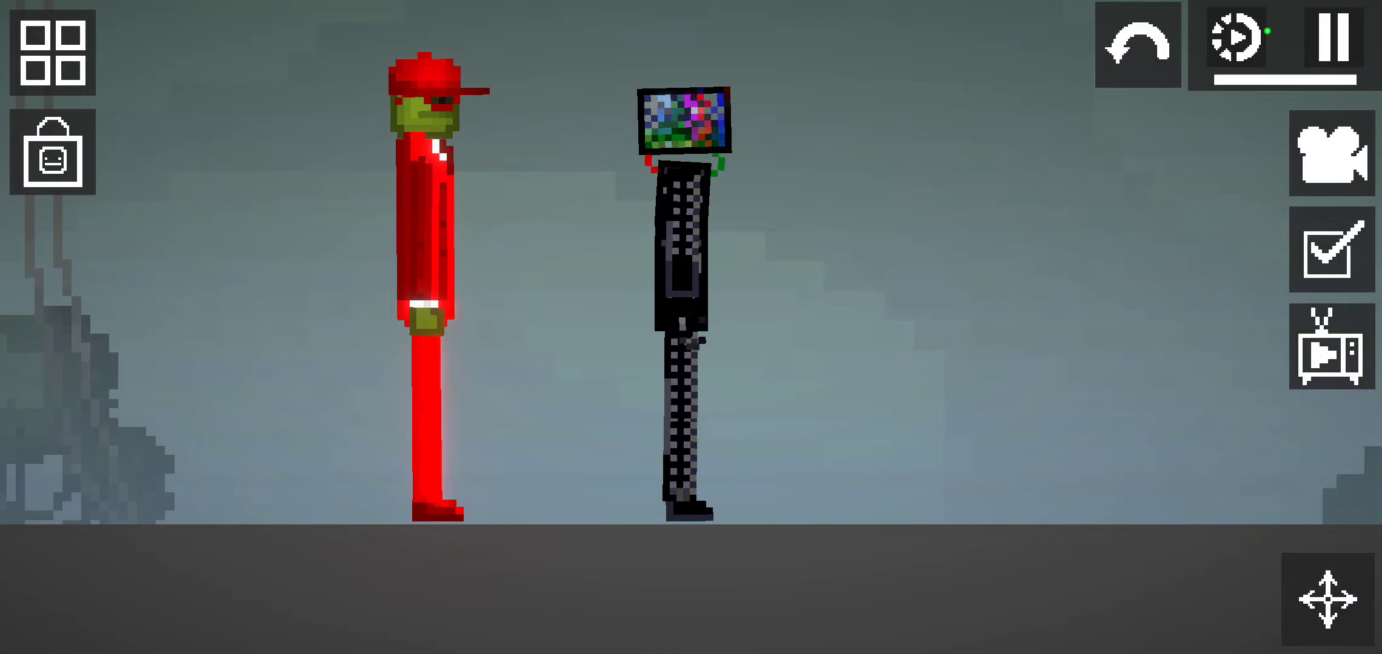
{"action": "left_click", "coordinate": [51, 55]}
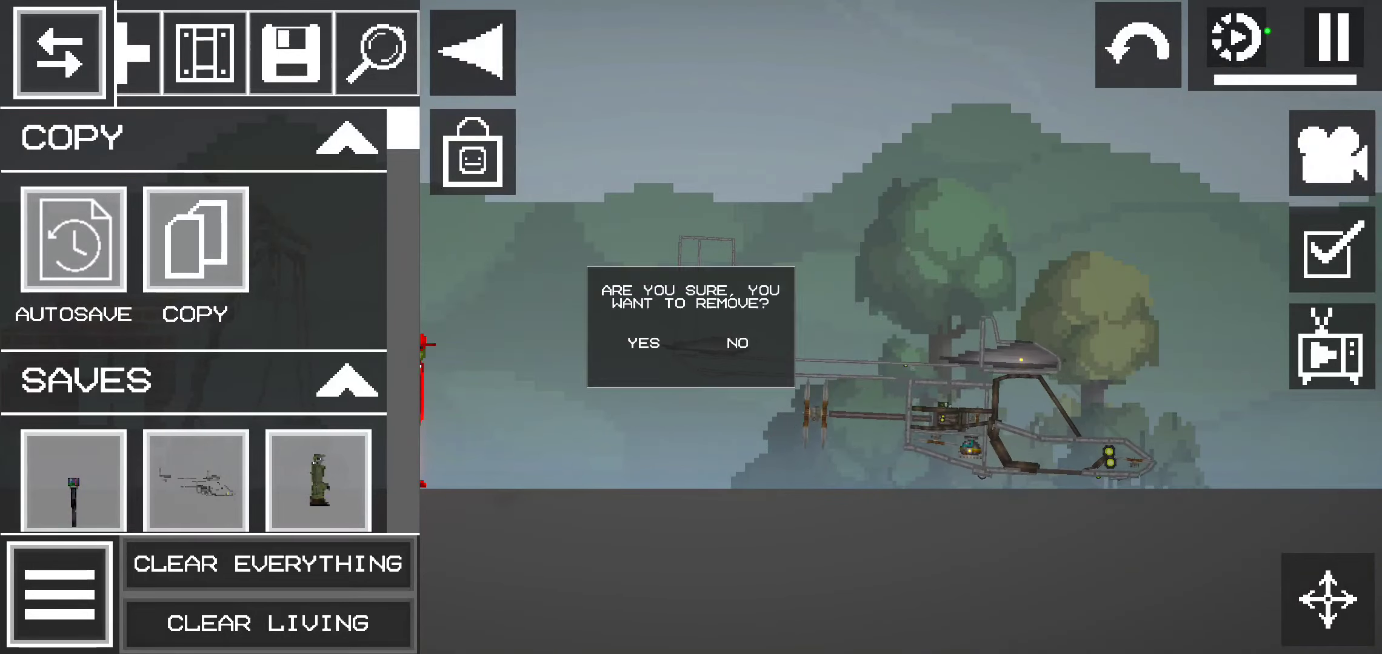
- Confirm deleting the helicopter save and spawn a baby melon and baby pumpkin
{"action": "left_click", "coordinate": [642, 344]}
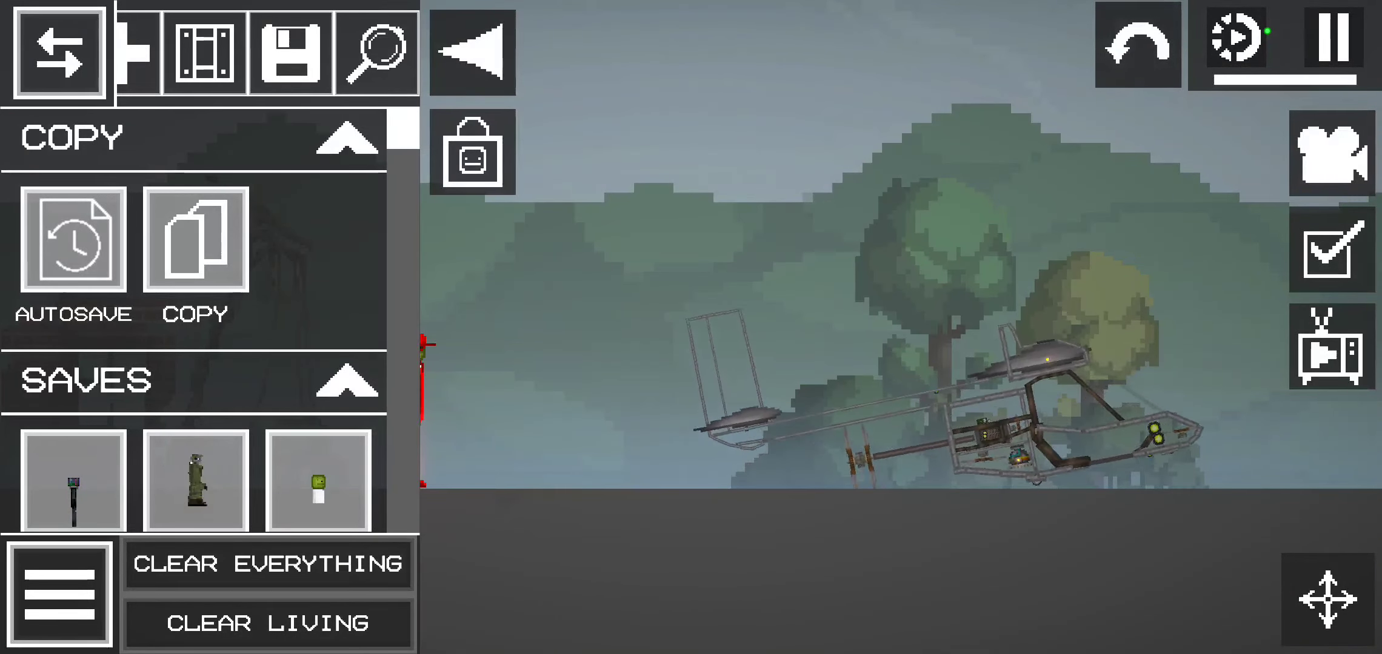
{"action": "left_click", "coordinate": [268, 563]}
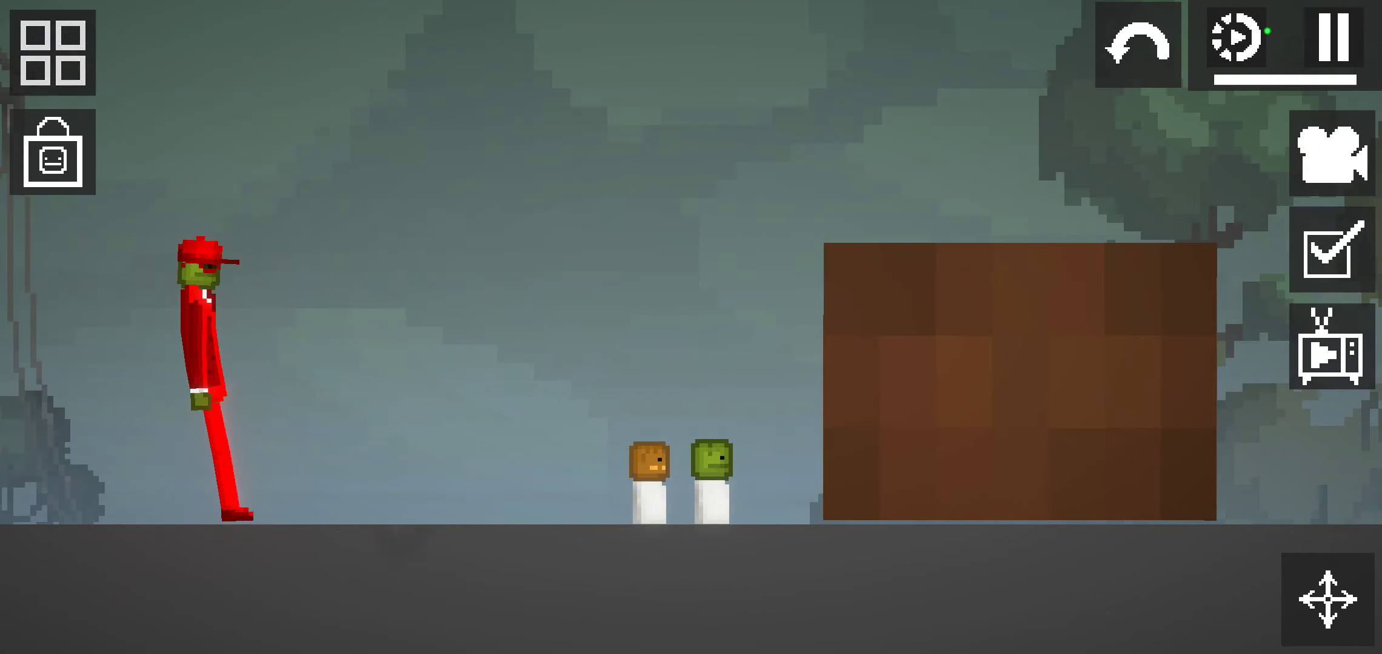
{"action": "left_click", "coordinate": [53, 55]}
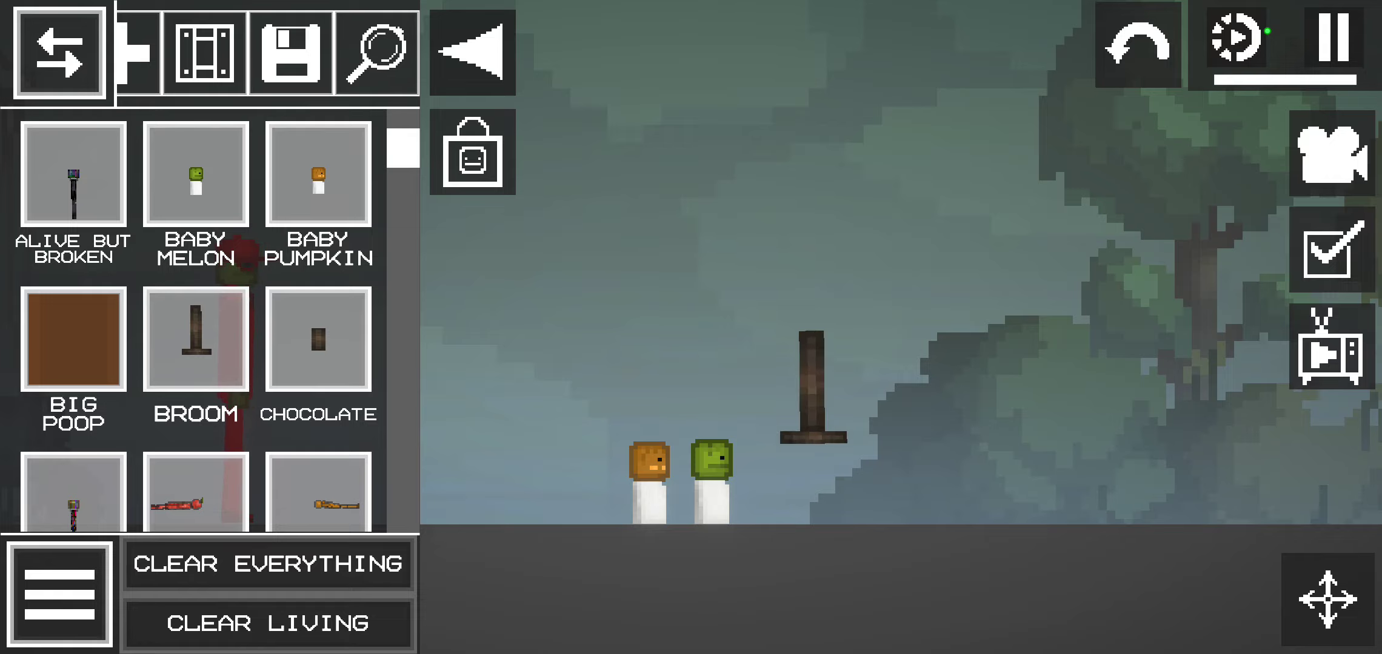
{"action": "left_click", "coordinate": [57, 53]}
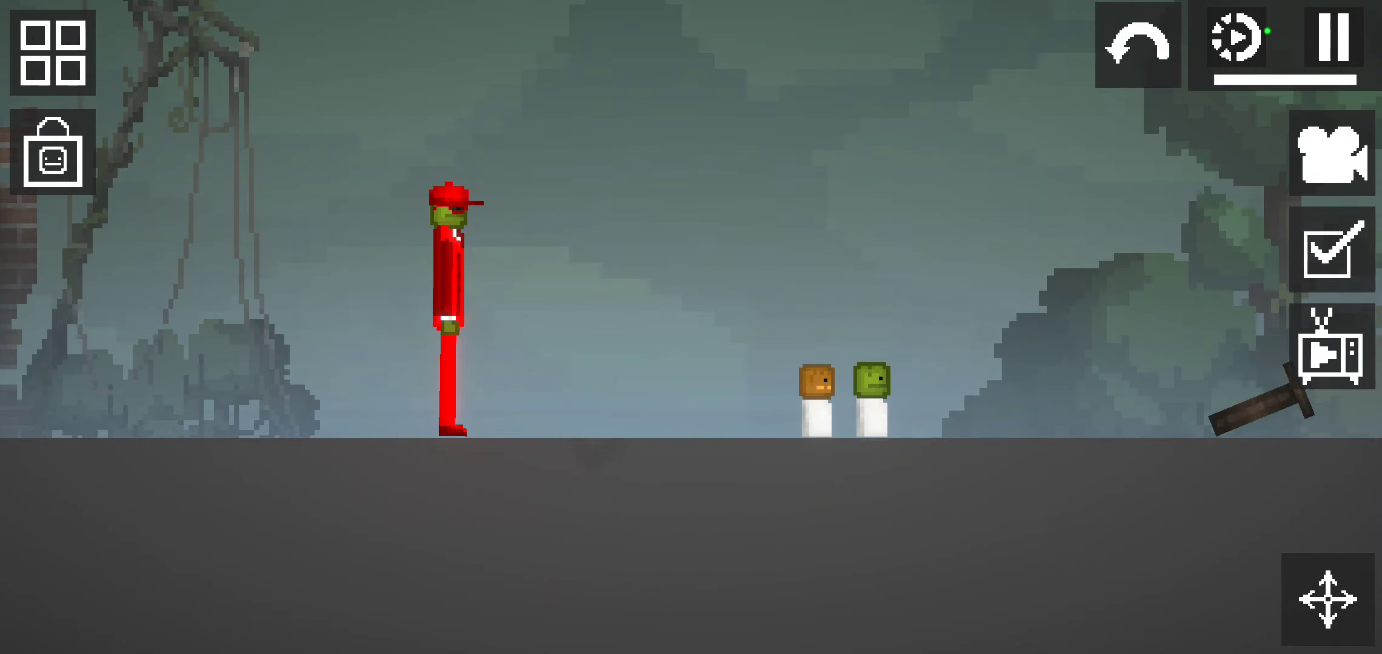
{"action": "left_click", "coordinate": [51, 55]}
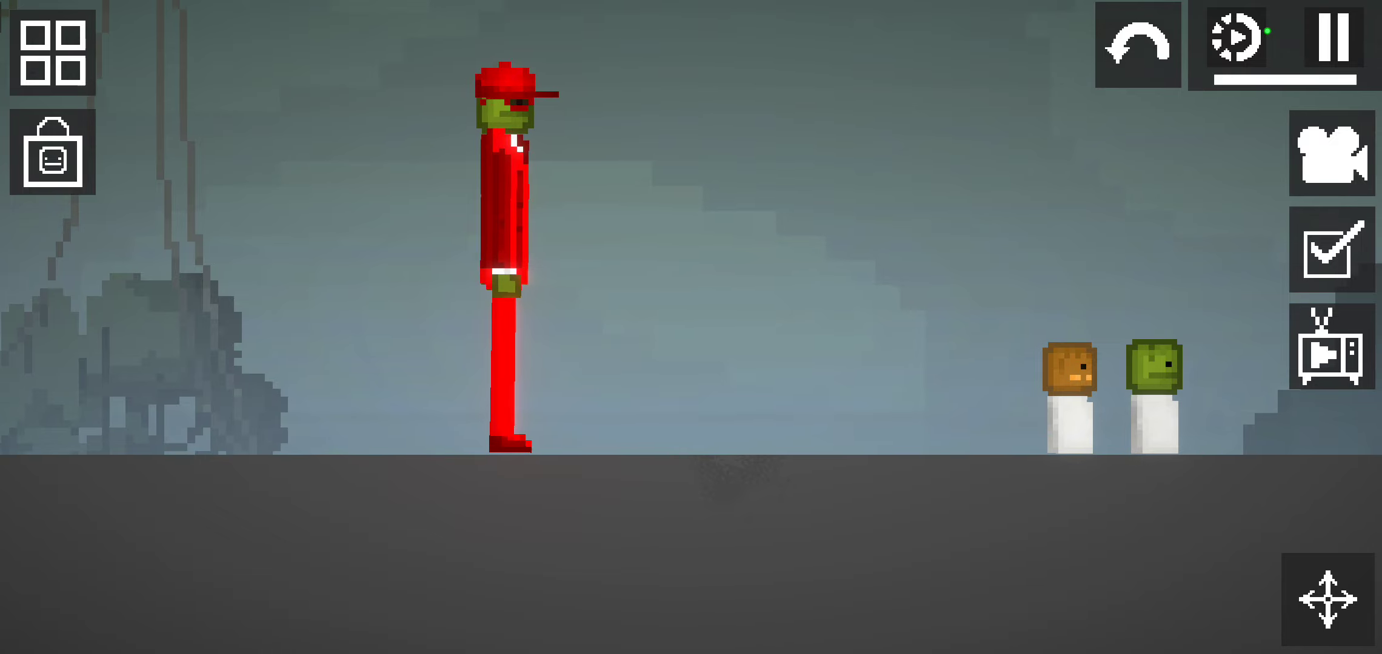
- Spawn the pumpkin ragdoll from User Mods beside the babies and pause the simulation
{"action": "left_click", "coordinate": [51, 50]}
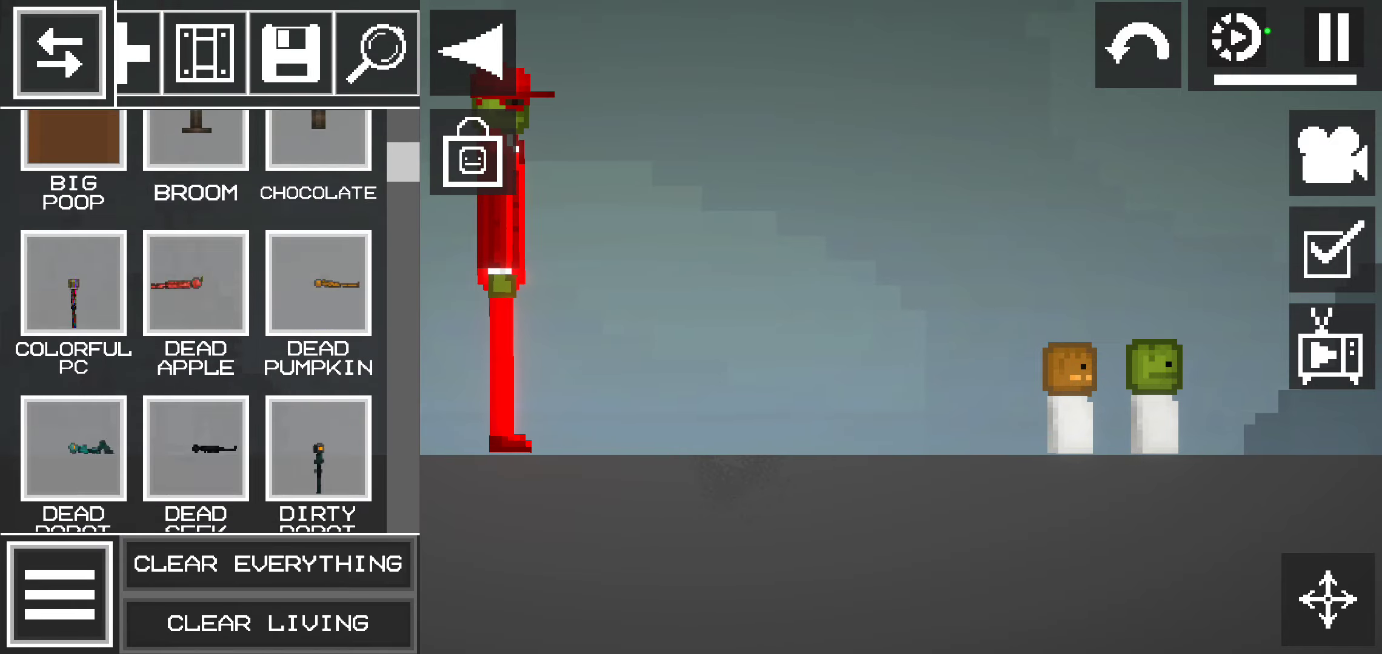
{"action": "scroll", "scroll_direction": "down", "scroll_amount": 3}
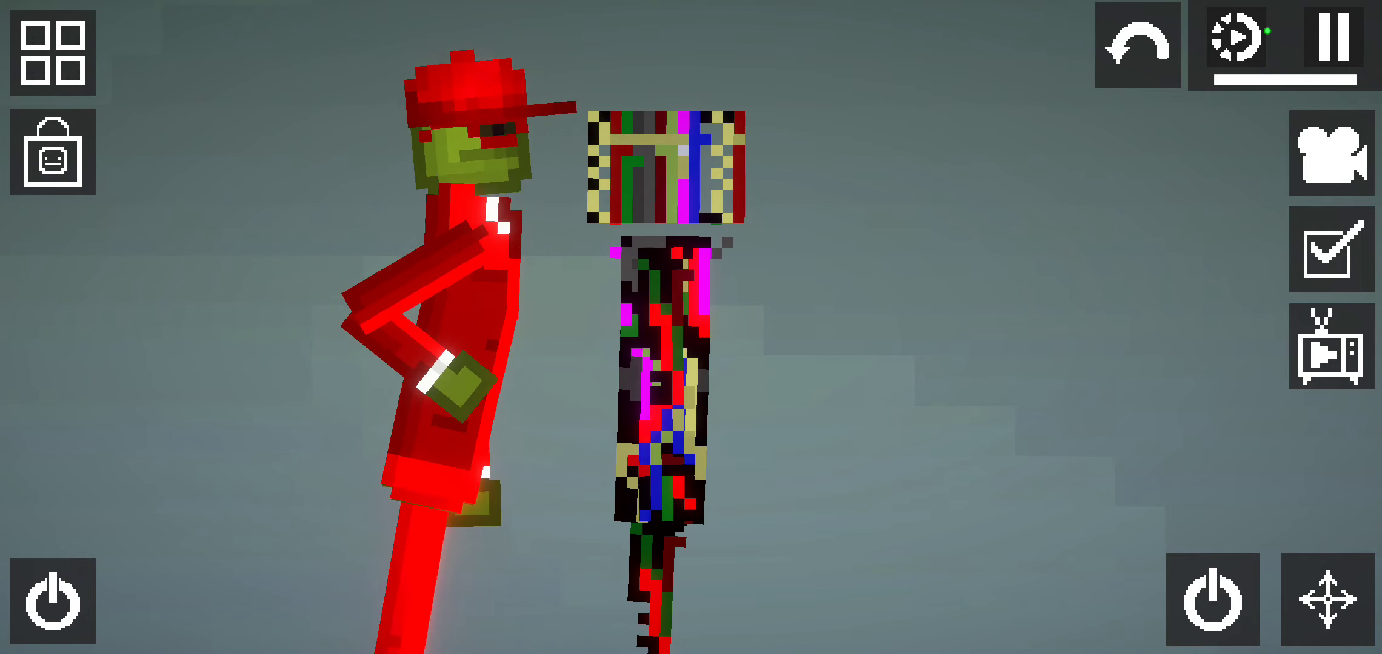
{"action": "left_click", "coordinate": [53, 55]}
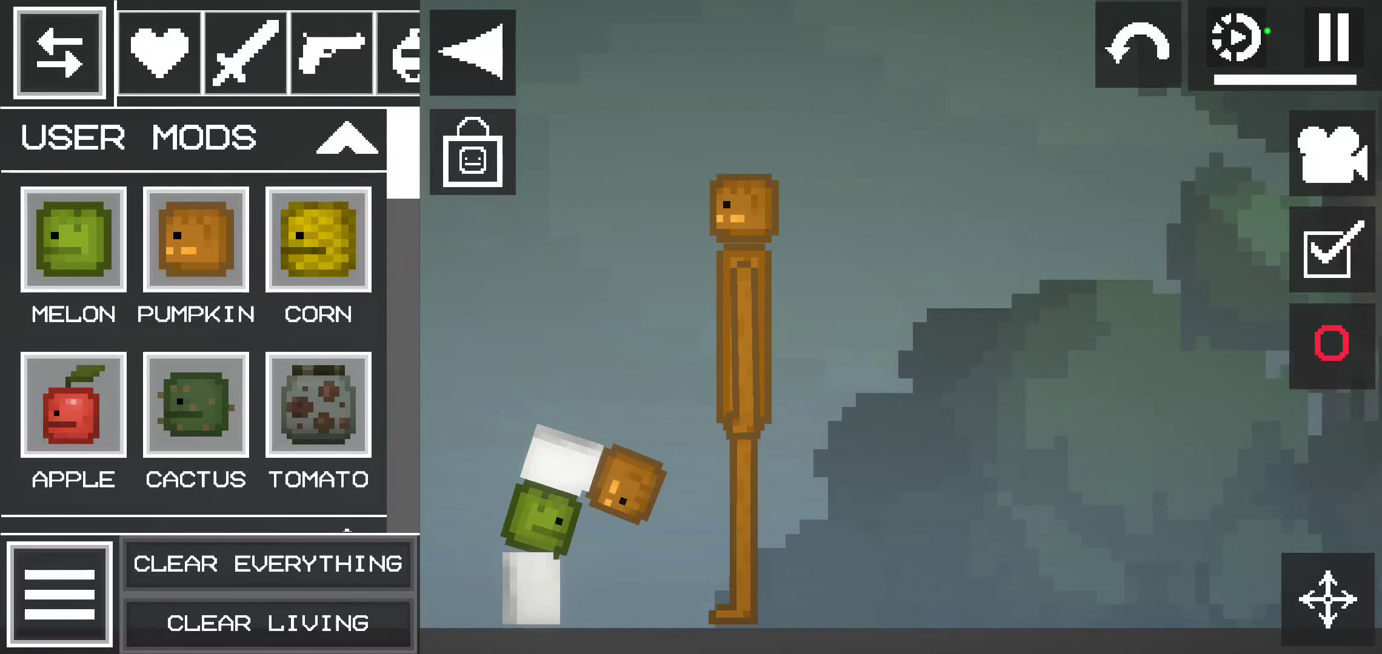
{"action": "left_click", "coordinate": [1333, 41]}
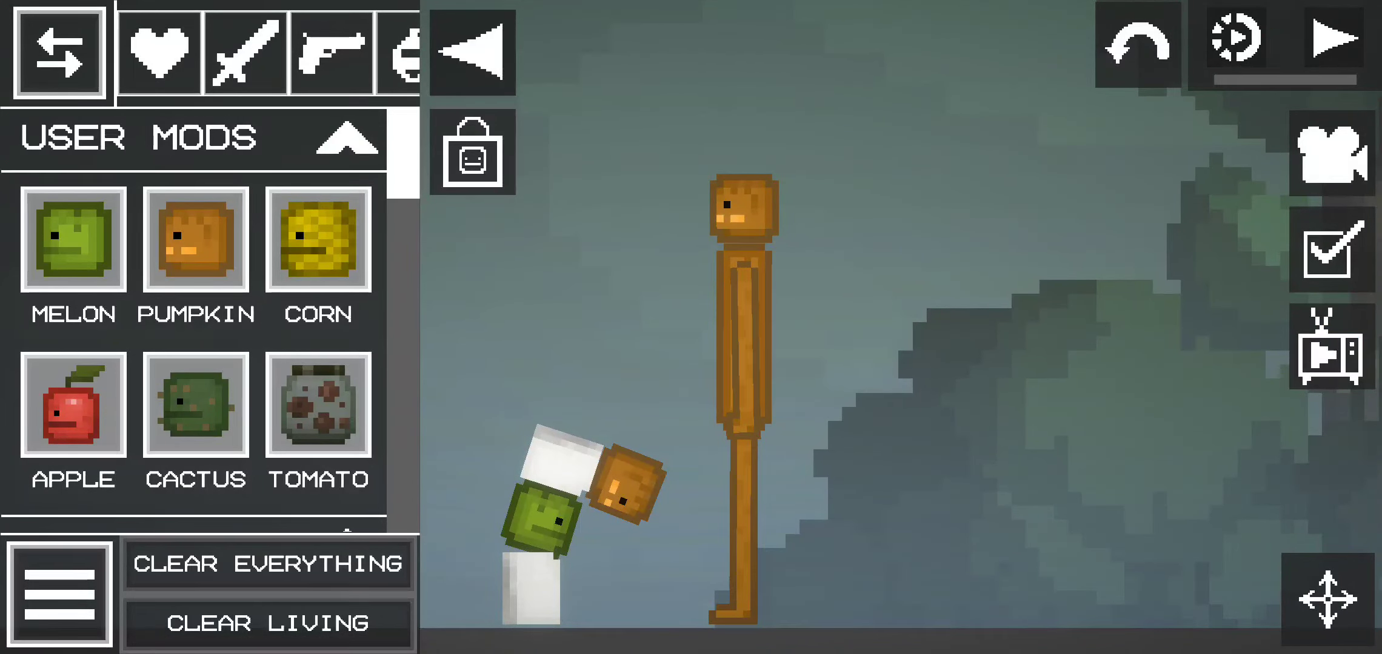
- Resume the simulation and spawn the dark armoured robot facing the red-capped melon
{"action": "left_click", "coordinate": [1337, 39]}
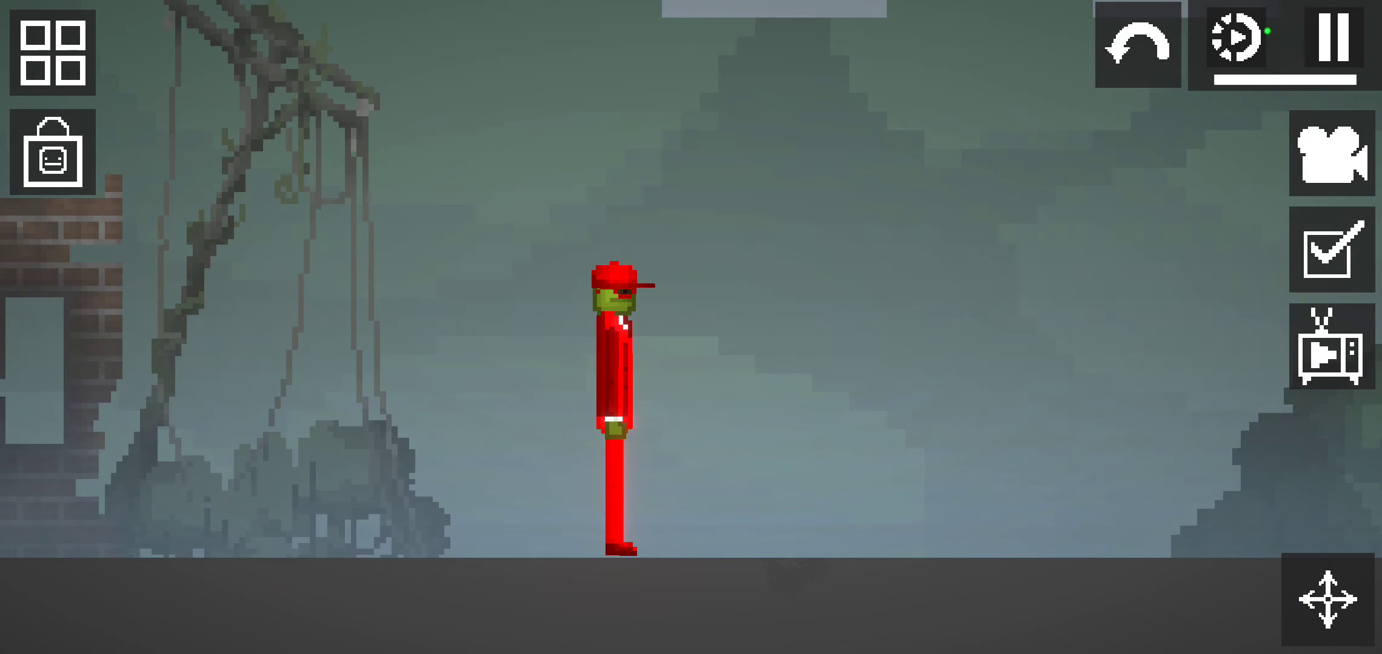
{"action": "left_click", "coordinate": [52, 53]}
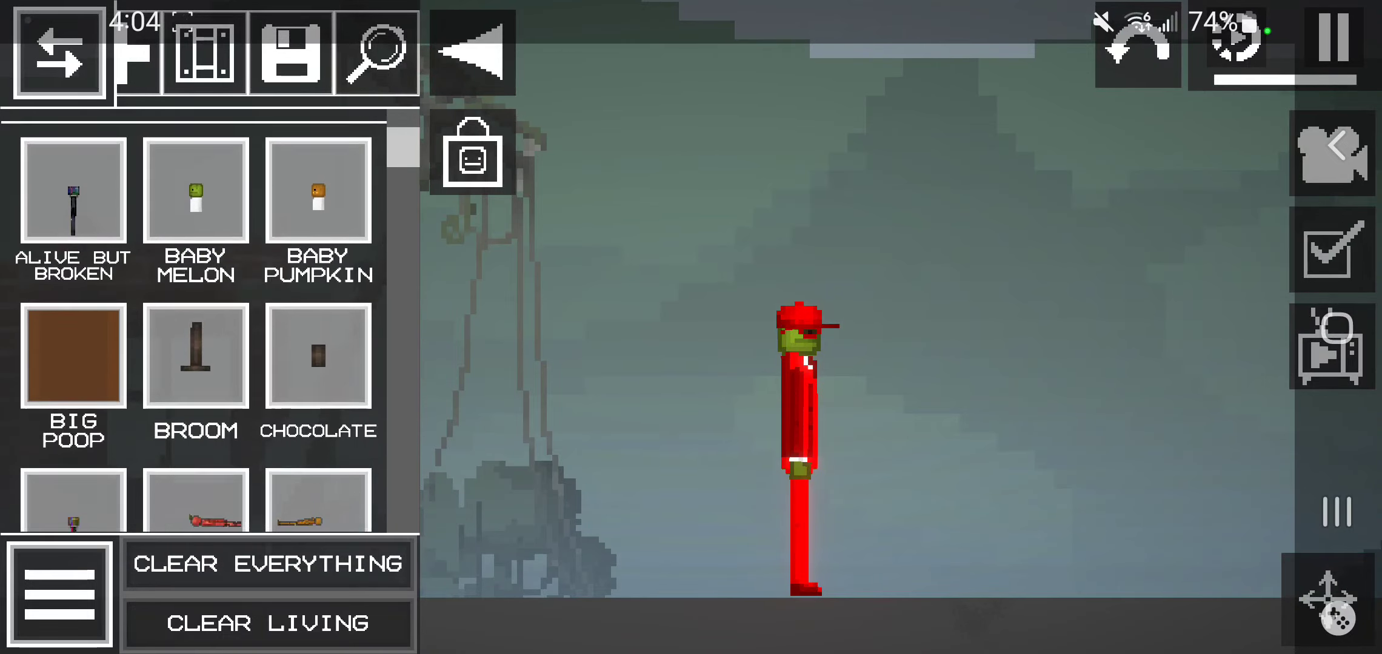
{"action": "scroll", "scroll_direction": "down", "scroll_amount": 3}
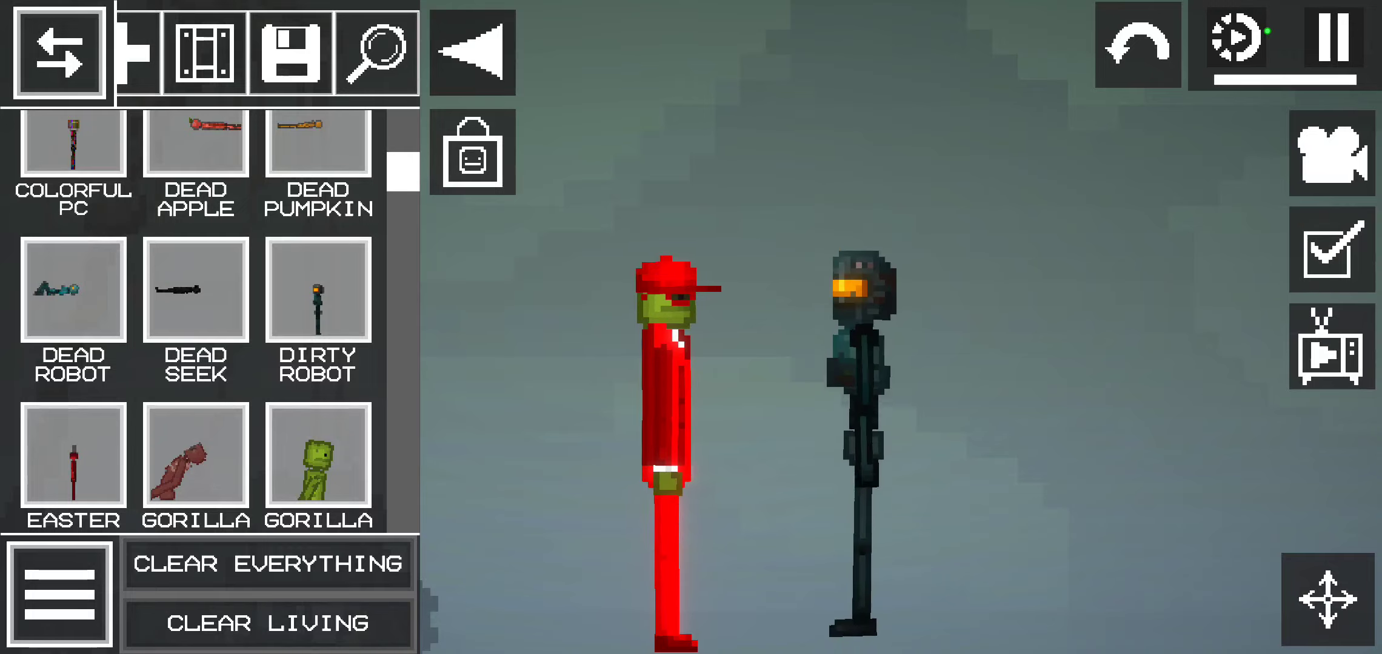
- Spawn and clear Easter Egg 2 and Jax, then spawn the Gorilla Tag 2 gorilla
{"action": "left_click", "coordinate": [58, 50]}
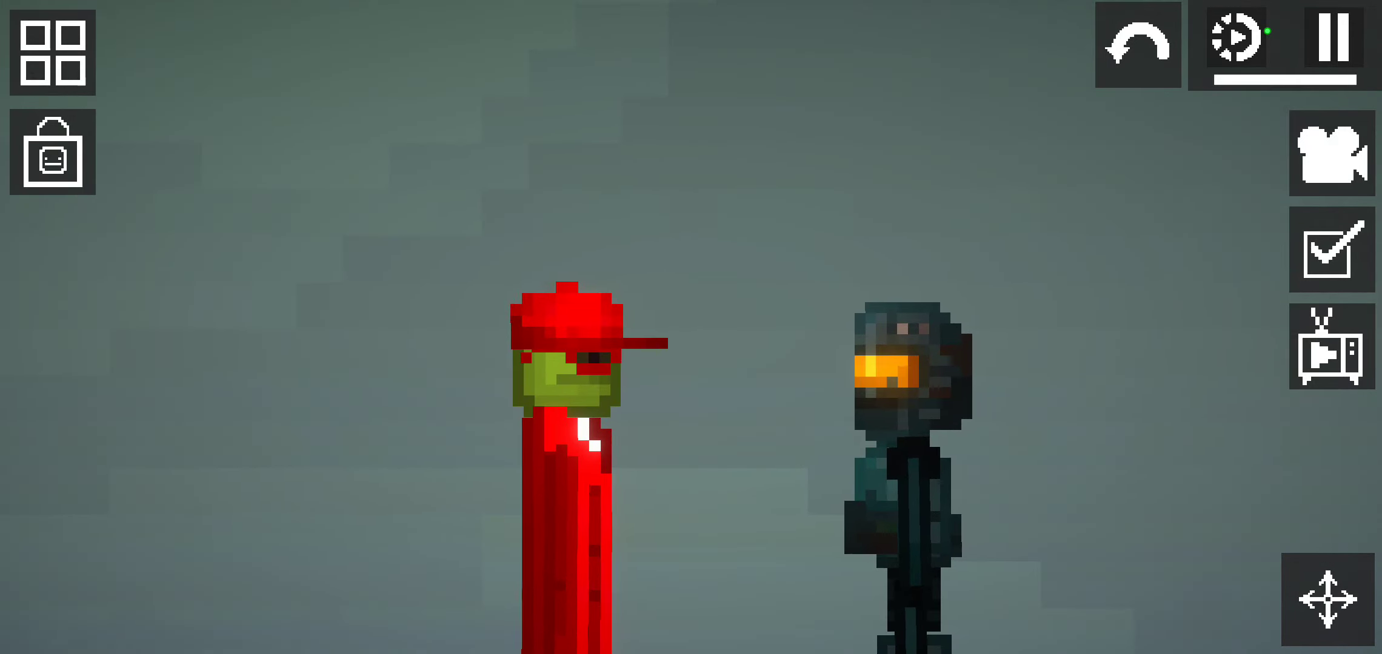
{"action": "left_click", "coordinate": [51, 53]}
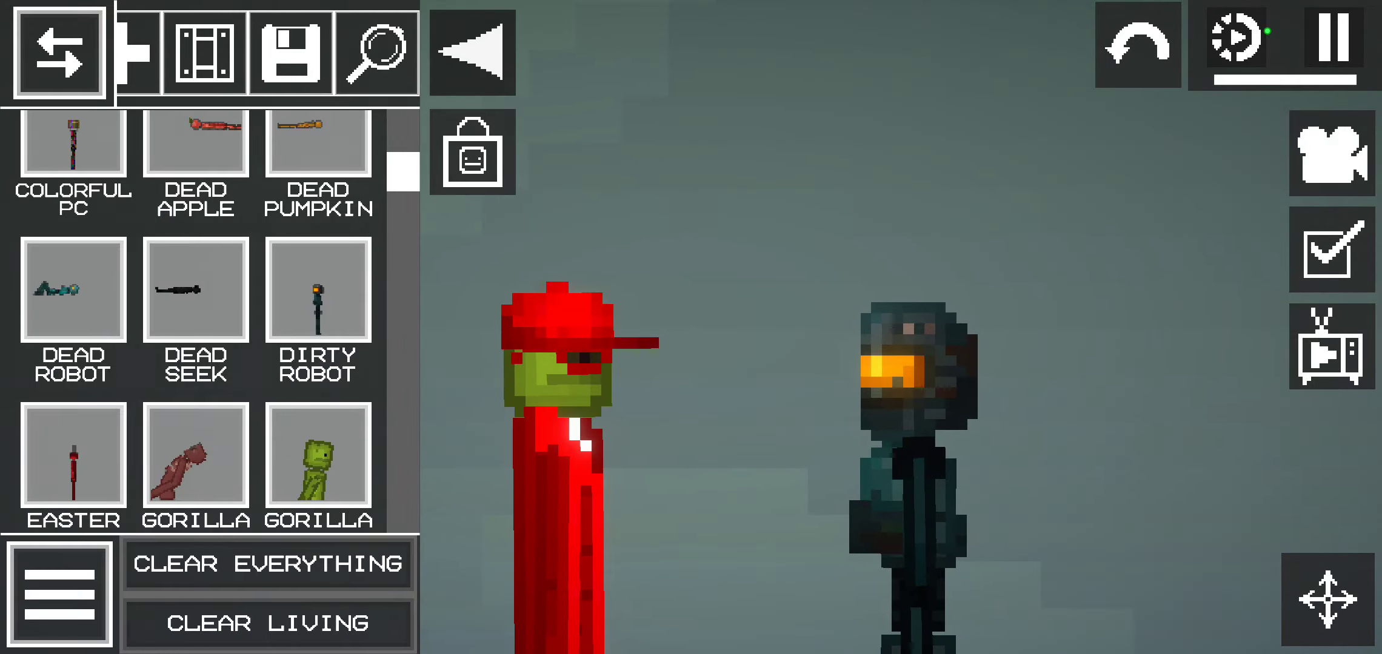
{"action": "scroll", "scroll_direction": "down", "scroll_amount": 3}
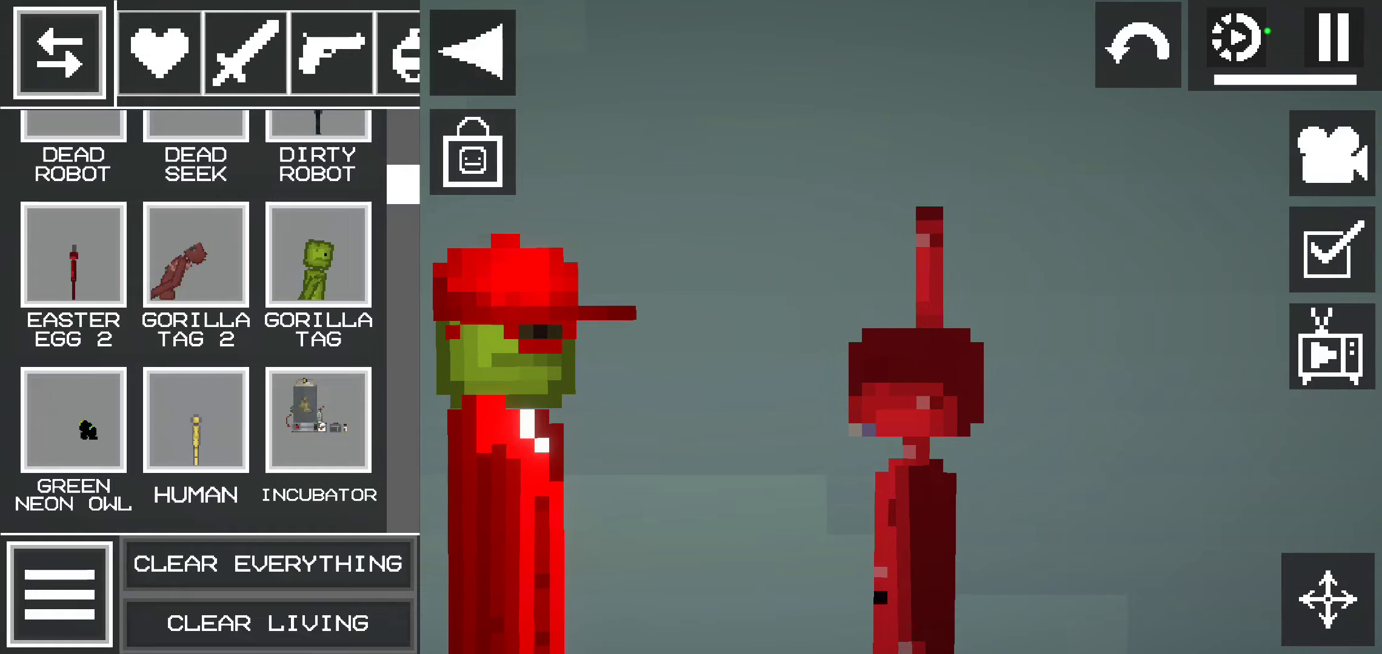
{"action": "scroll", "scroll_direction": "up", "scroll_amount": 3}
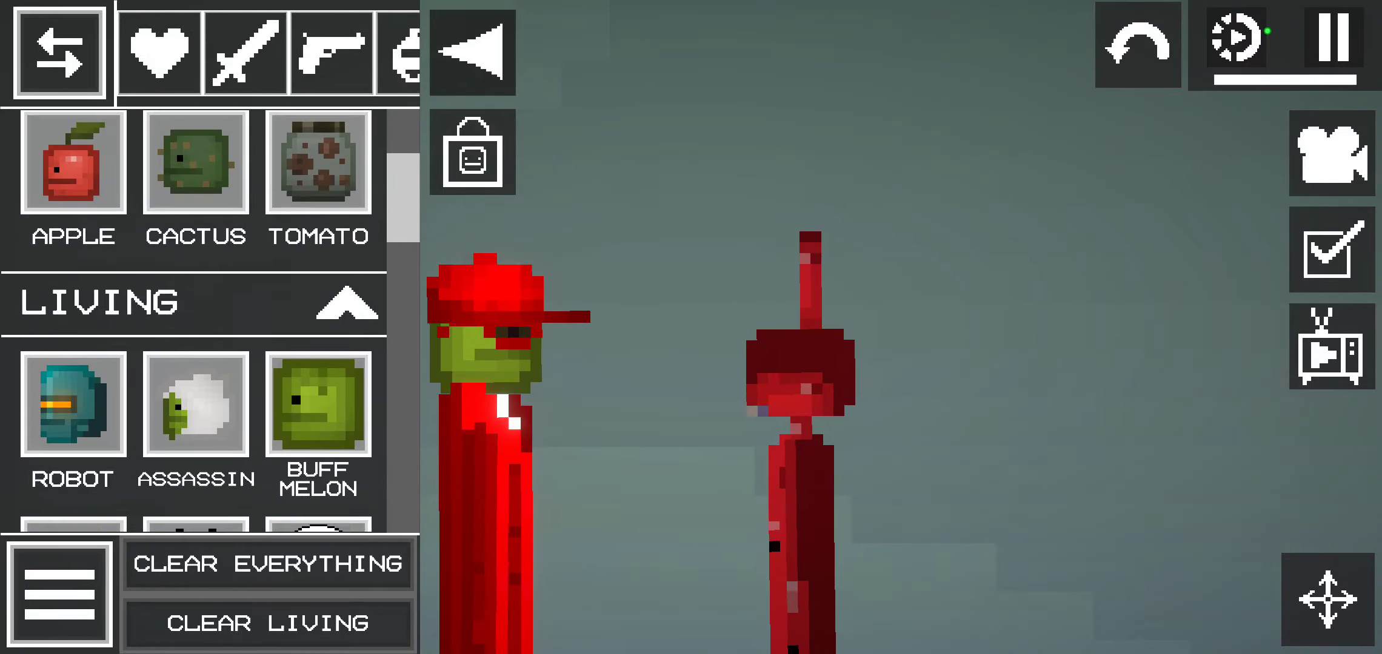
{"action": "scroll", "scroll_direction": "down", "scroll_amount": 3}
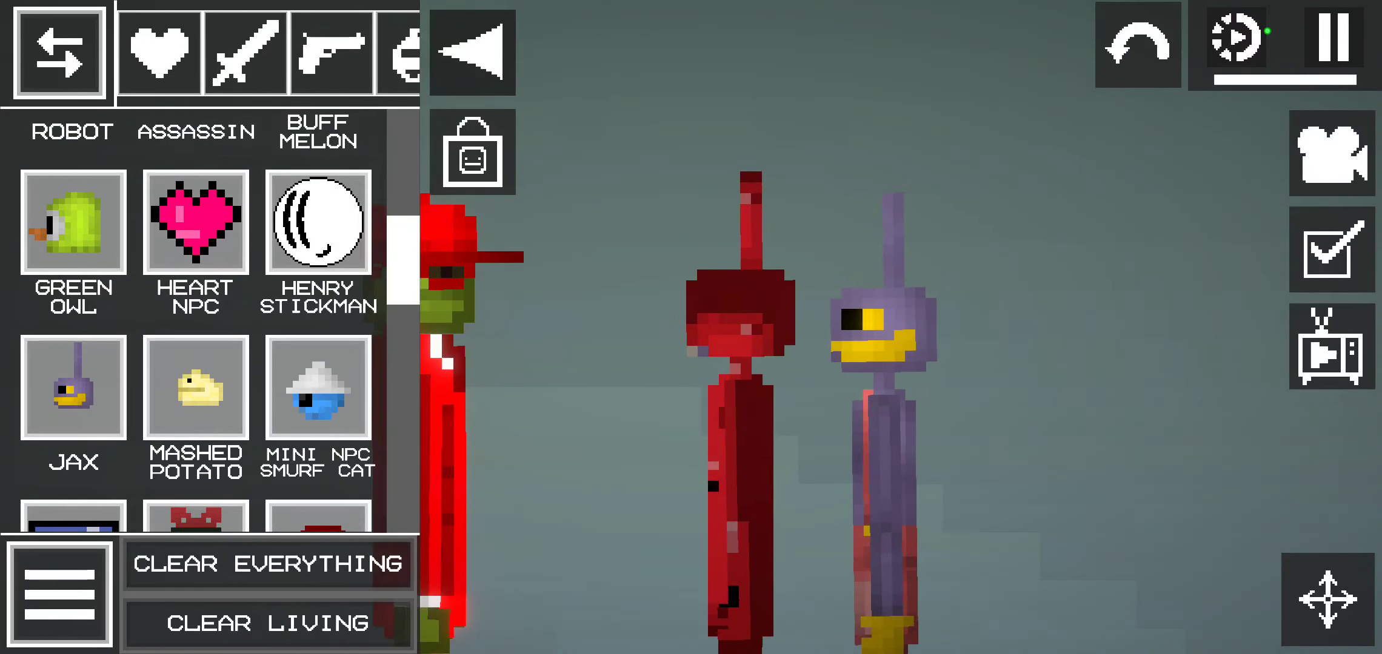
{"action": "left_click", "coordinate": [266, 622]}
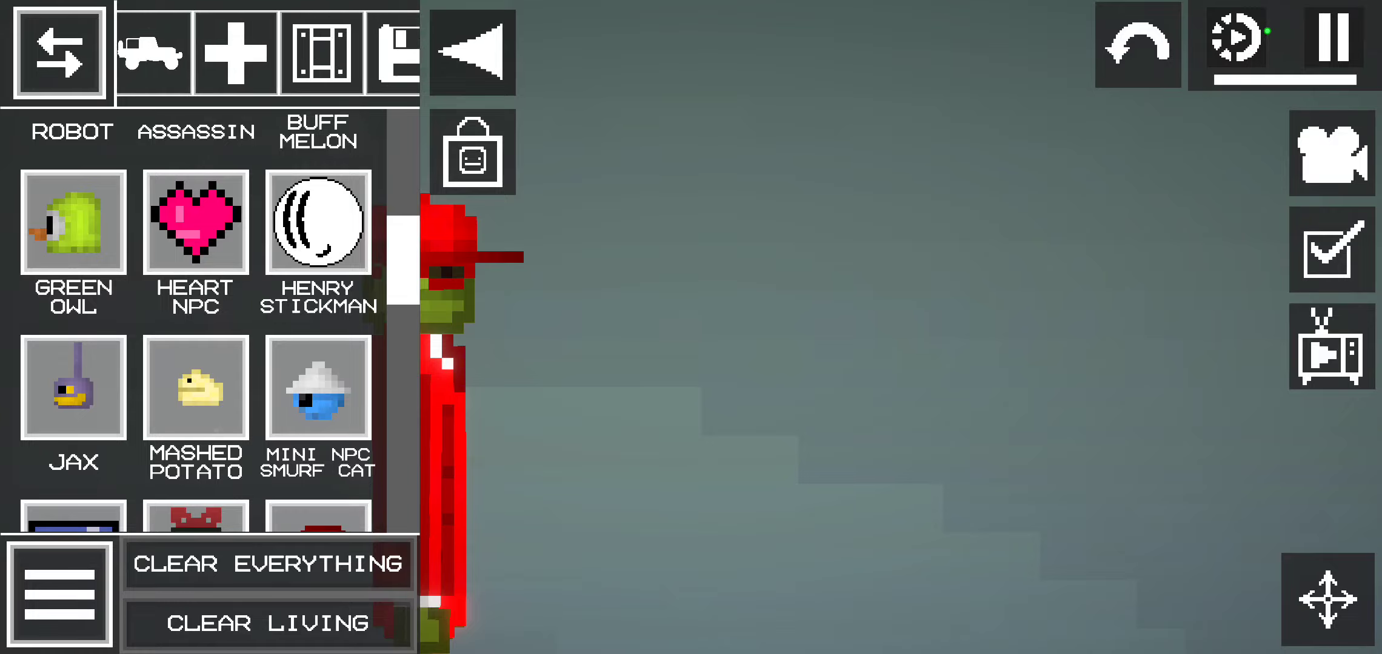
{"action": "scroll", "scroll_direction": "down", "scroll_amount": 3}
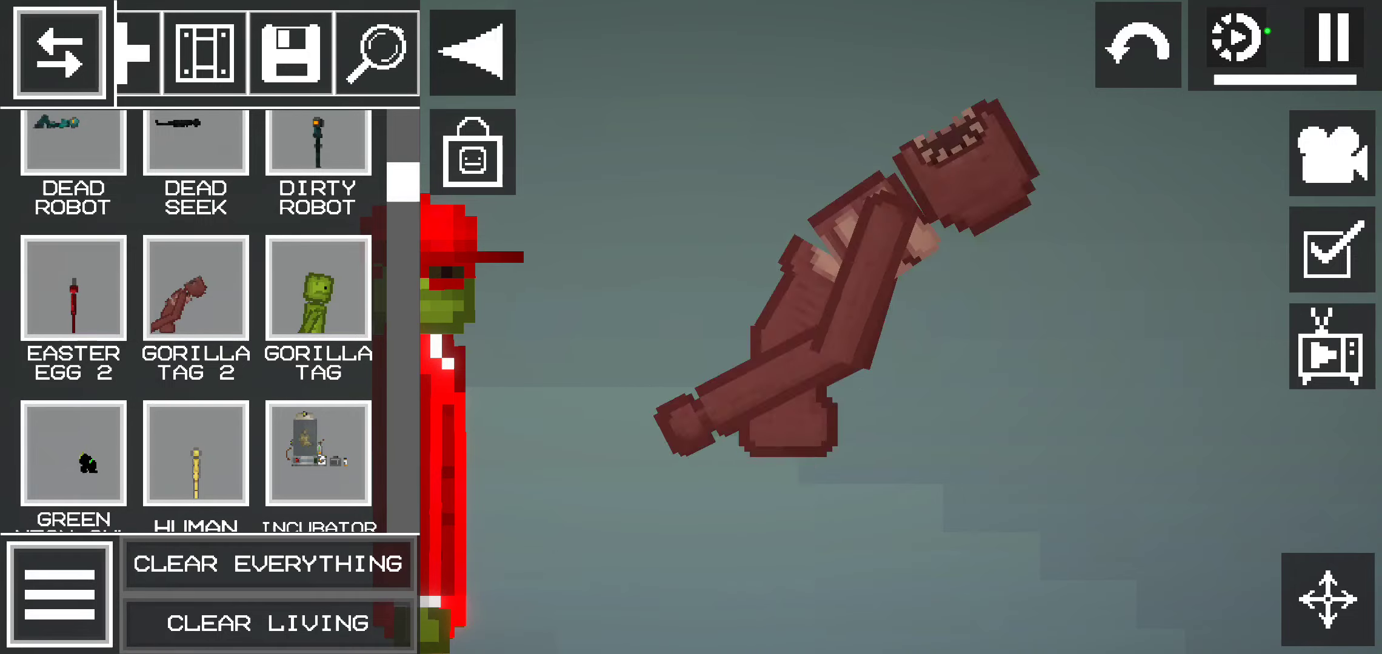
- Spawn the yellow Human, view it, then spawn the Incubator beside the melon
{"action": "left_click", "coordinate": [59, 51]}
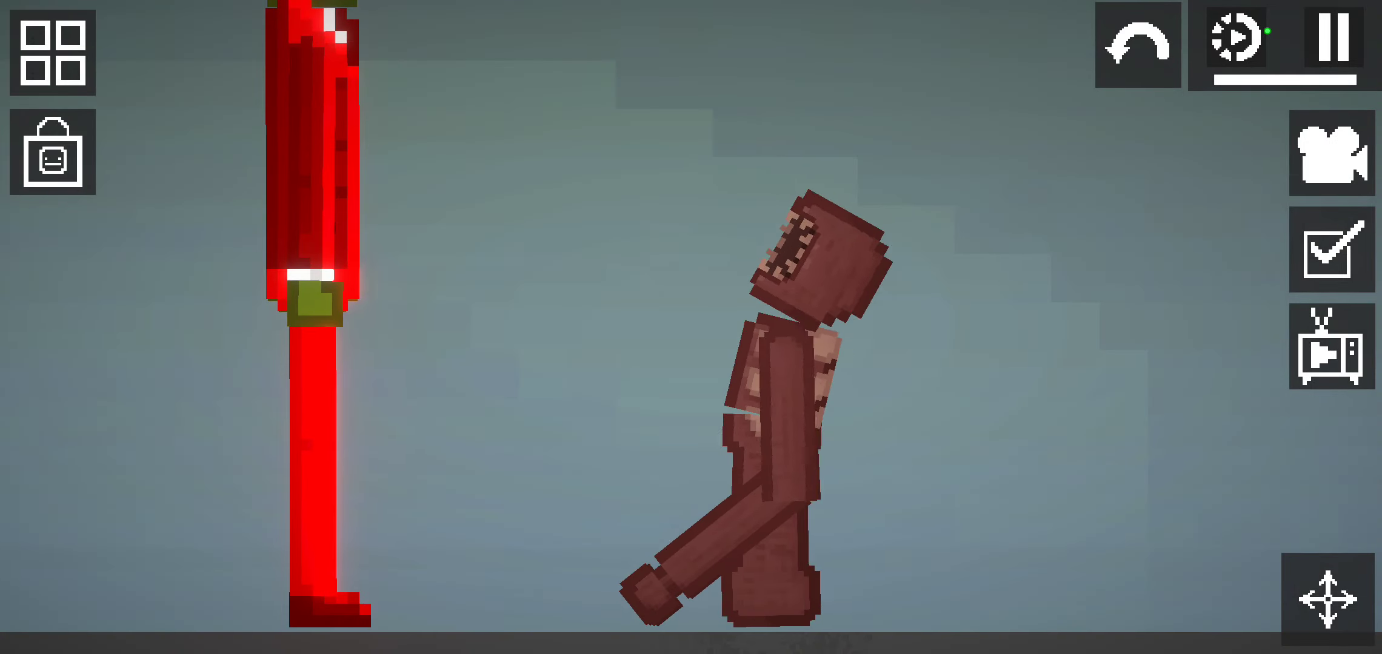
{"action": "left_click", "coordinate": [51, 54]}
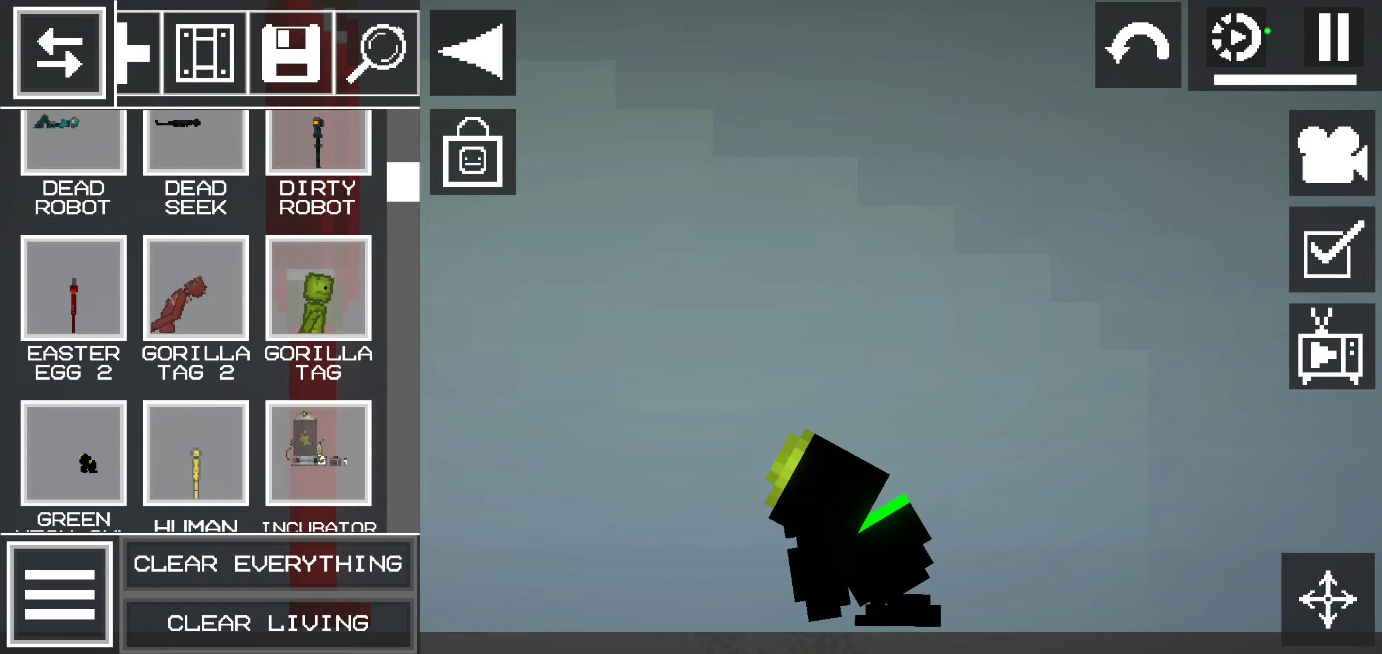
{"action": "scroll", "scroll_direction": "down", "scroll_amount": 3}
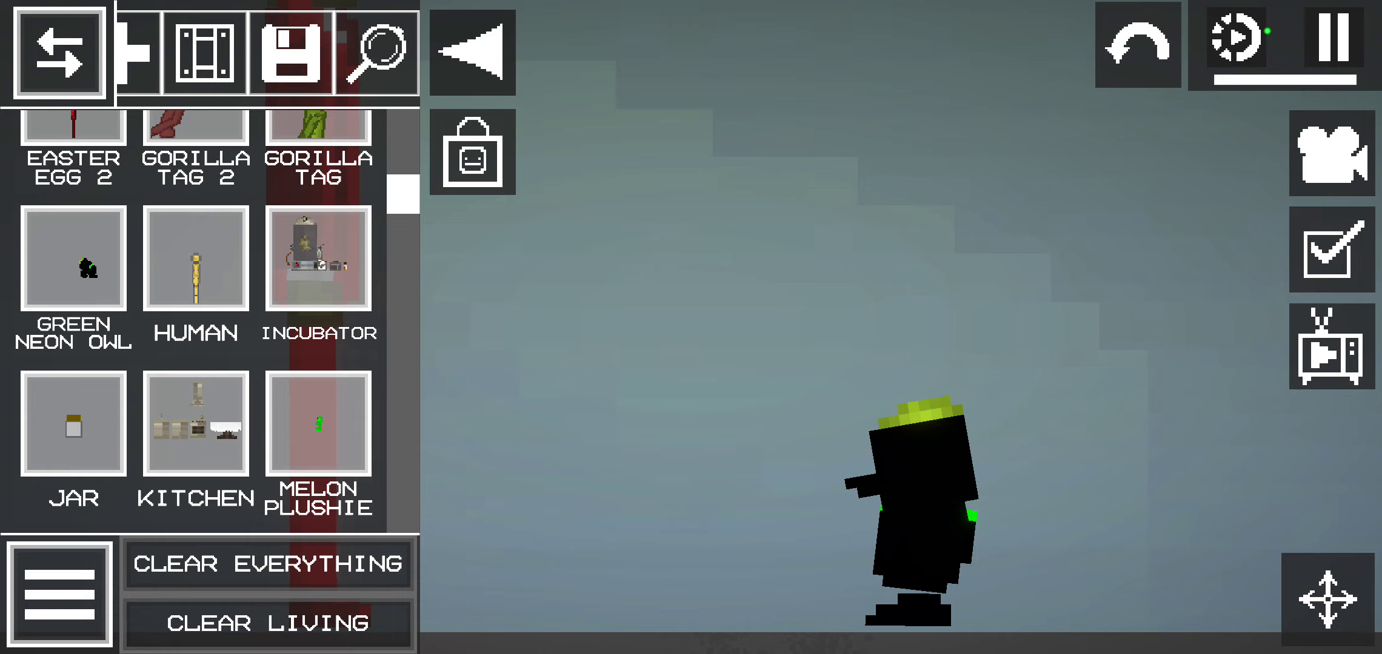
{"action": "left_click", "coordinate": [195, 257]}
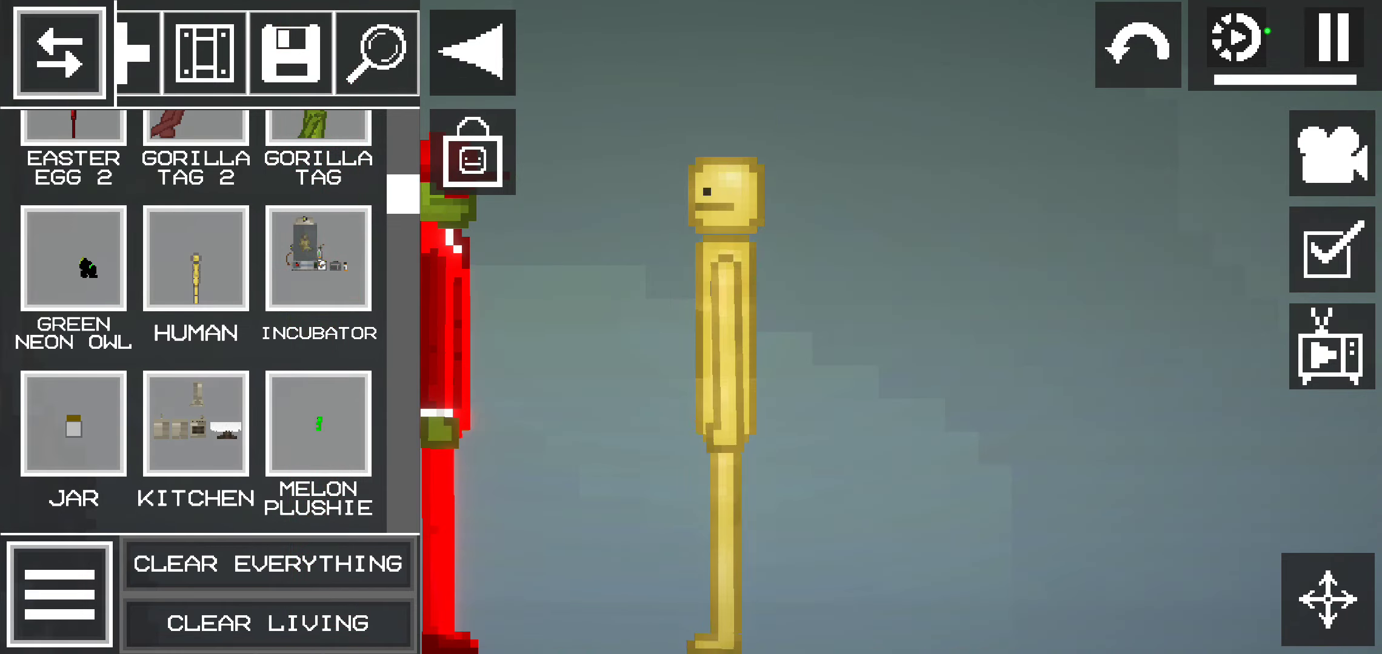
{"action": "left_click", "coordinate": [58, 53]}
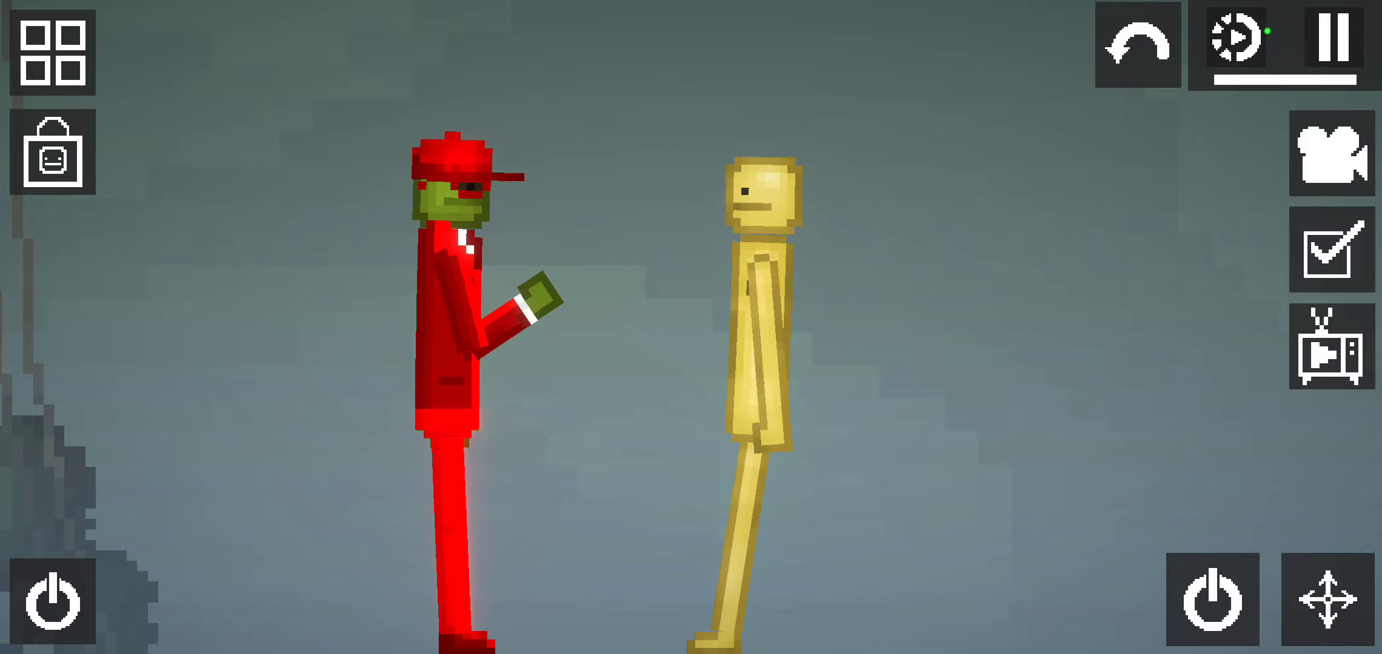
{"action": "left_click", "coordinate": [51, 54]}
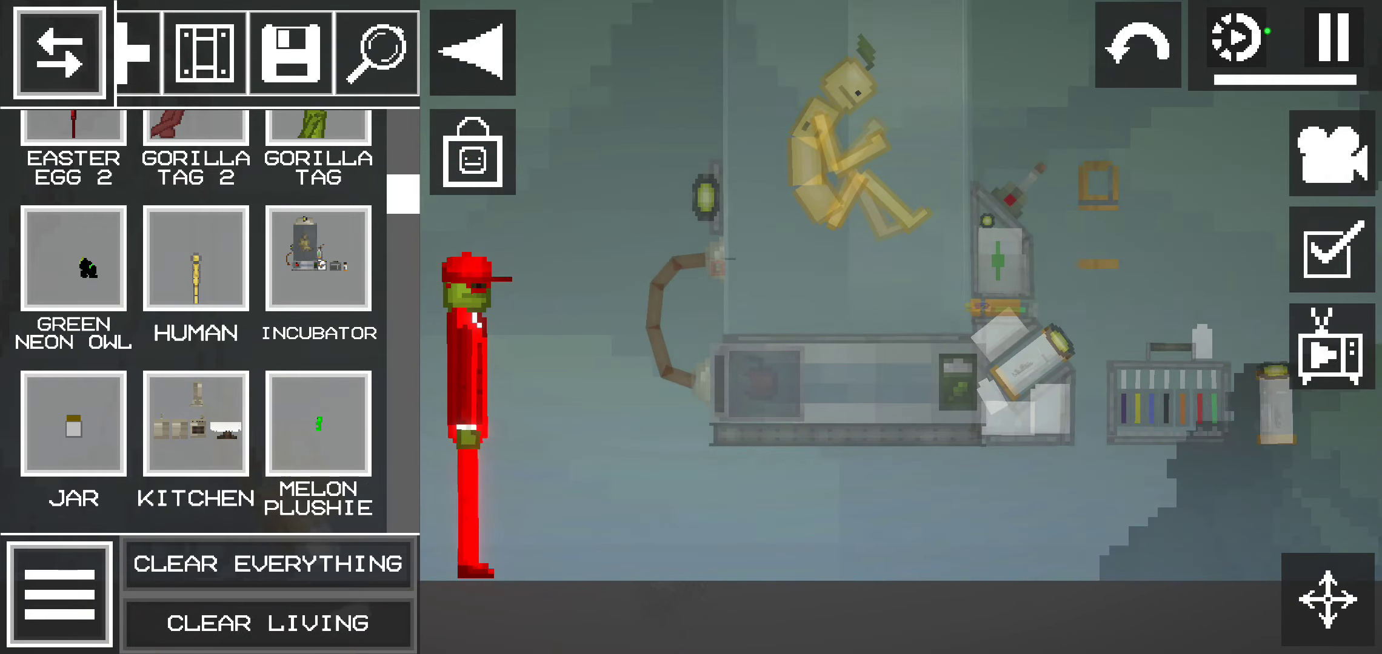
- Watch the incubator run, then delete it along with its apple-headed figure
{"action": "left_click", "coordinate": [59, 53]}
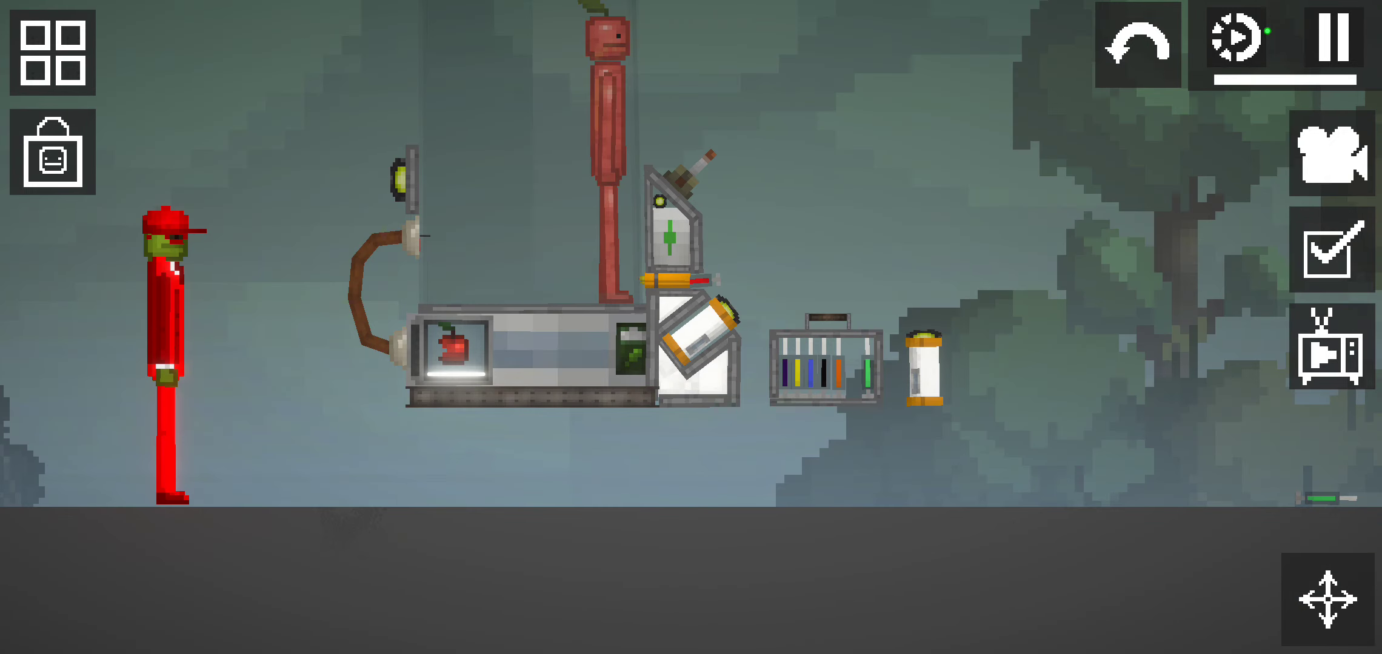
{"action": "left_click", "coordinate": [50, 54]}
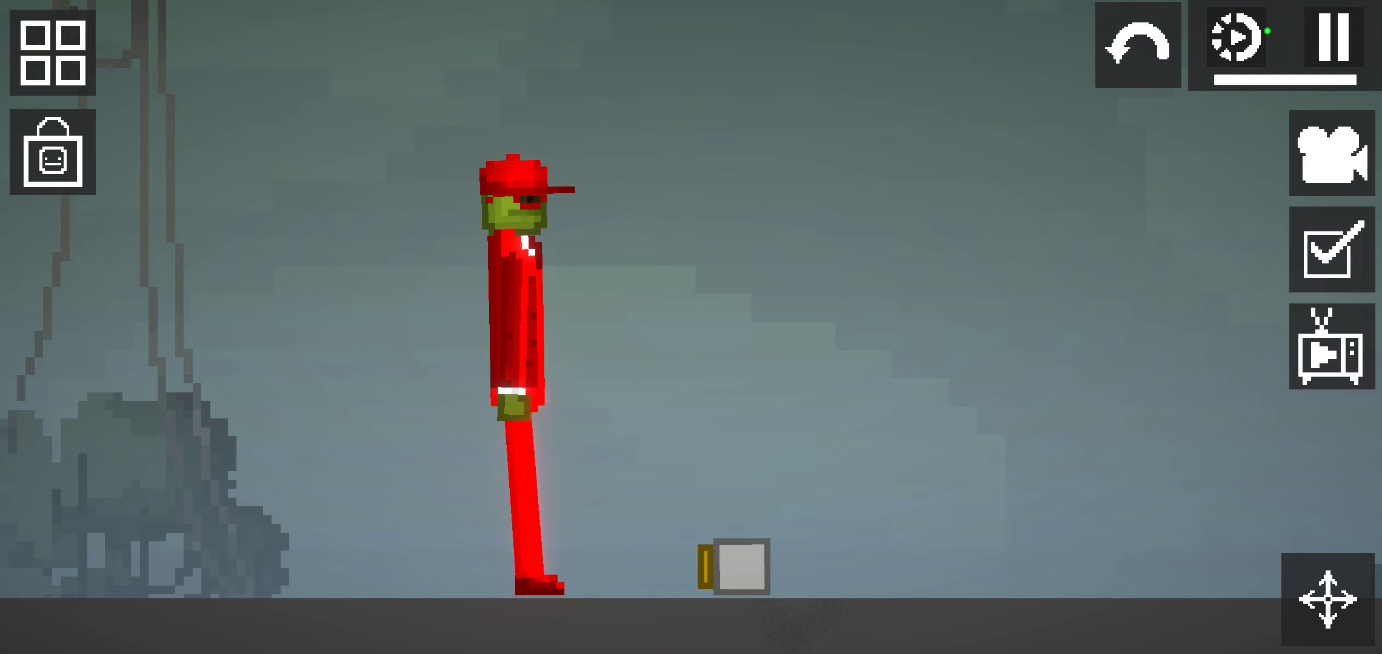
- Spawn the Kitchen set with sink, drawers and oven, view it, then clear it
{"action": "left_click", "coordinate": [50, 56]}
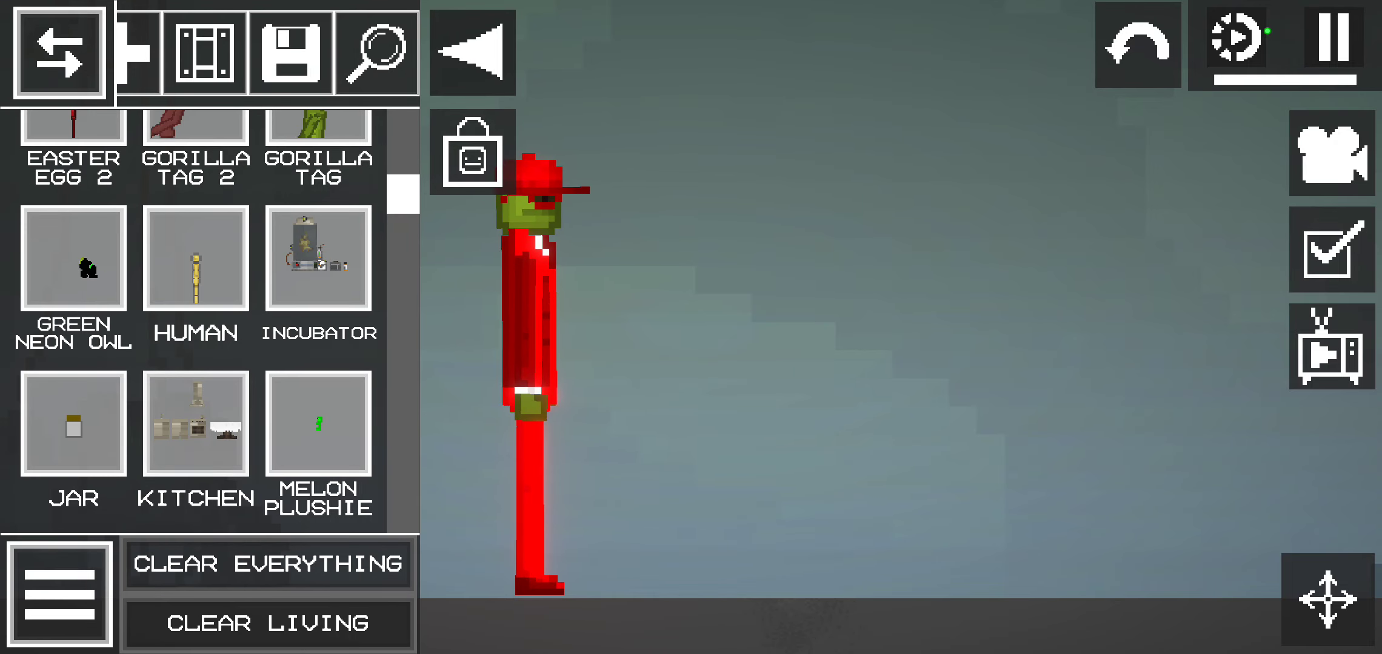
{"action": "left_click", "coordinate": [195, 426]}
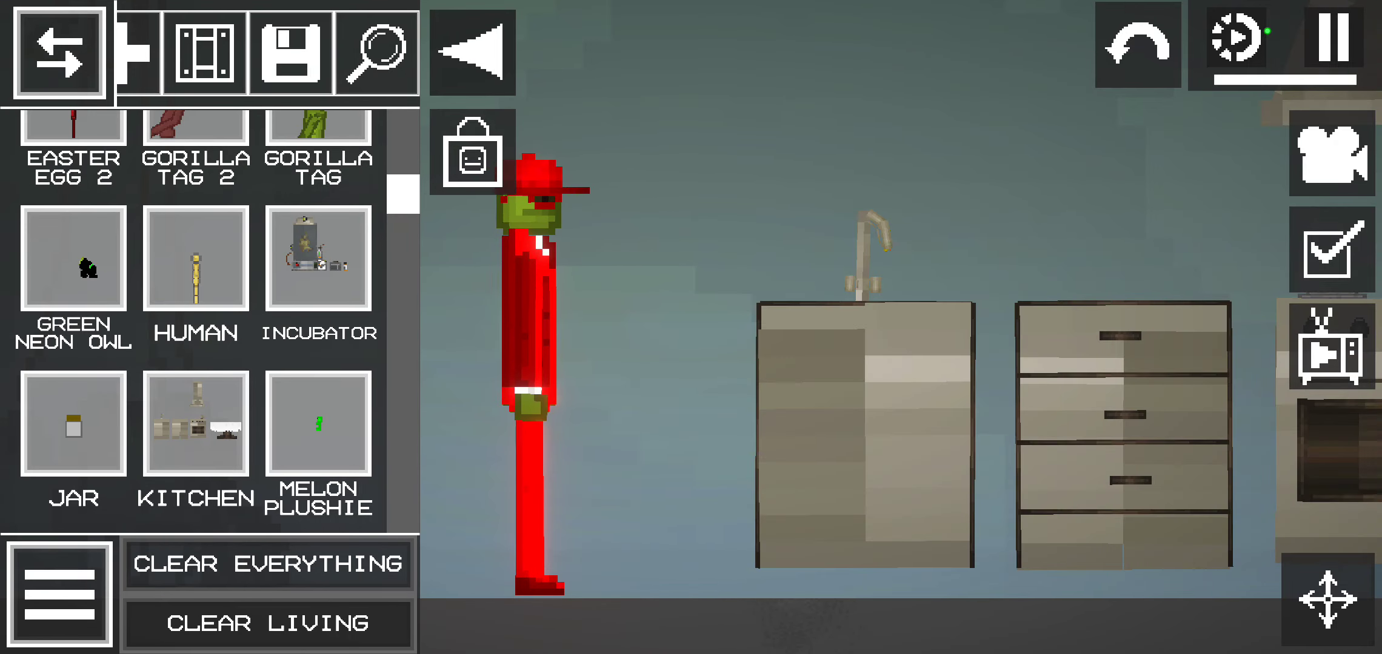
{"action": "left_click", "coordinate": [58, 53]}
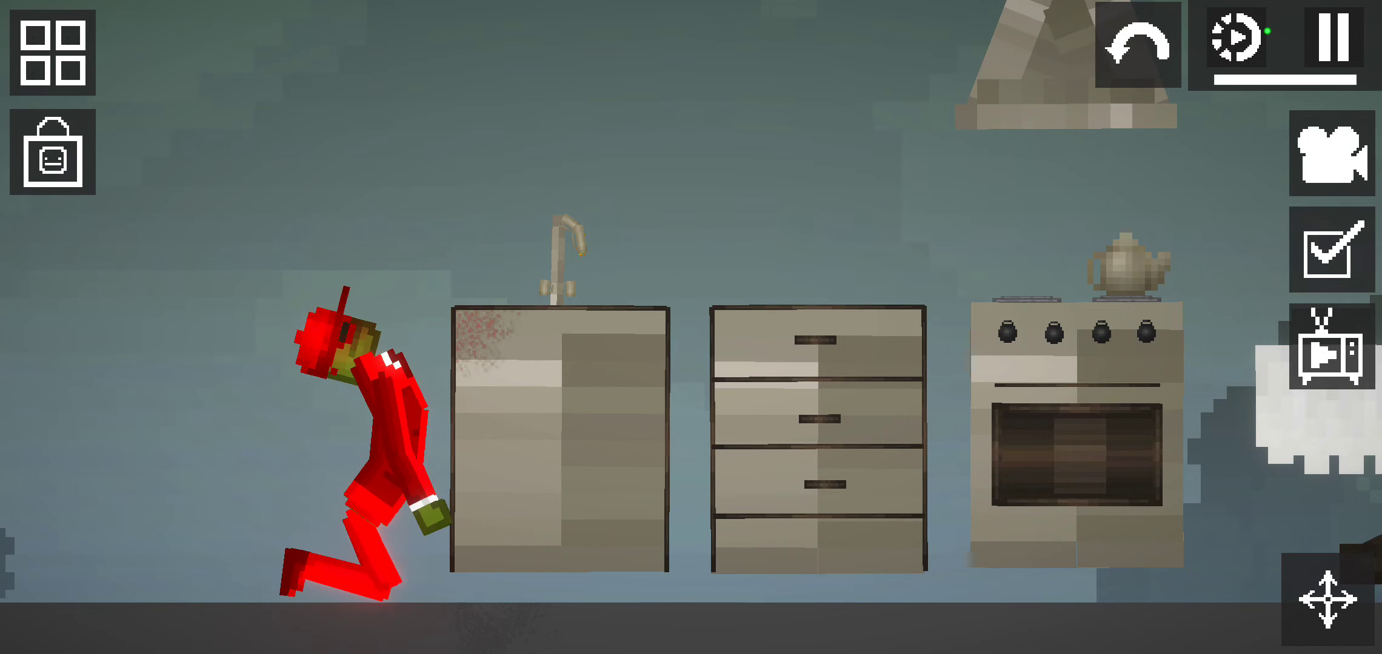
{"action": "left_click", "coordinate": [53, 53]}
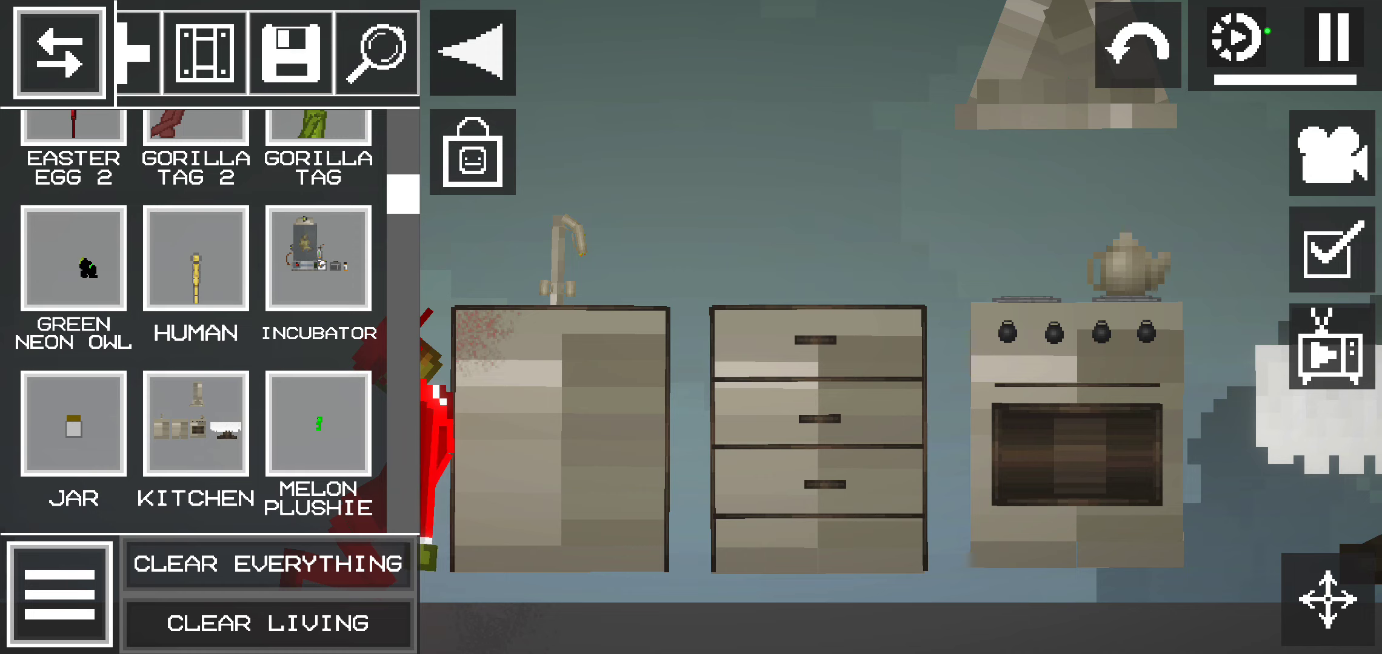
{"action": "left_click", "coordinate": [267, 564]}
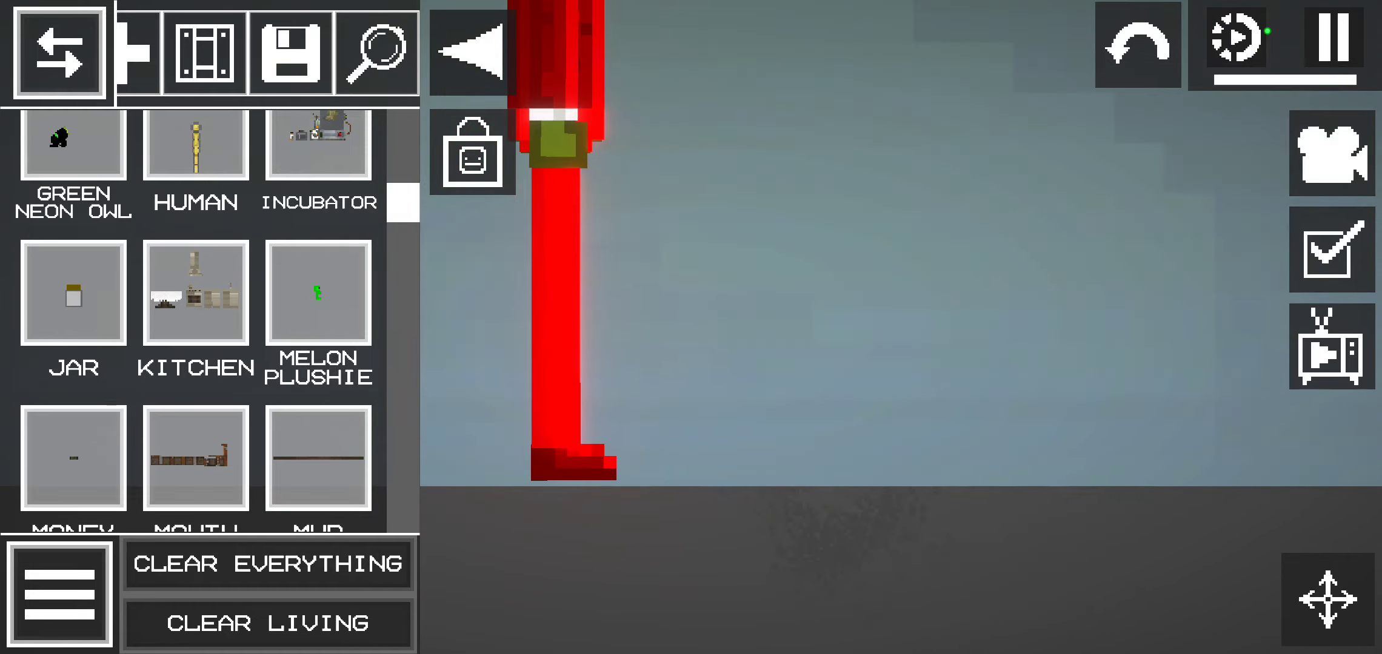
- Spawn the Mouth item's long brick-and-crate structure and reopen the catalogue
{"action": "left_click", "coordinate": [57, 53]}
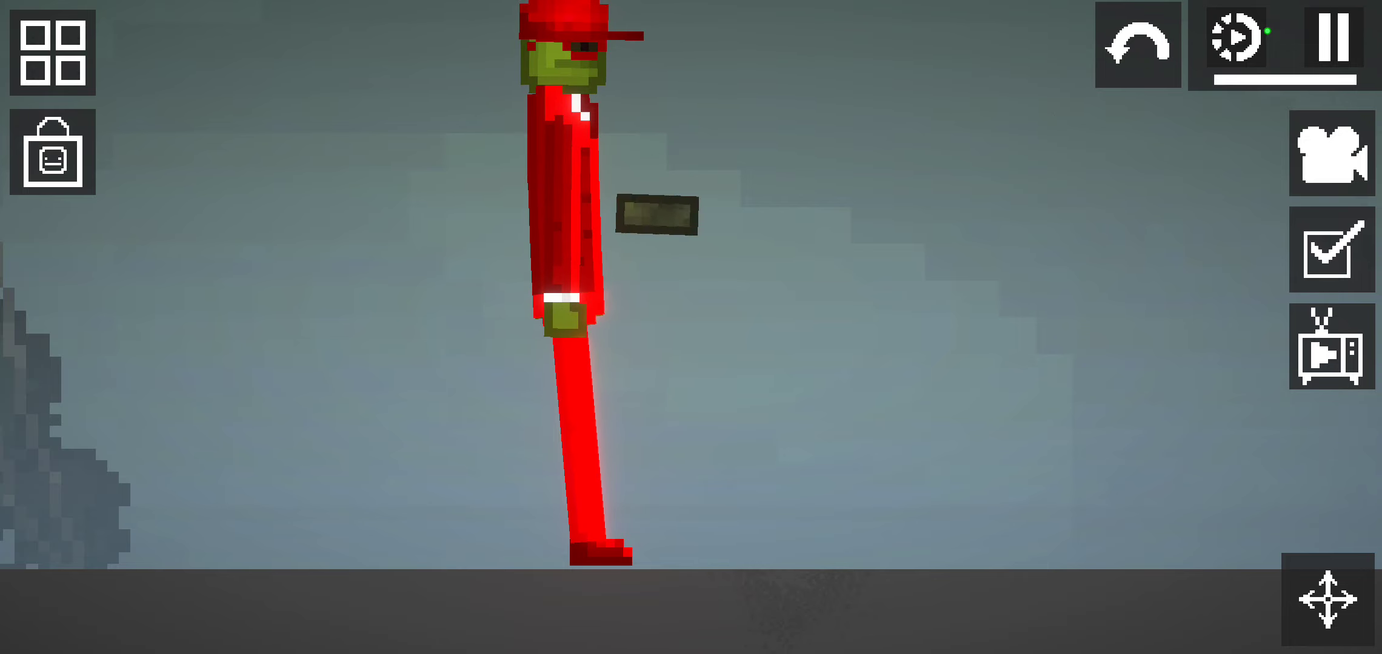
{"action": "left_click", "coordinate": [50, 56]}
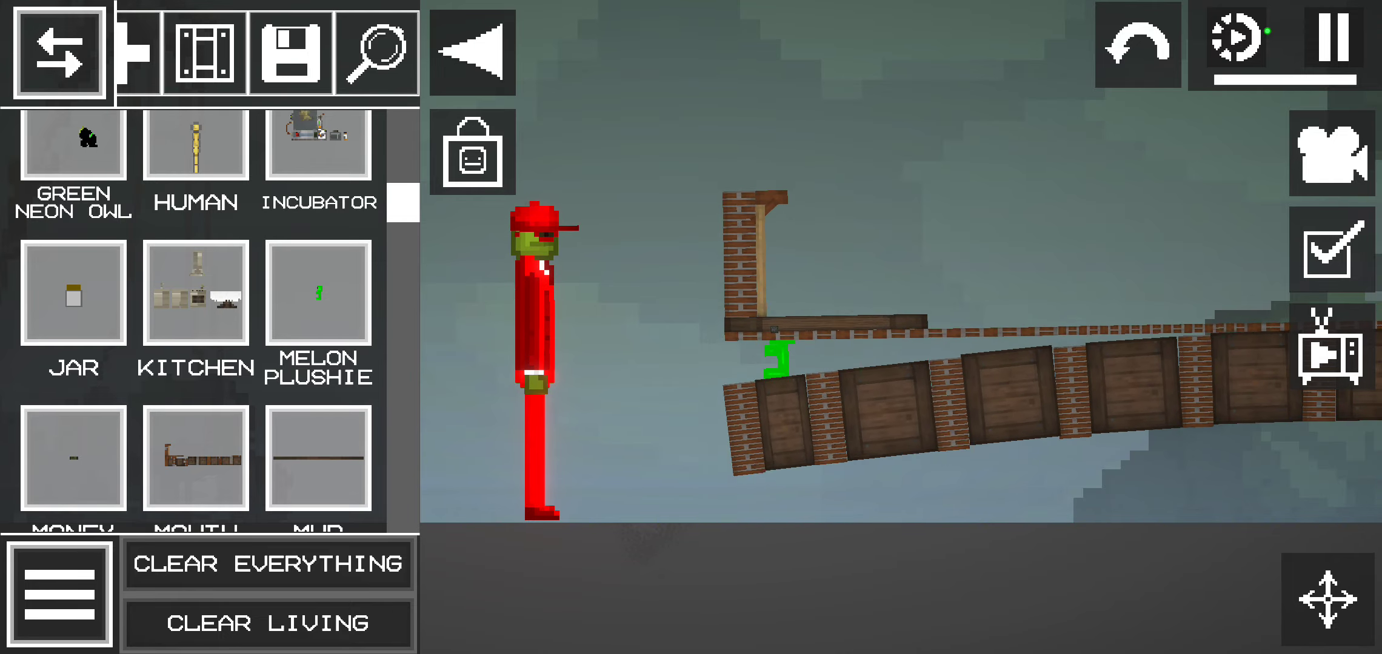
{"action": "left_click", "coordinate": [58, 52]}
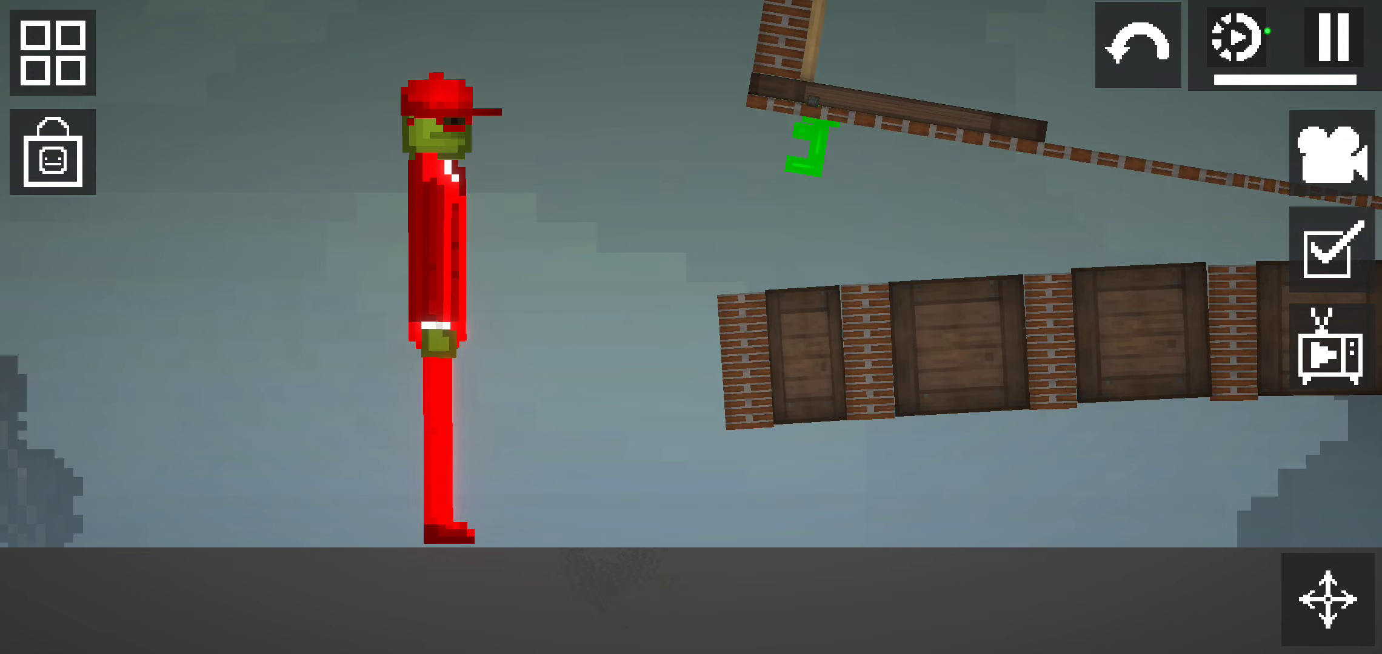
{"action": "left_click", "coordinate": [51, 54]}
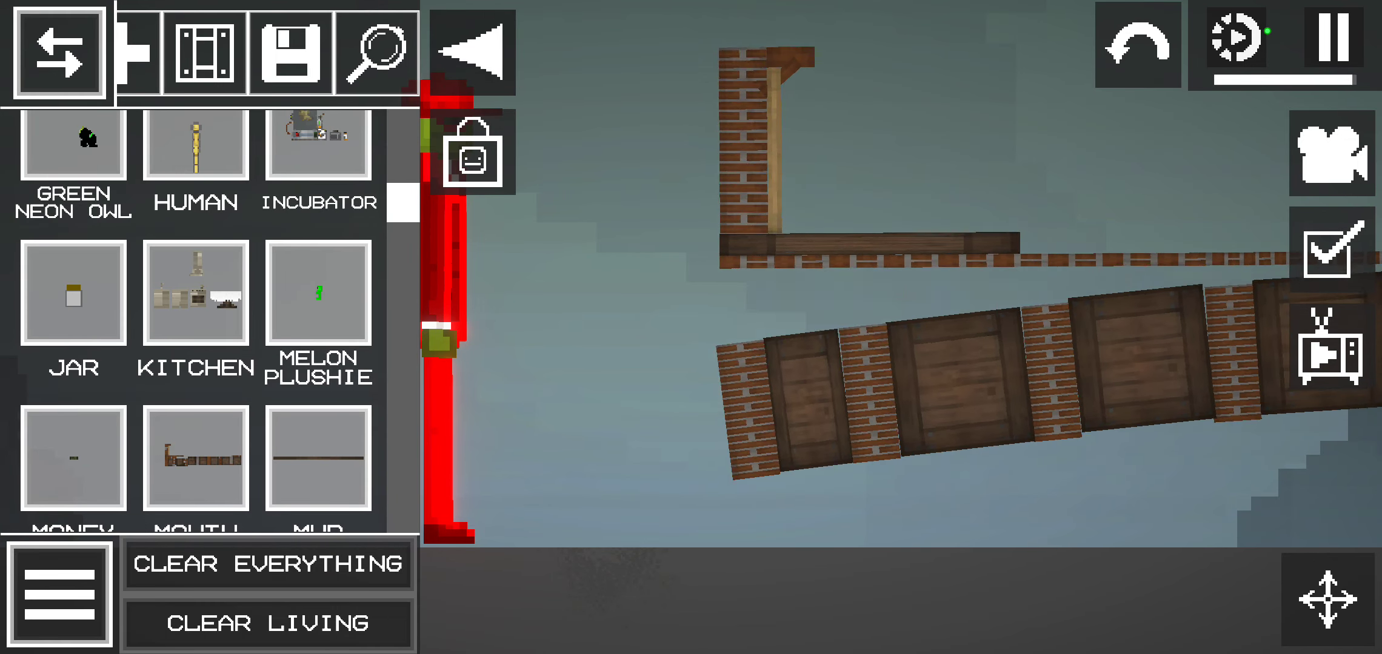
{"action": "left_click", "coordinate": [58, 54]}
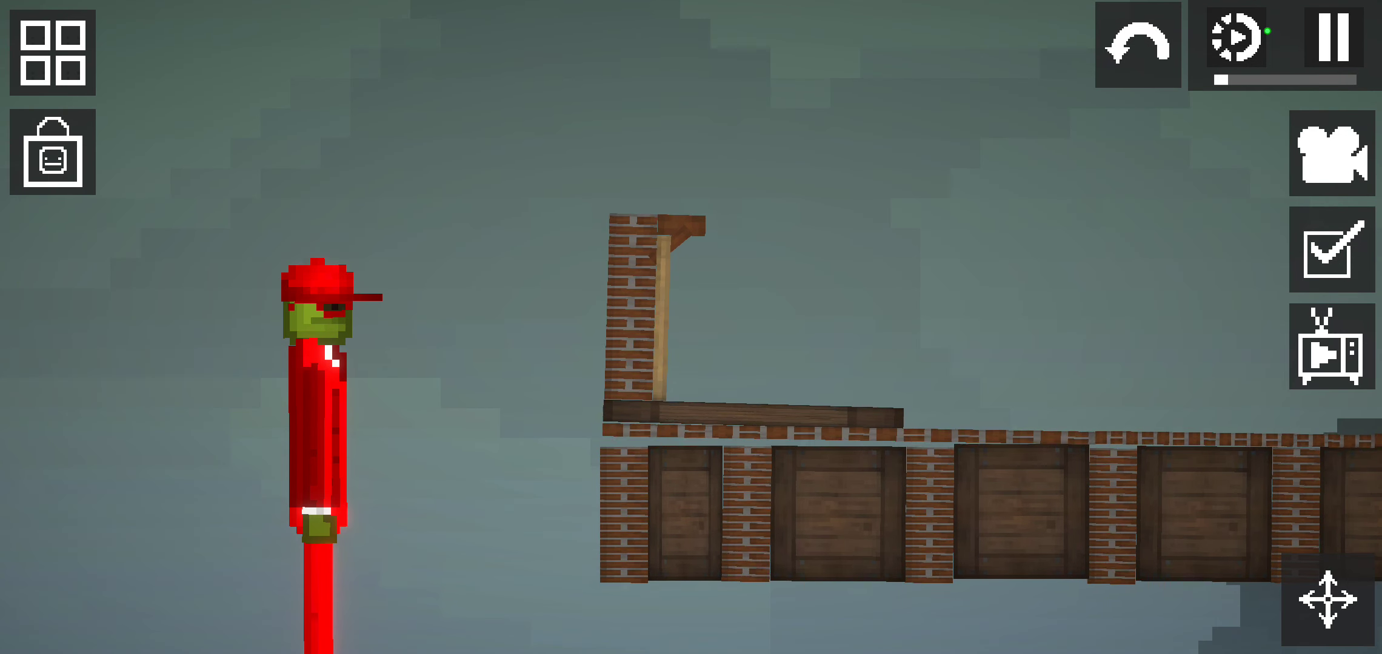
{"action": "left_click", "coordinate": [50, 55]}
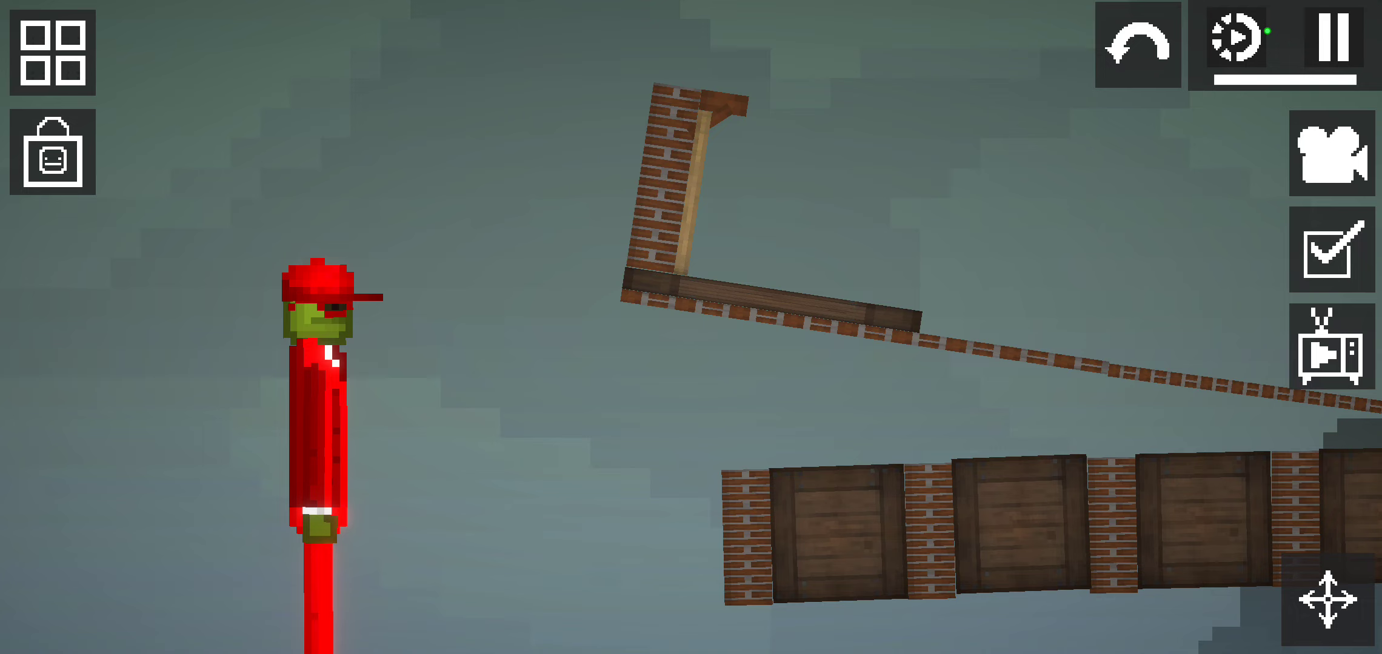
{"action": "left_click", "coordinate": [51, 54]}
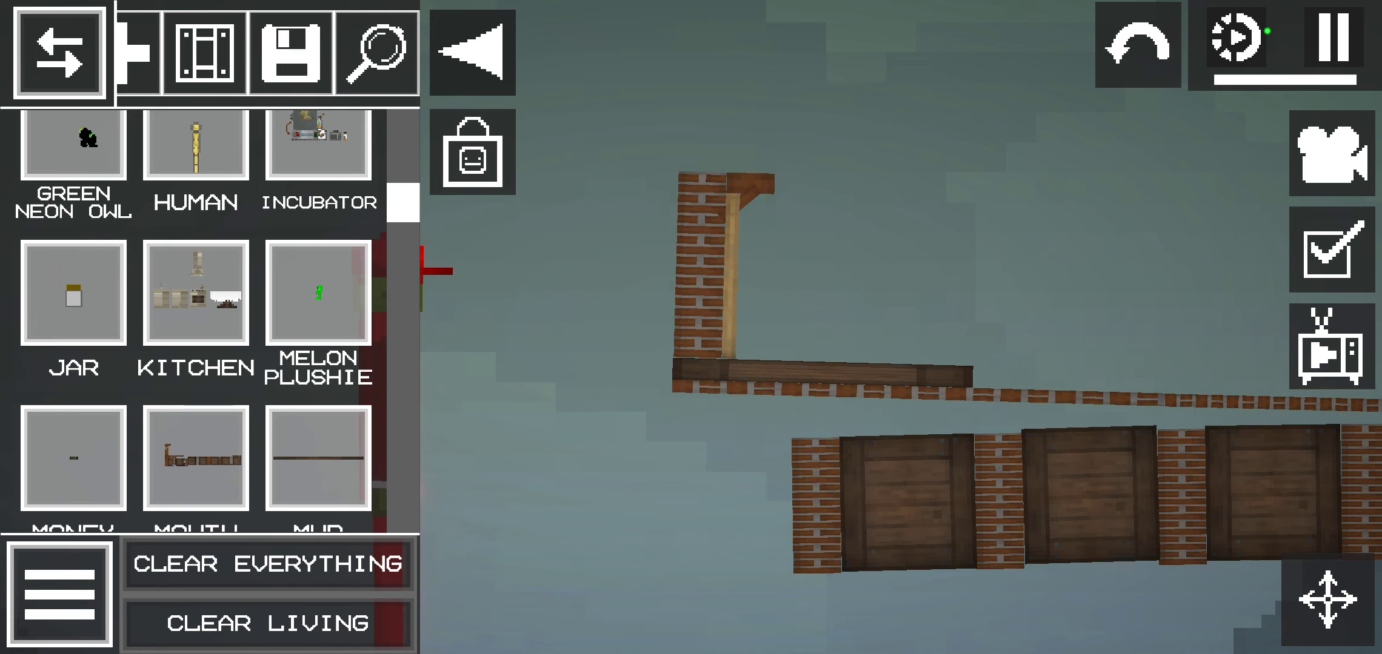
- Switch item category and clear away the brick-and-crate structure, leaving the melon alone
{"action": "left_click", "coordinate": [267, 563]}
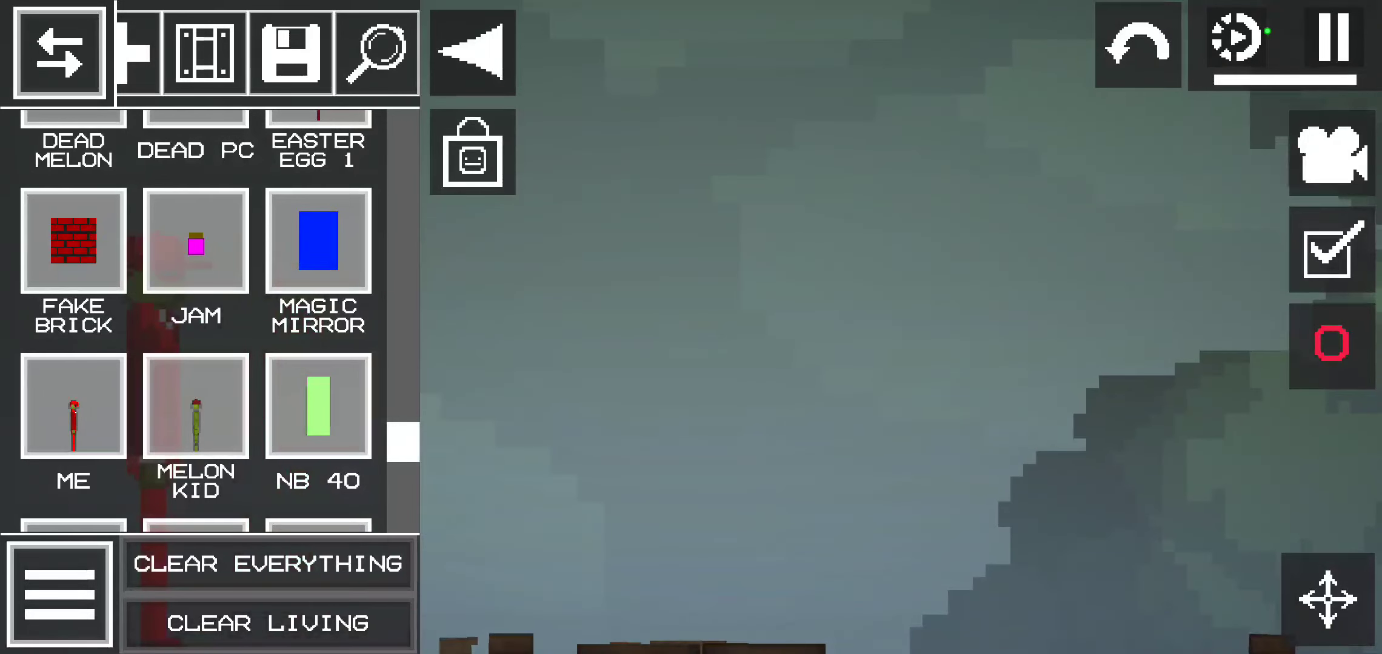
{"action": "left_click", "coordinate": [1331, 343]}
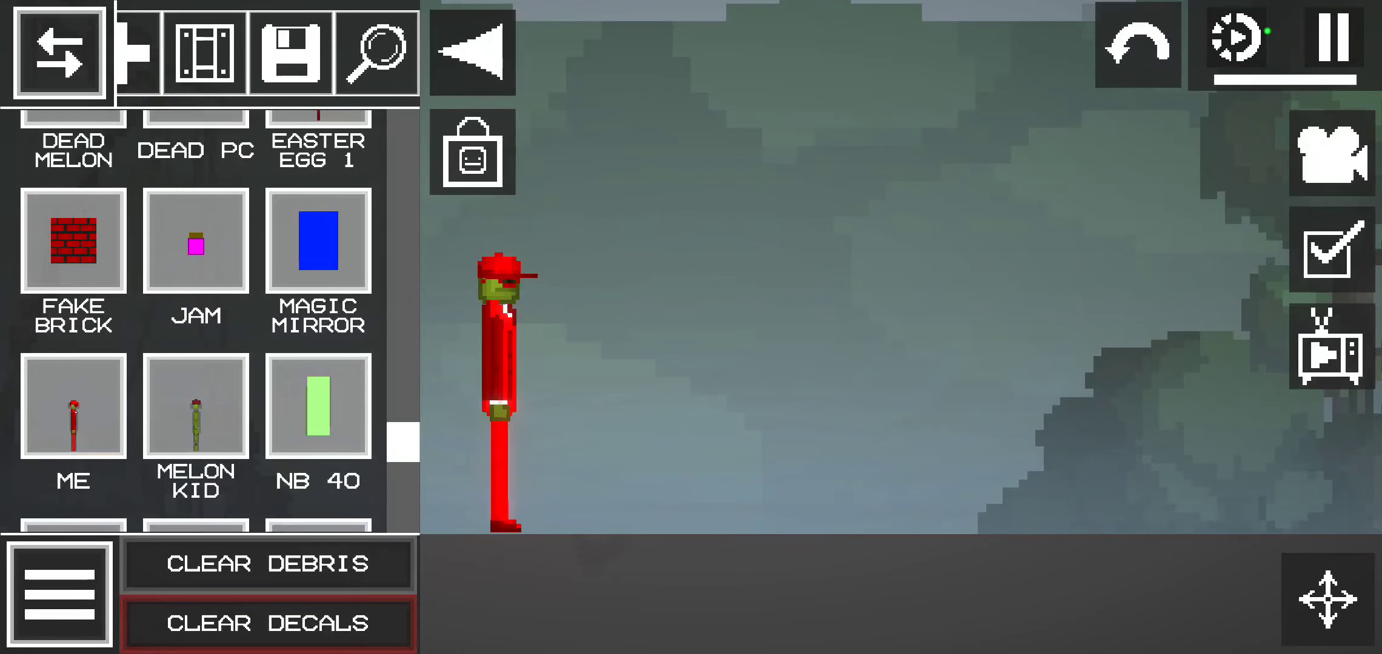
{"action": "scroll", "scroll_direction": "up", "scroll_amount": 3}
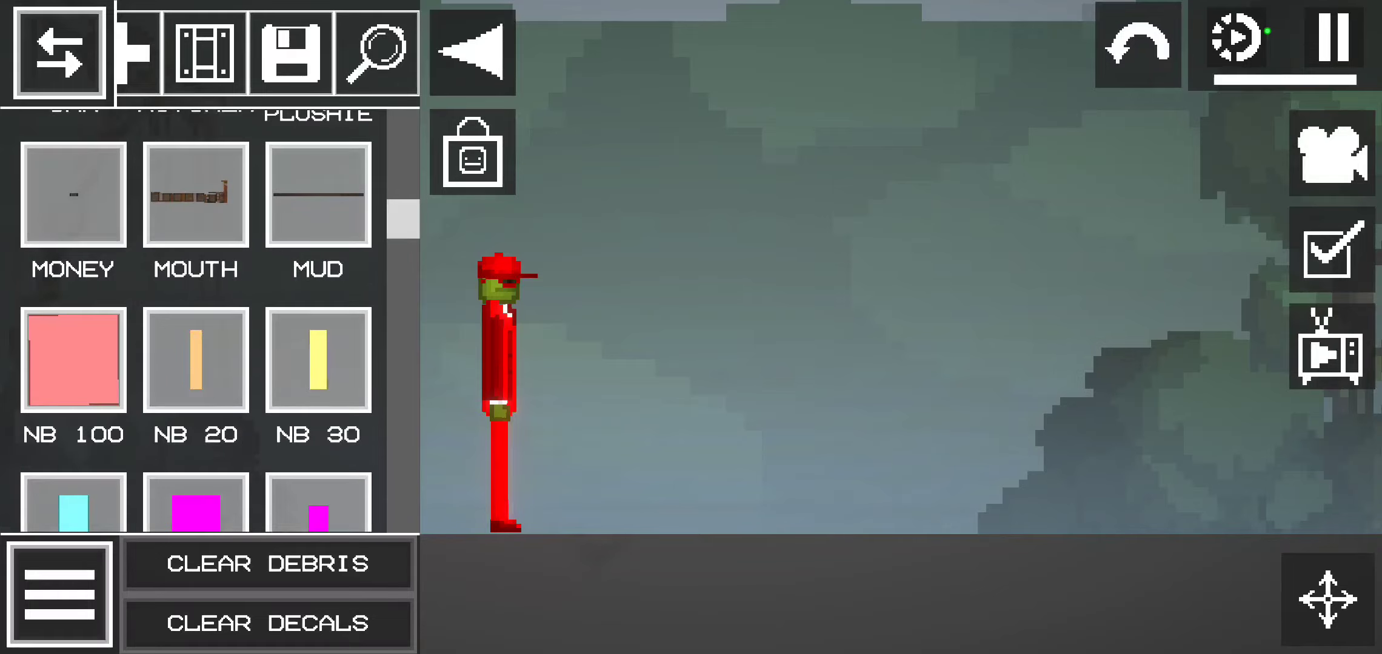
- Close the catalogue to view the spawned Mud rod, then reopen it for the NB 50 block
{"action": "left_click", "coordinate": [57, 50]}
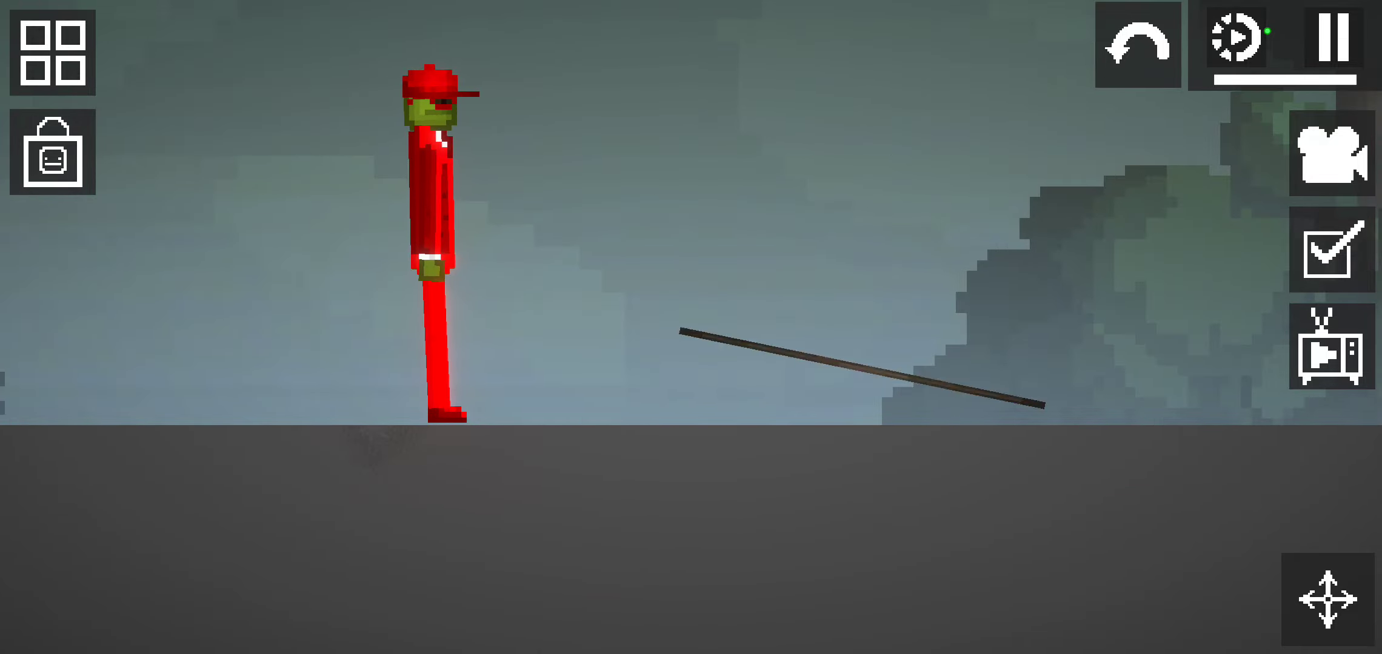
{"action": "left_click", "coordinate": [50, 54]}
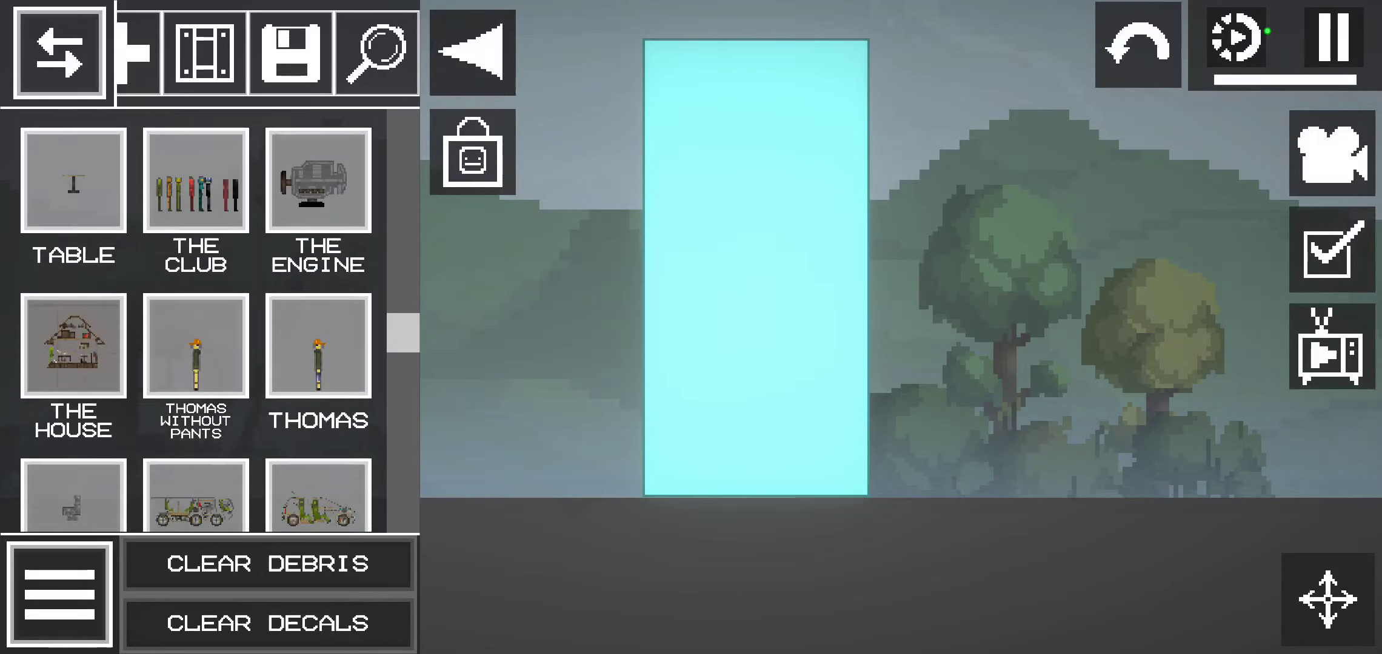
- Spawn a tall cyan NB block beside the red-capped melon
{"action": "scroll", "scroll_direction": "up", "scroll_amount": 3}
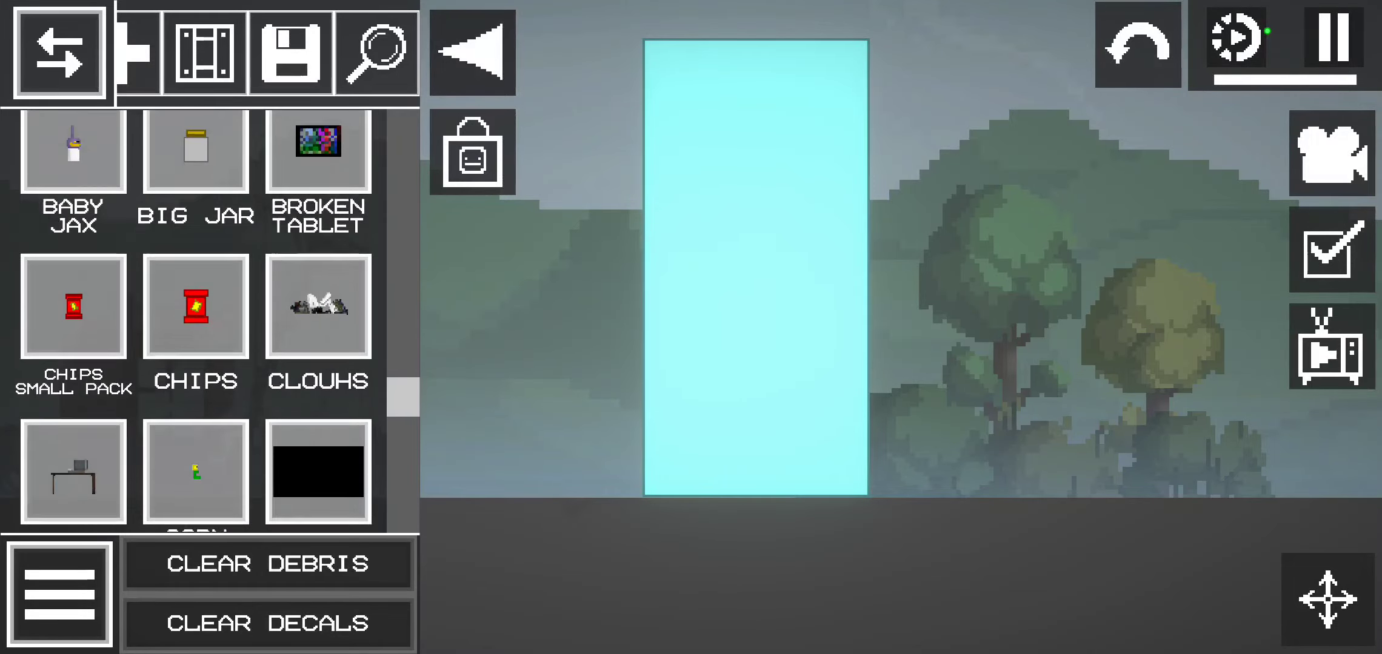
{"action": "scroll", "scroll_direction": "down", "scroll_amount": 3}
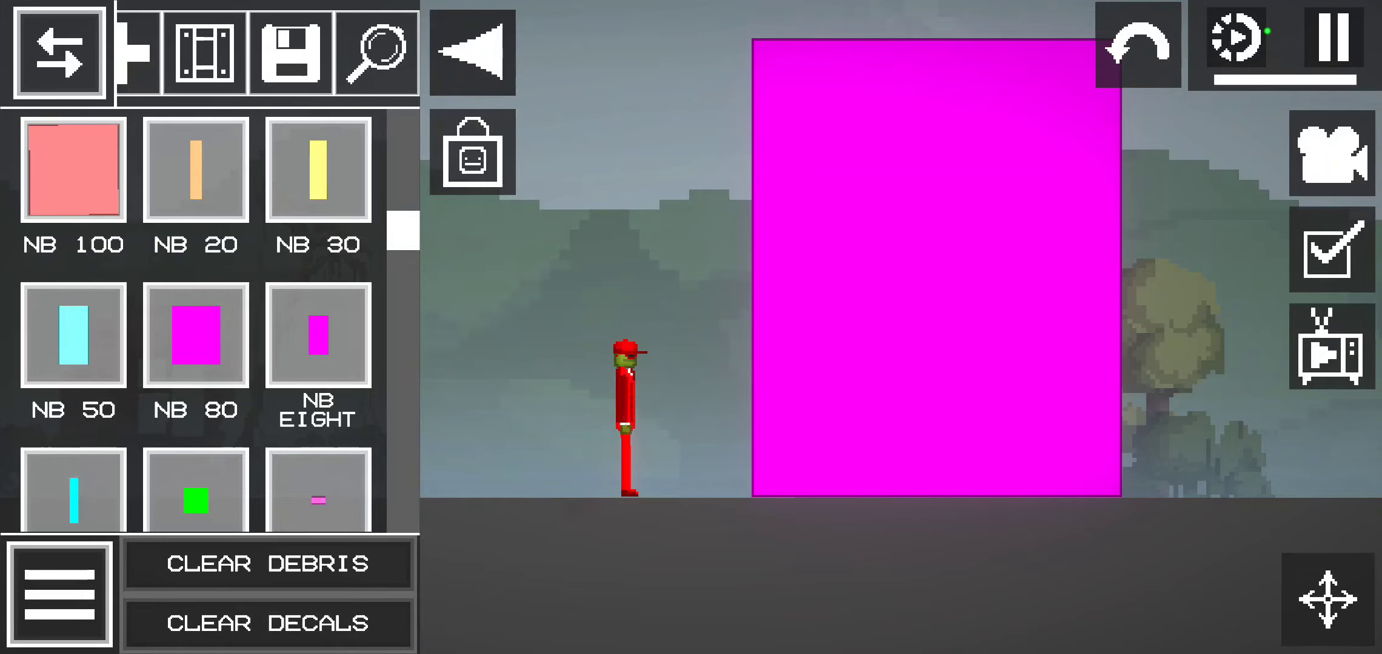
{"action": "left_click", "coordinate": [1135, 46]}
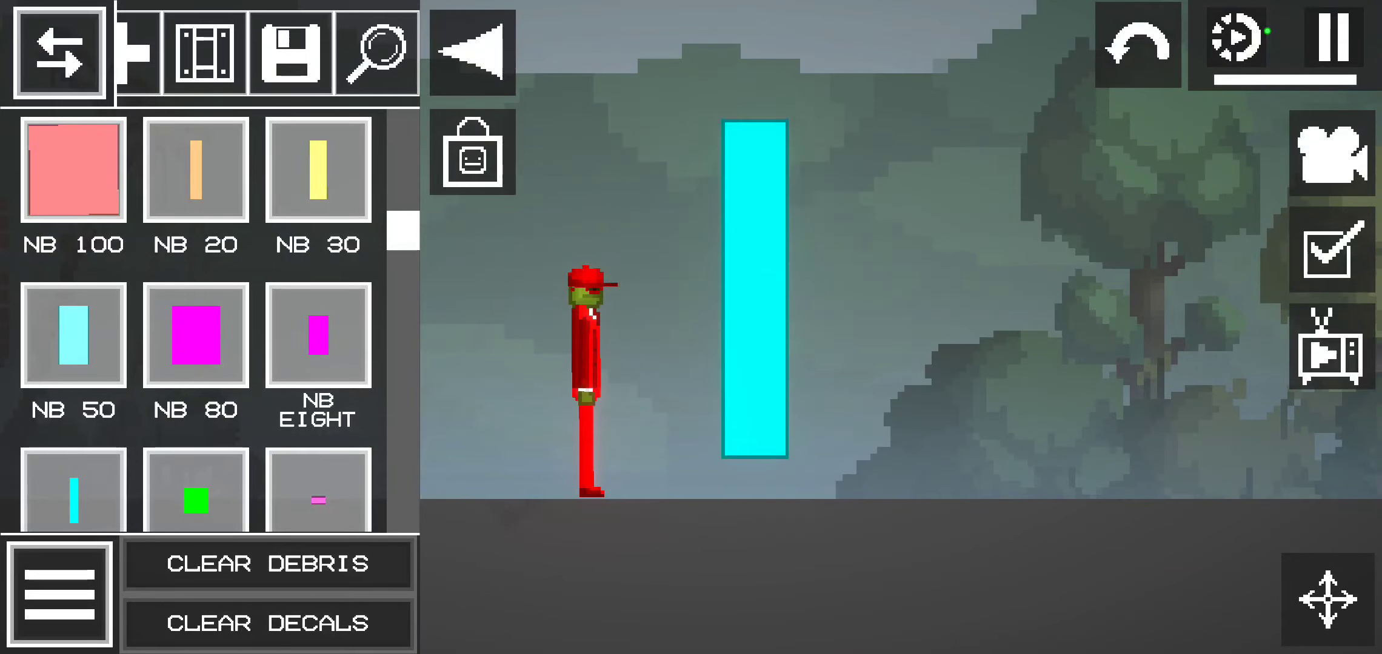
- Spawn more NB blocks such as NB Nine and NR 60, then clear them
{"action": "scroll", "scroll_direction": "down", "scroll_amount": 3}
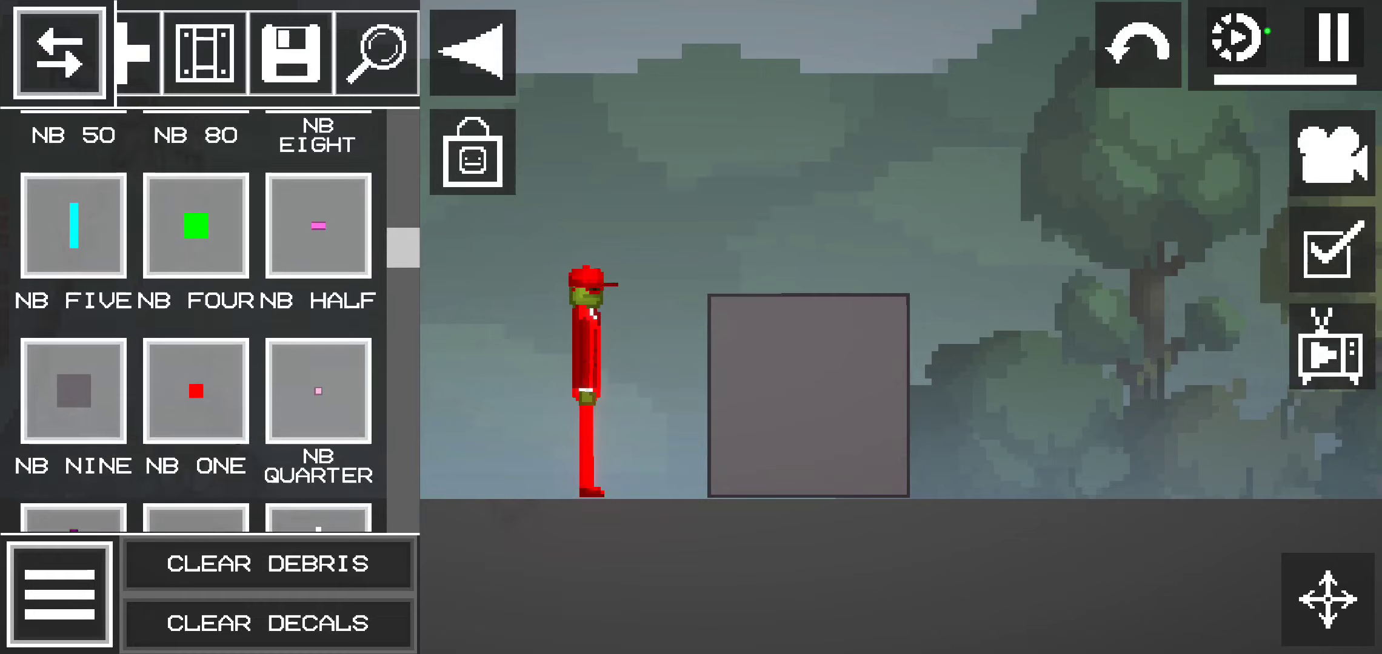
{"action": "scroll", "scroll_direction": "down", "scroll_amount": 3}
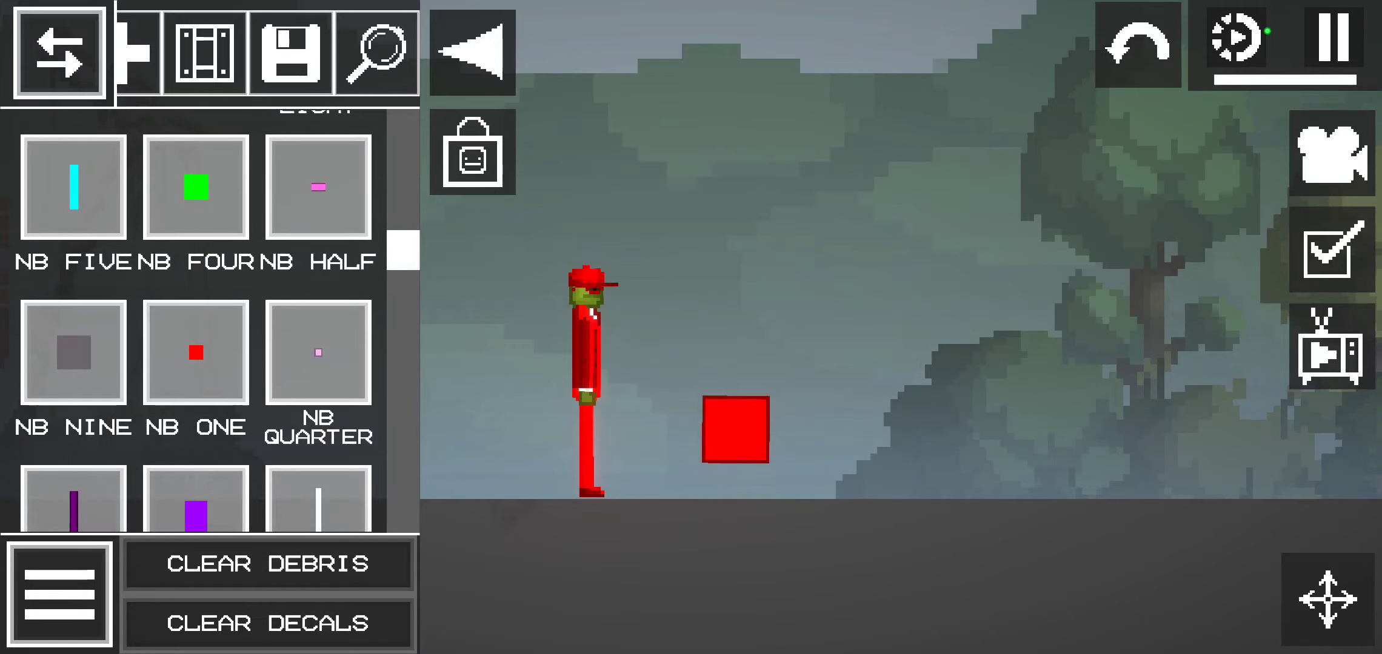
{"action": "scroll", "scroll_direction": "down", "scroll_amount": 3}
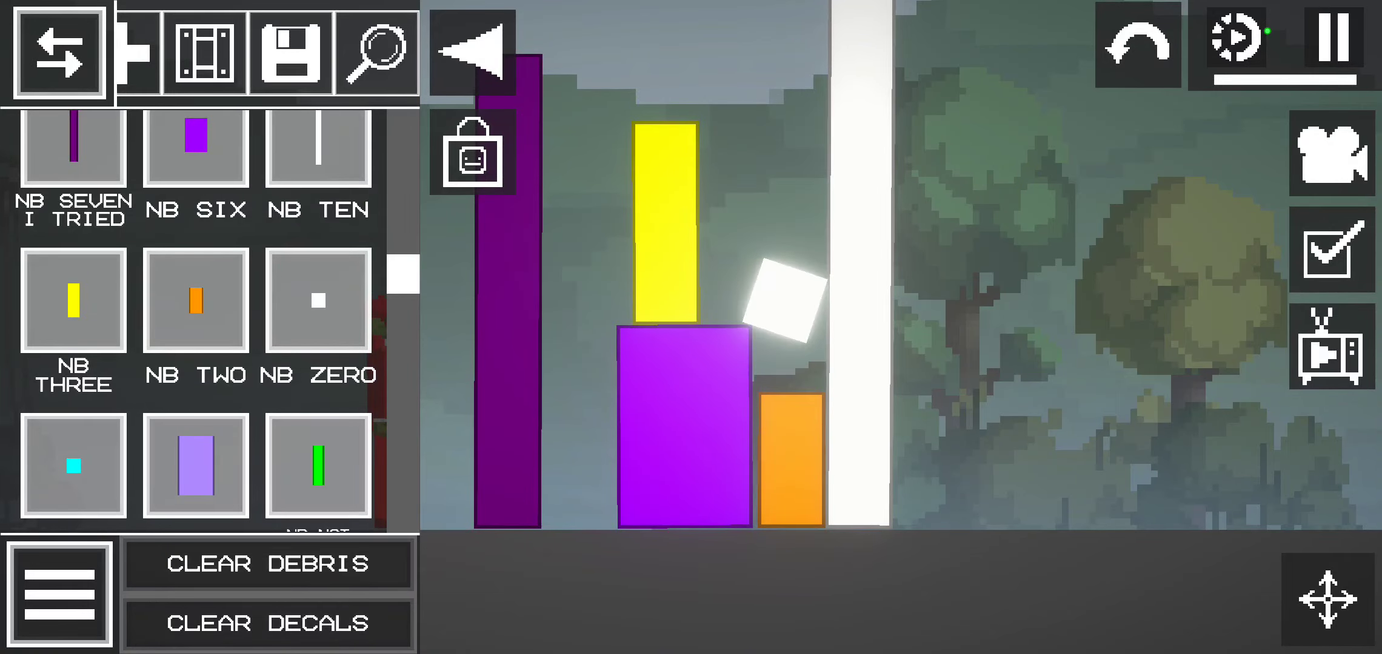
{"action": "scroll", "scroll_direction": "up", "scroll_amount": 3}
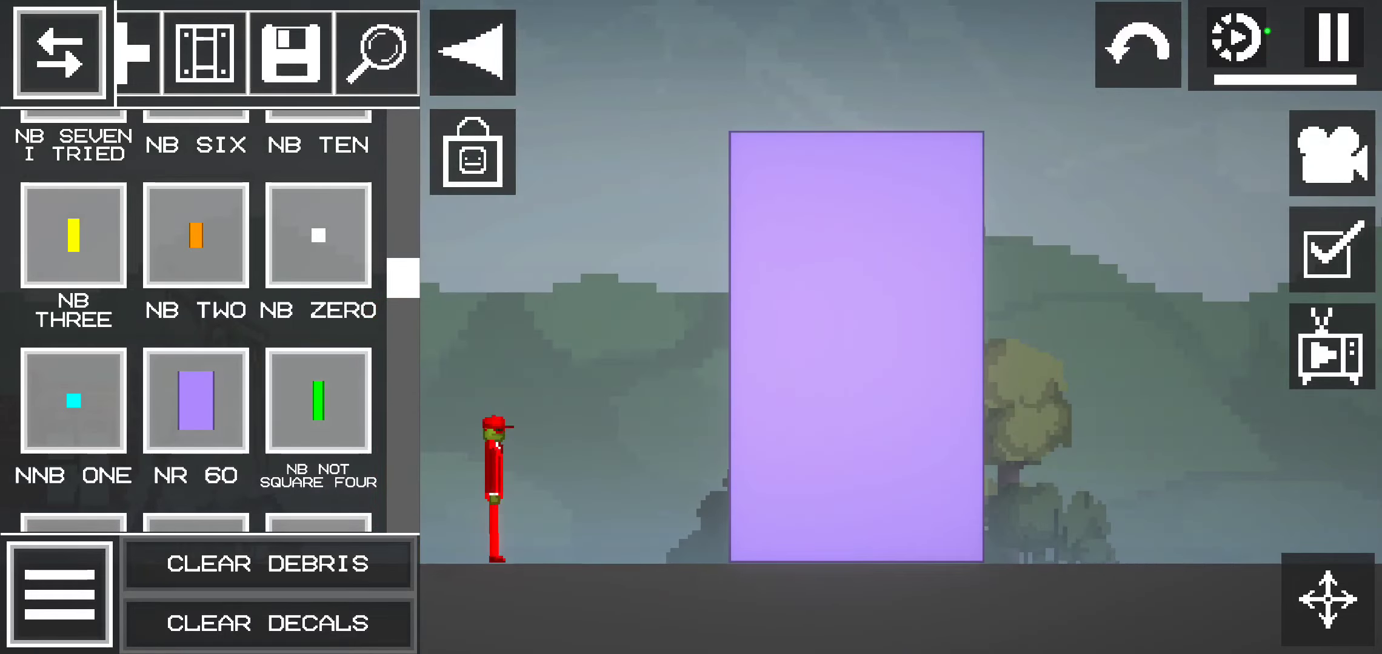
{"action": "scroll", "scroll_direction": "down", "scroll_amount": 3}
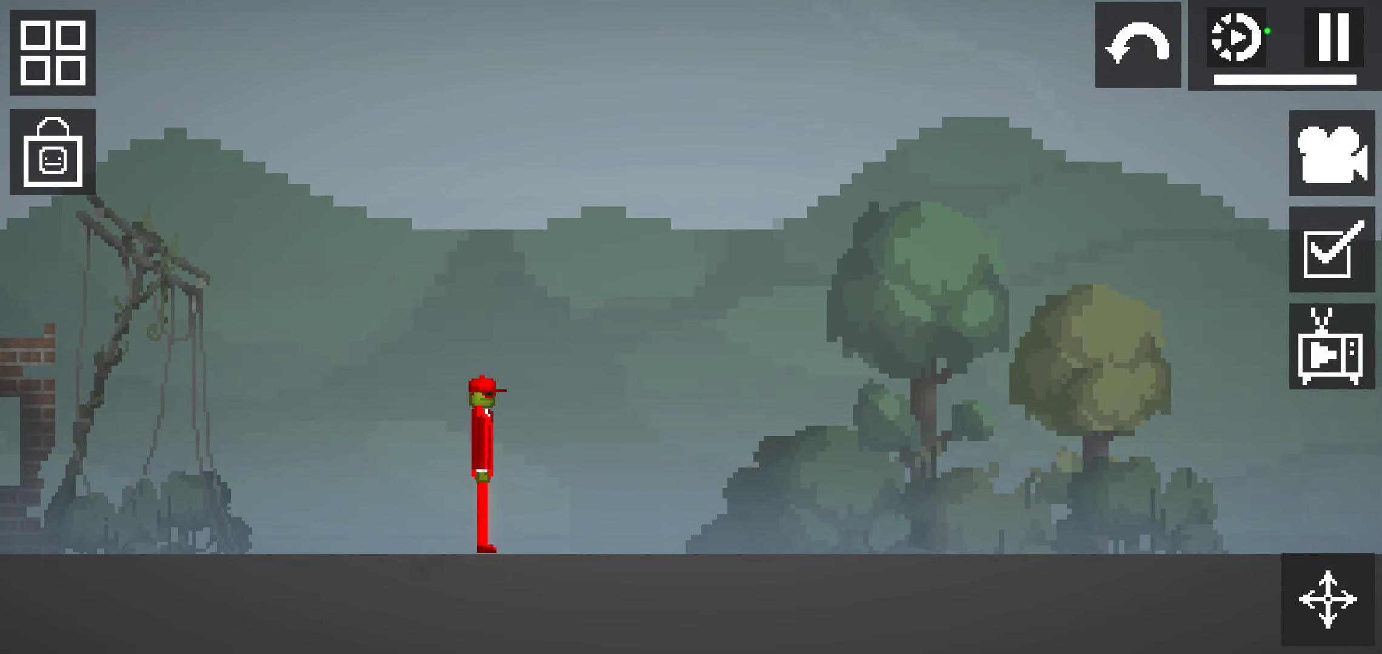
- Open the spawn menu and confirm the removal prompt in Saves
{"action": "left_click", "coordinate": [51, 55]}
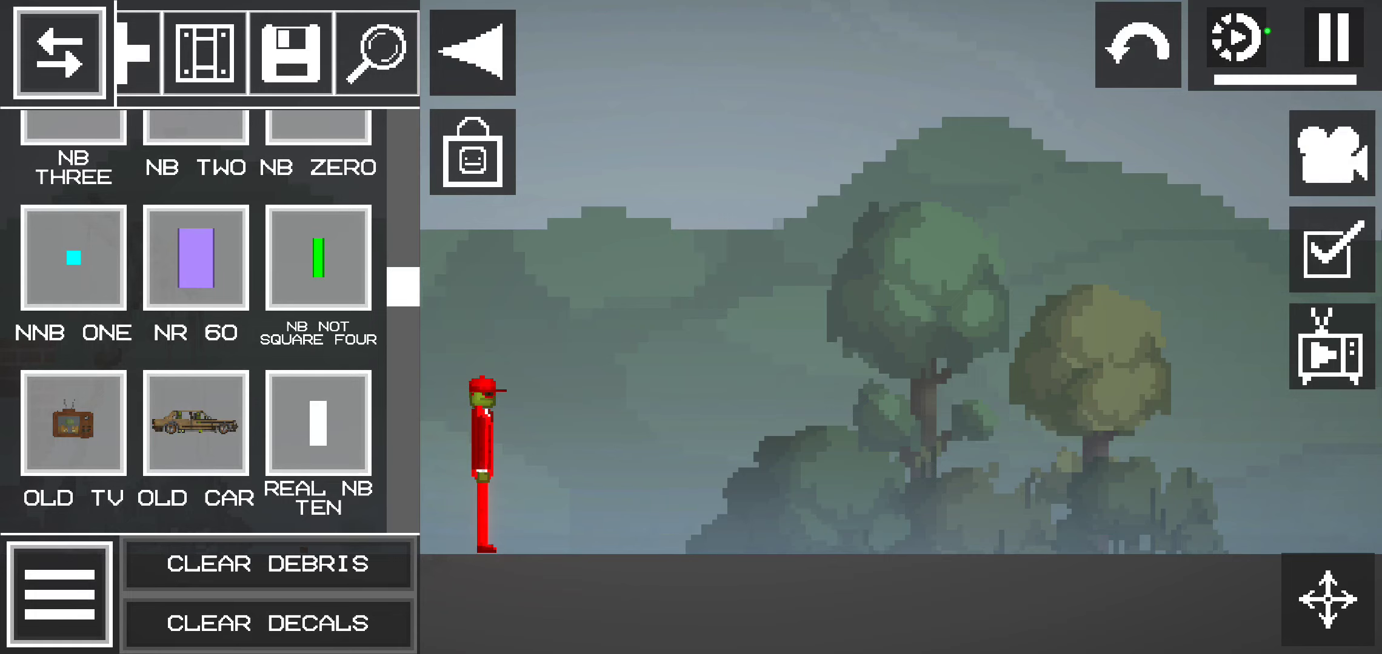
{"action": "left_click", "coordinate": [194, 425]}
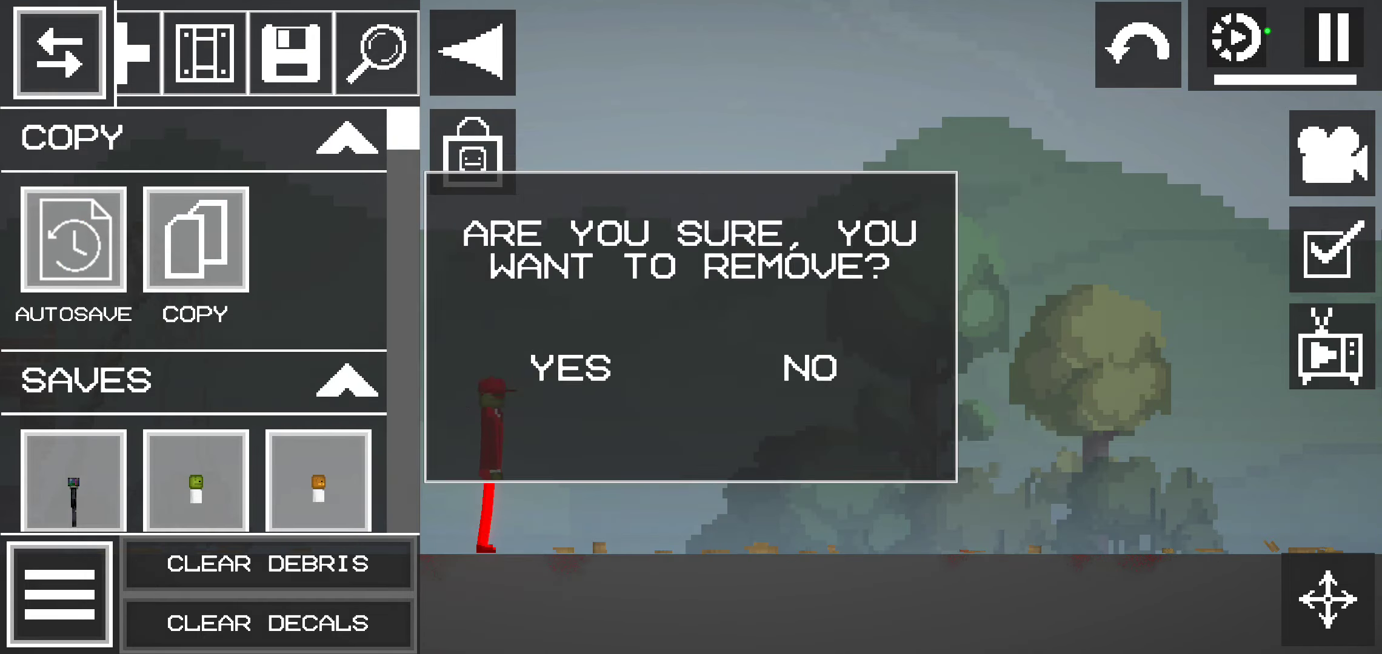
{"action": "left_click", "coordinate": [569, 368]}
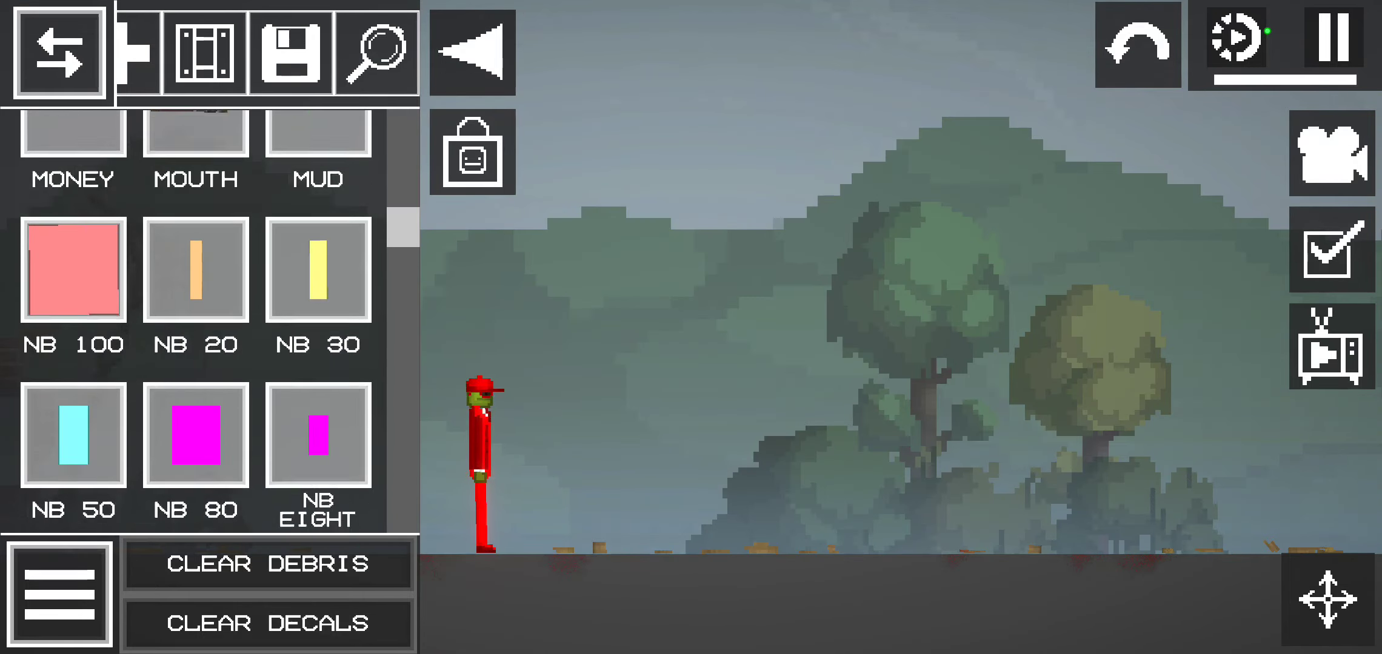
- Spawn Room With Electric Chair next to the red-capped melon
{"action": "scroll", "scroll_direction": "down", "scroll_amount": 3}
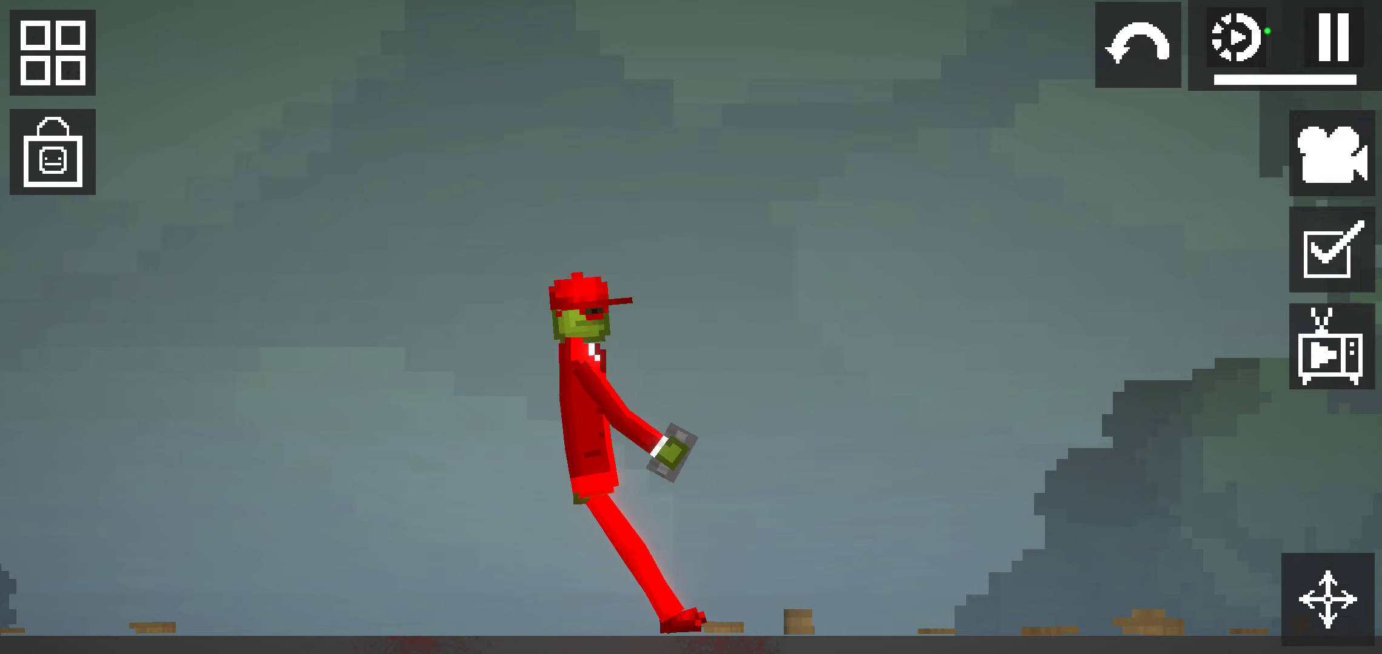
{"action": "left_click", "coordinate": [50, 52]}
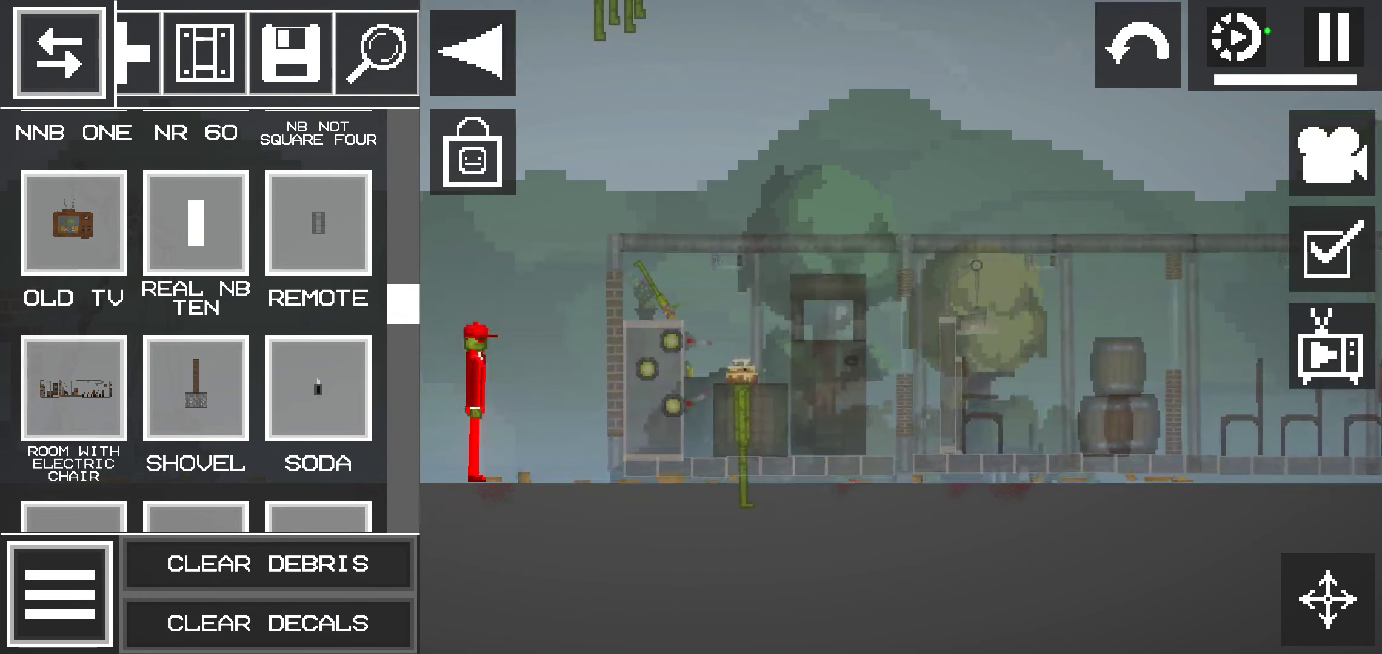
{"action": "left_click", "coordinate": [56, 52]}
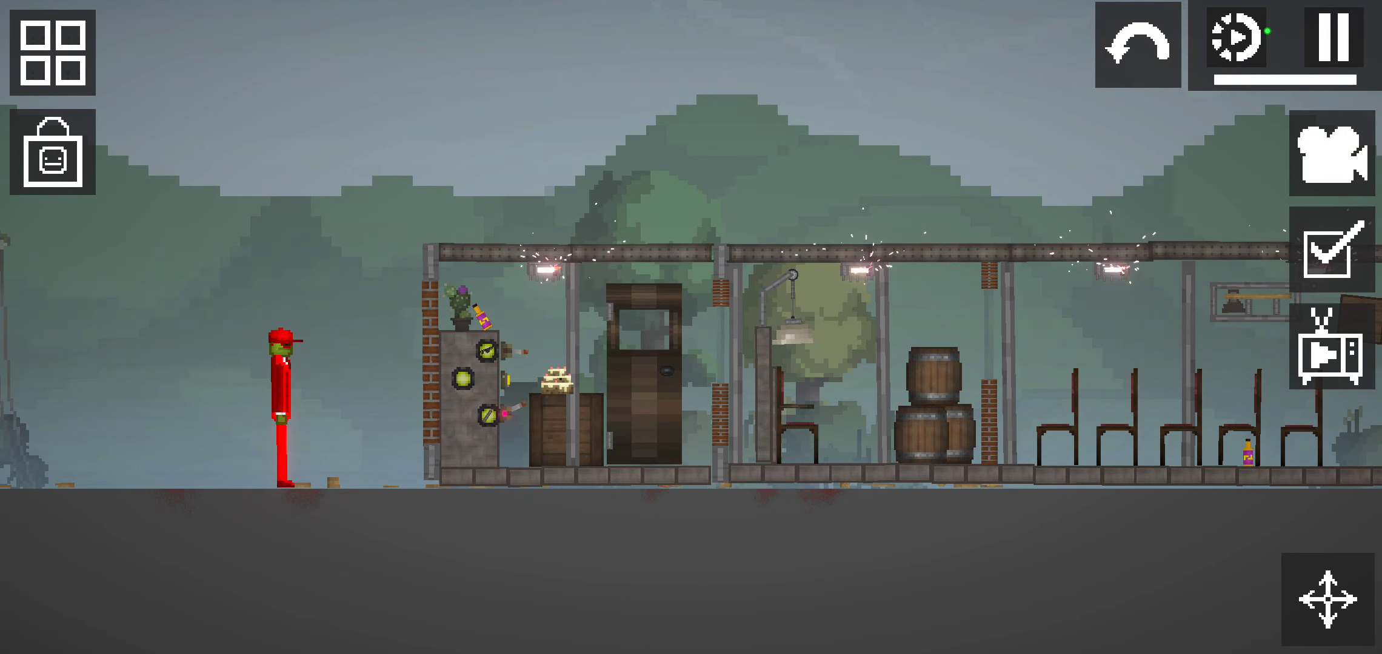
- Remove the electric-chair room and reopen the item list, scrolling down
{"action": "left_click", "coordinate": [51, 55]}
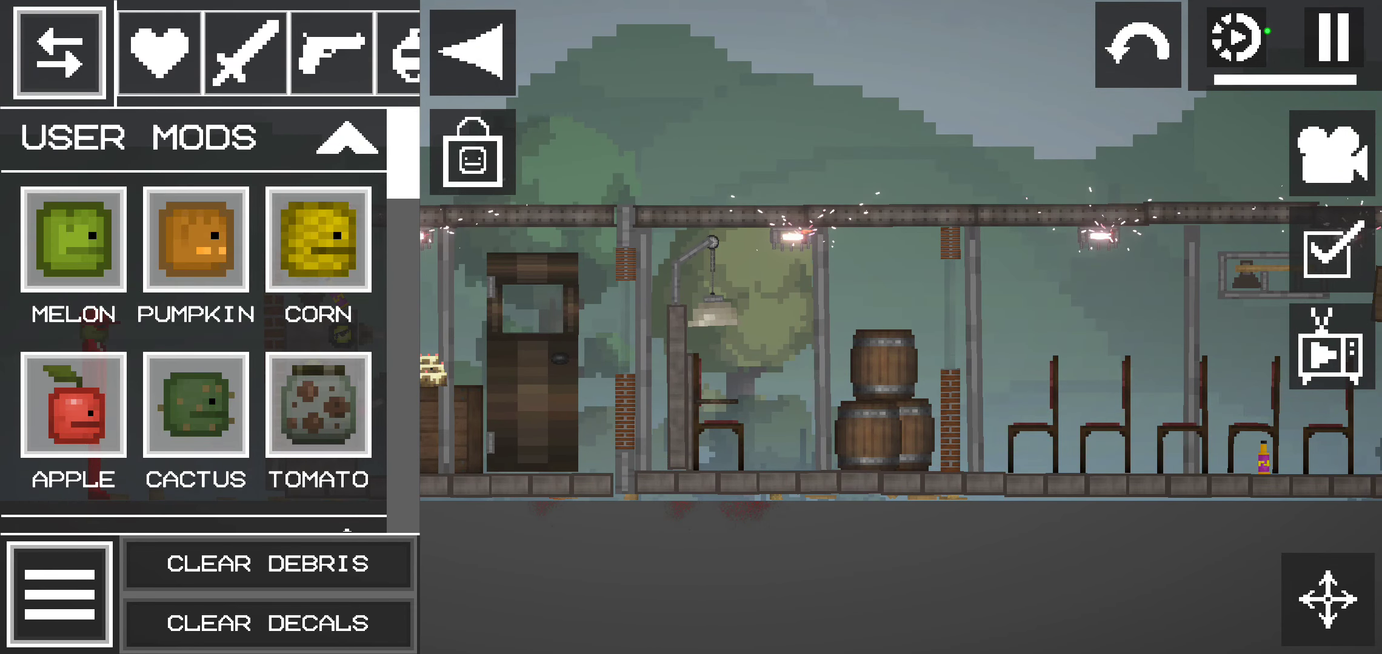
{"action": "left_click", "coordinate": [470, 51]}
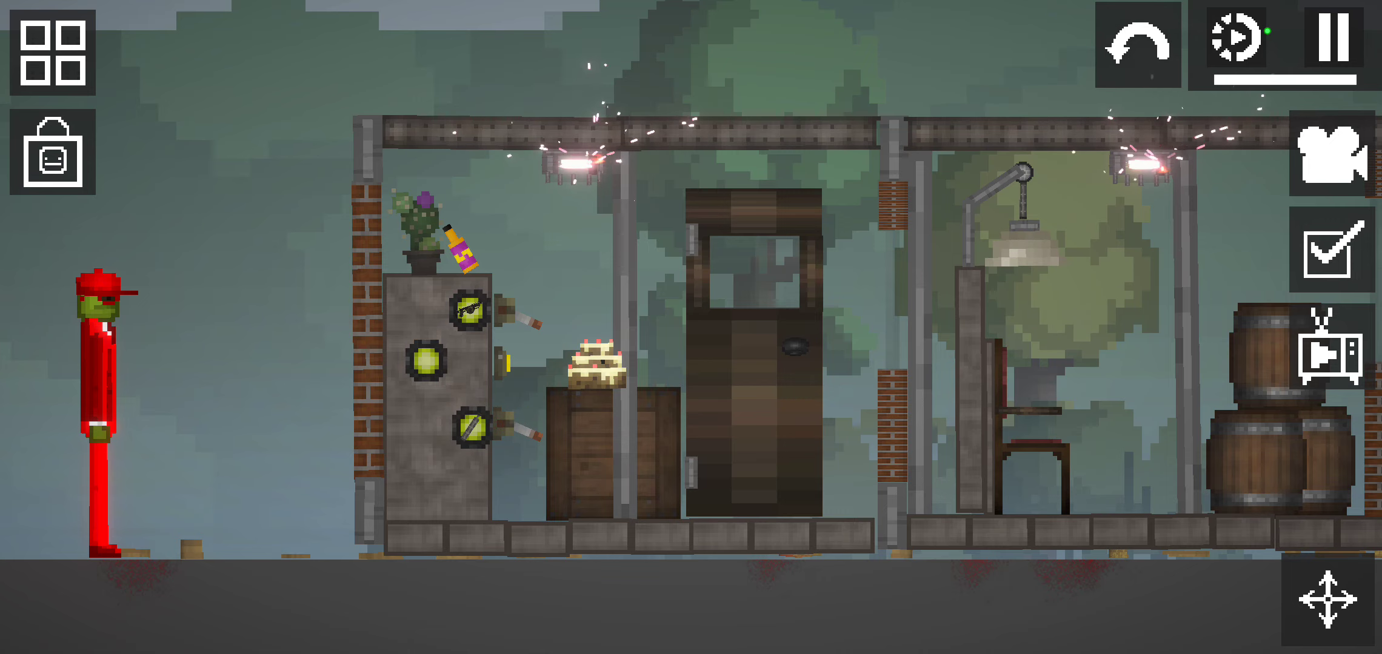
{"action": "left_click", "coordinate": [46, 51]}
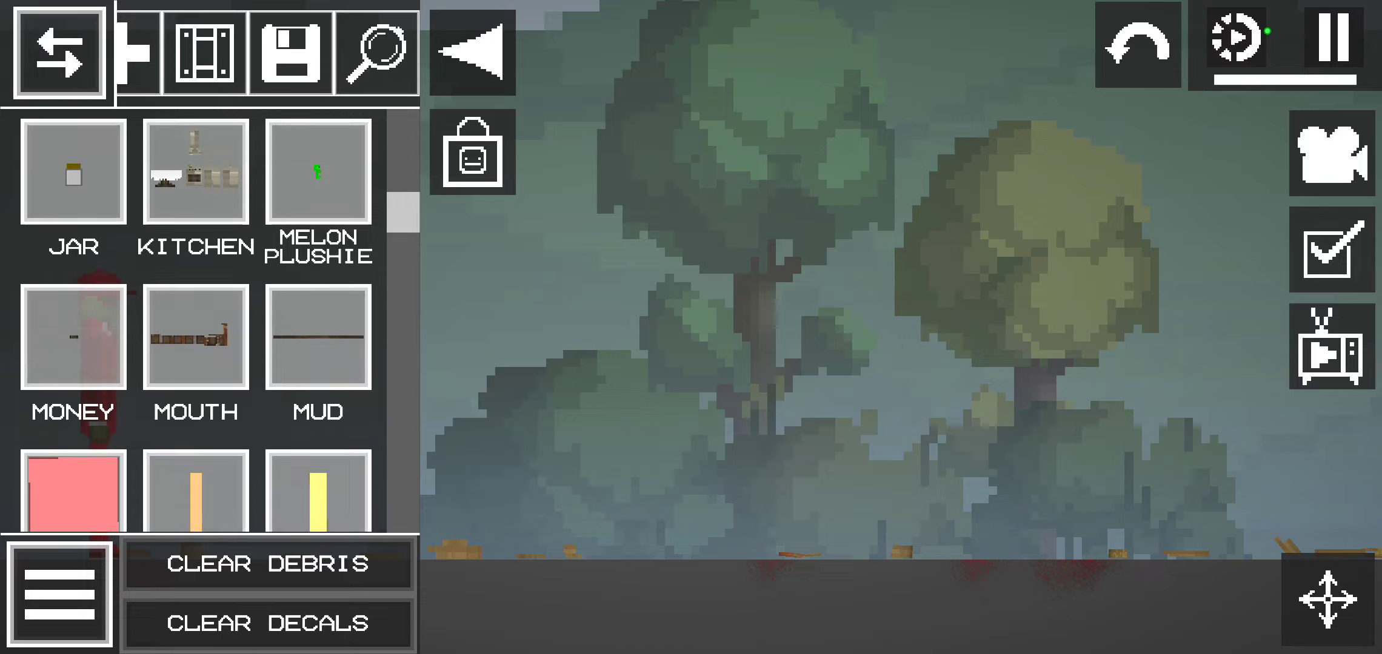
{"action": "scroll", "scroll_direction": "down", "scroll_amount": 3}
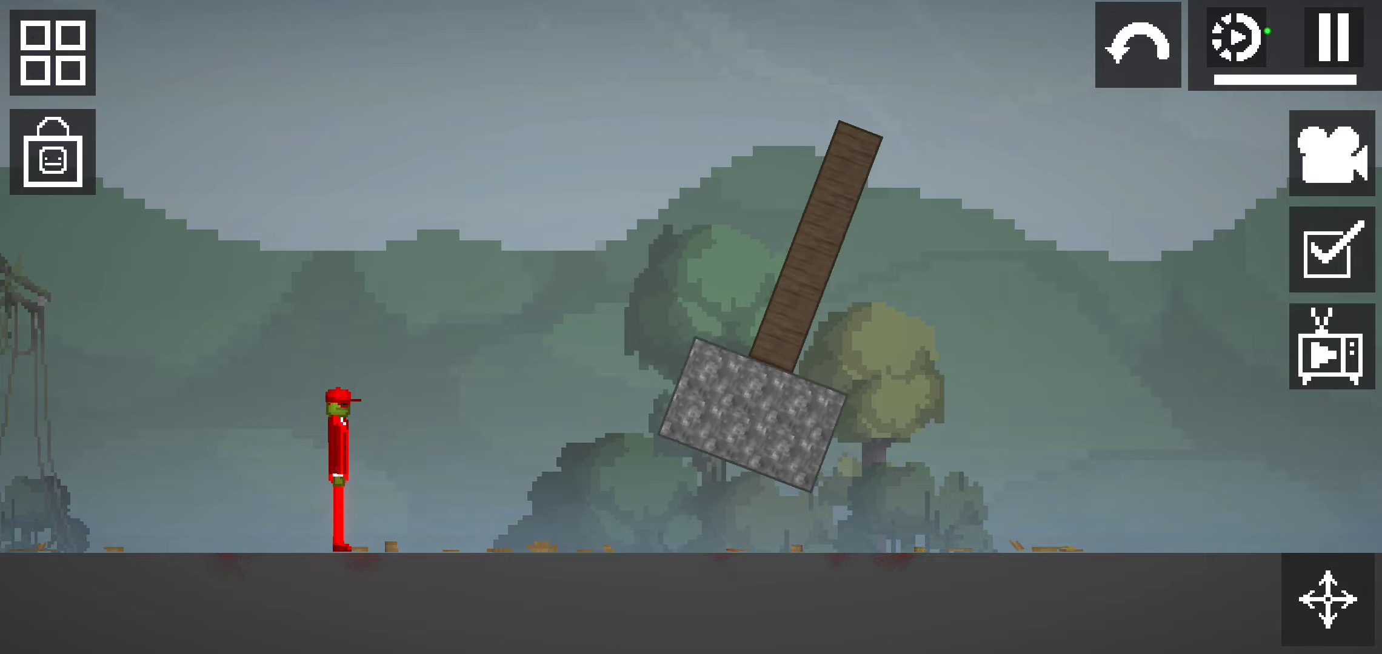
- Spawn the Shovel beside the melon, delete it, and reopen the item list
{"action": "left_click", "coordinate": [51, 53]}
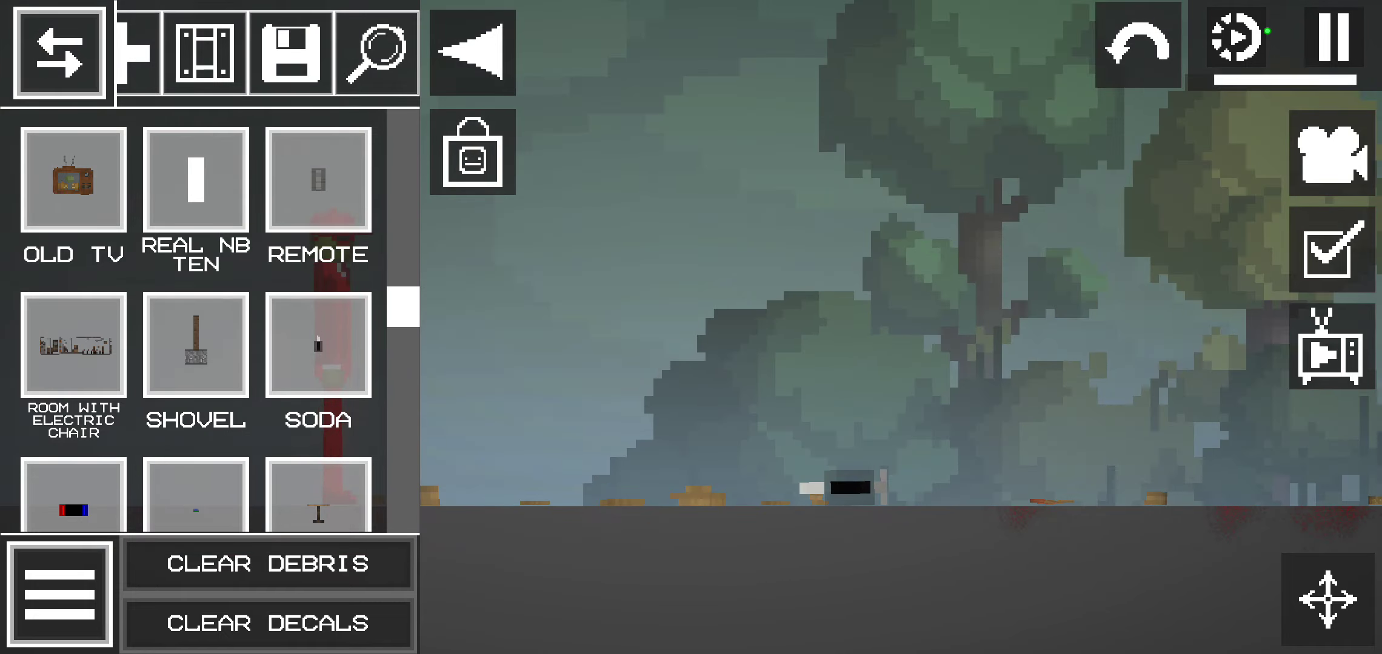
{"action": "left_click", "coordinate": [58, 53]}
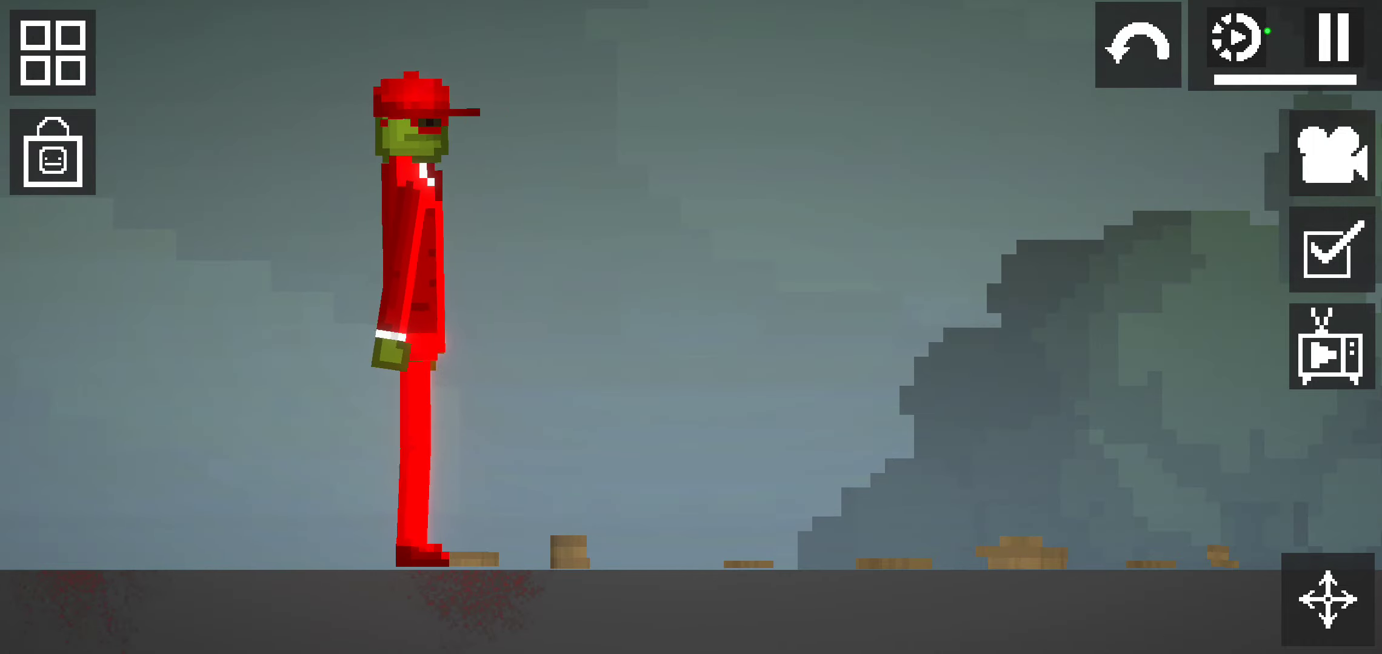
{"action": "left_click", "coordinate": [51, 55]}
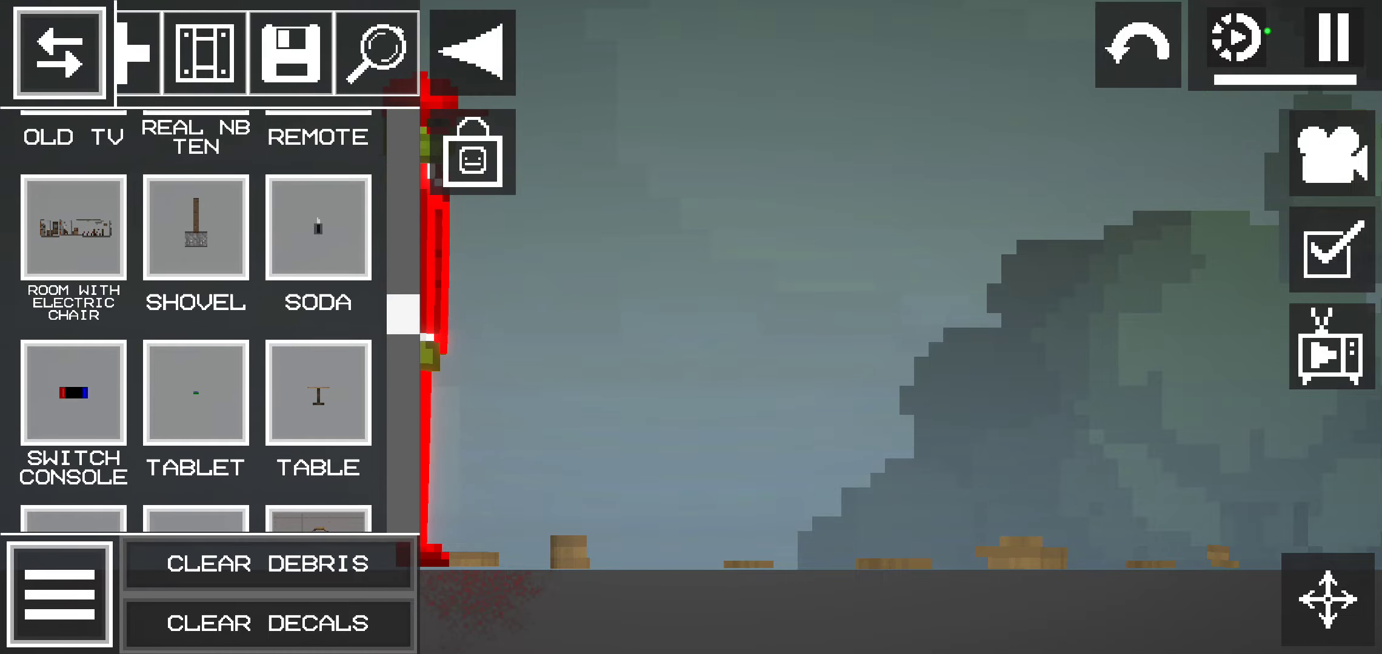
- Spawn a Switch Console beside the melon and power it on to show a picture
{"action": "left_click", "coordinate": [59, 55]}
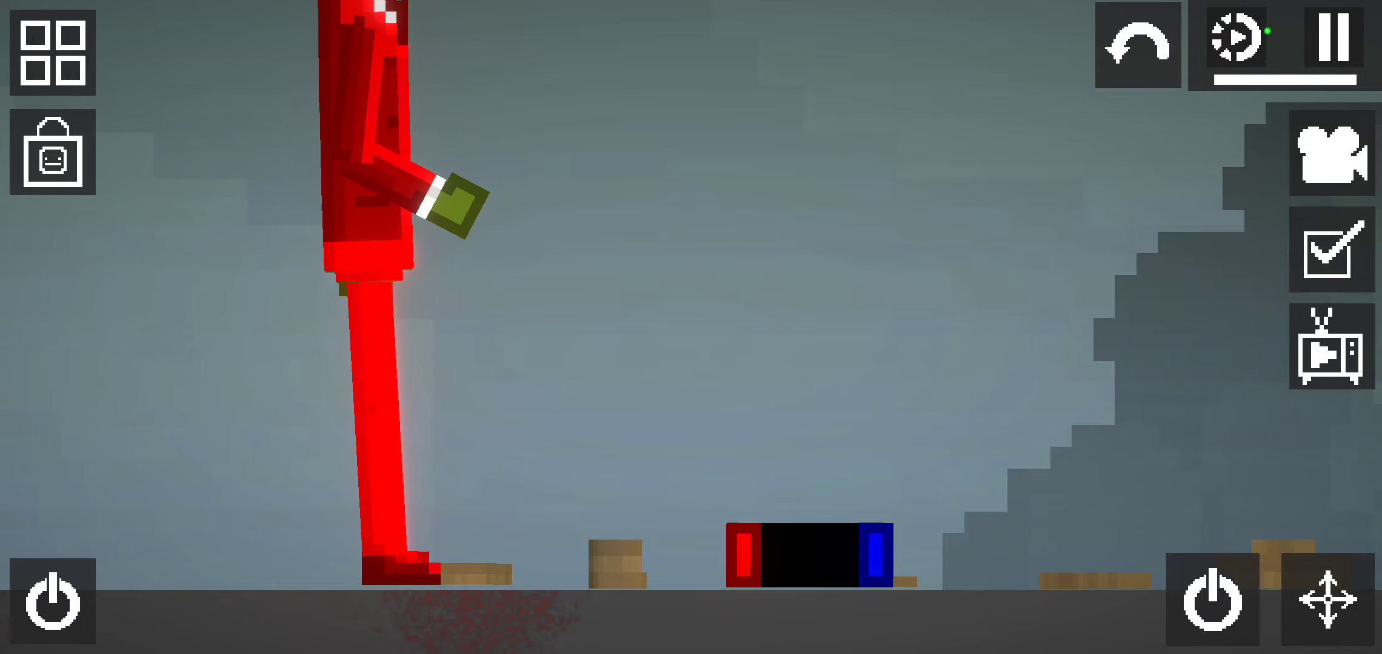
{"action": "left_click", "coordinate": [50, 54]}
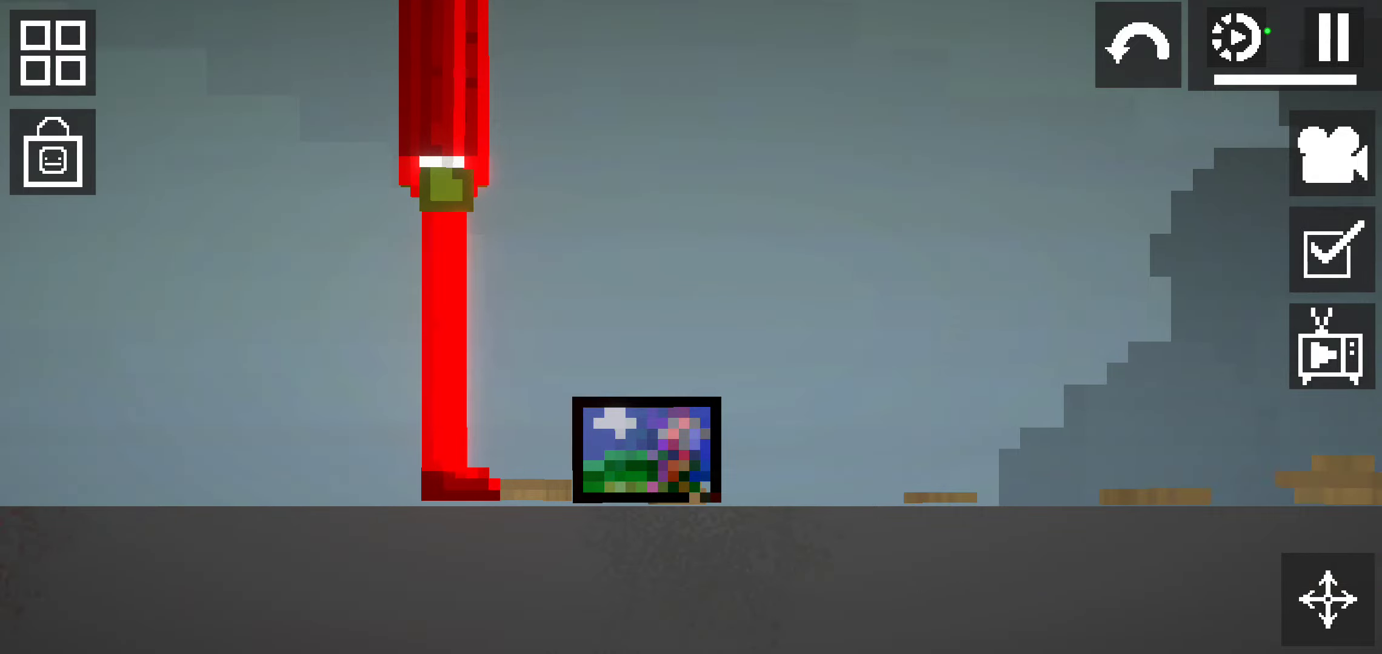
- Spawn a Table, then place The House furnished wooden house beside the melon
{"action": "left_click", "coordinate": [51, 55]}
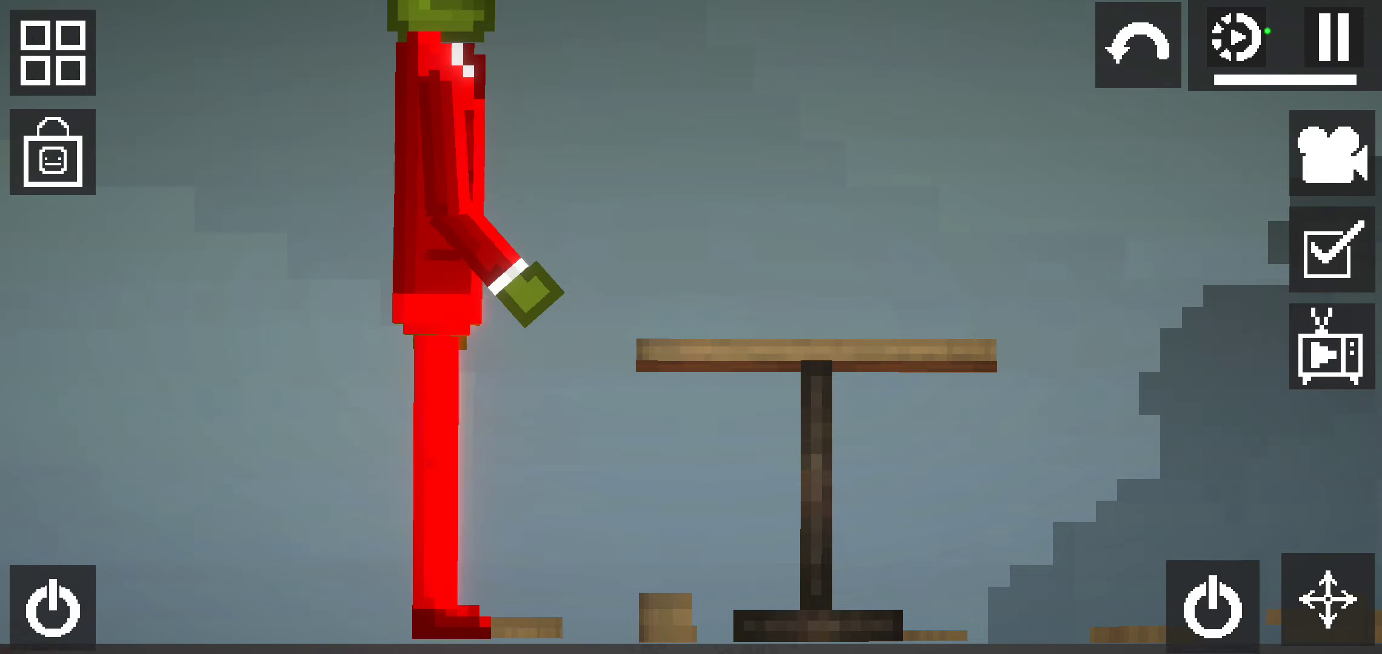
{"action": "left_click", "coordinate": [51, 54]}
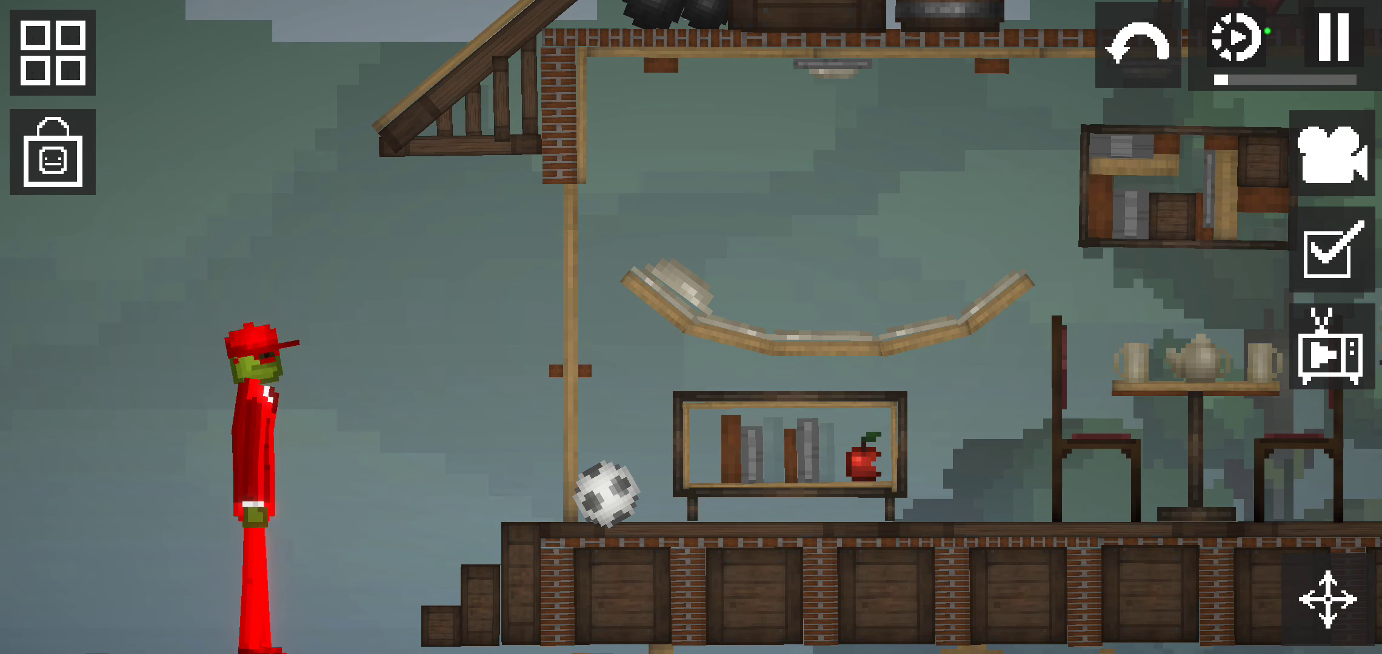
- Pause, lay the melon in the hammock, resume, then remove the house
{"action": "left_click", "coordinate": [1337, 46]}
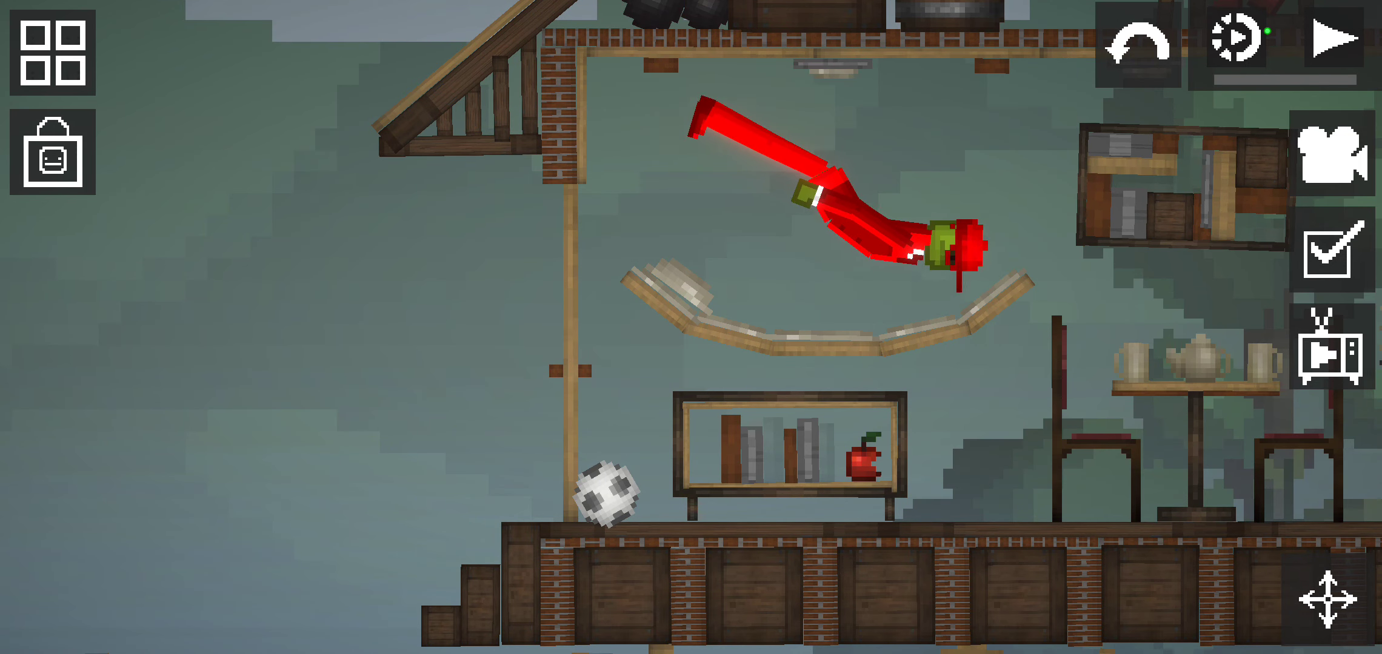
{"action": "left_click", "coordinate": [1341, 39]}
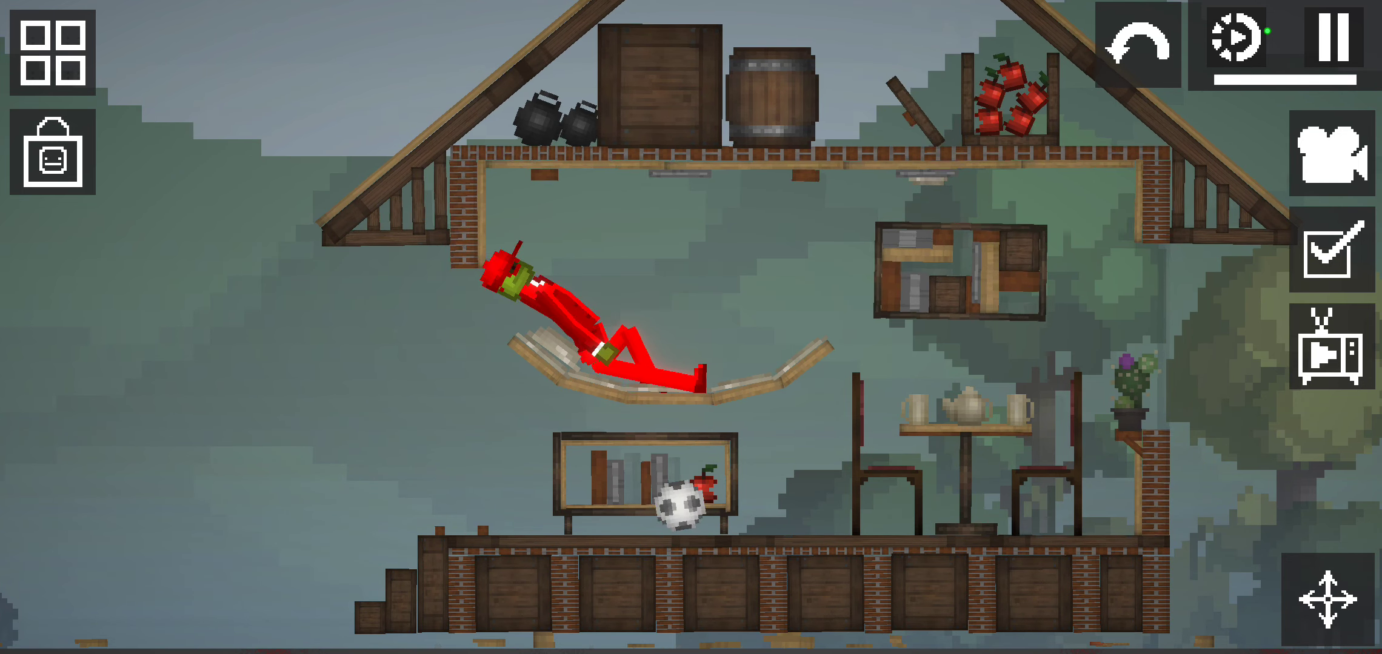
{"action": "left_click", "coordinate": [55, 54]}
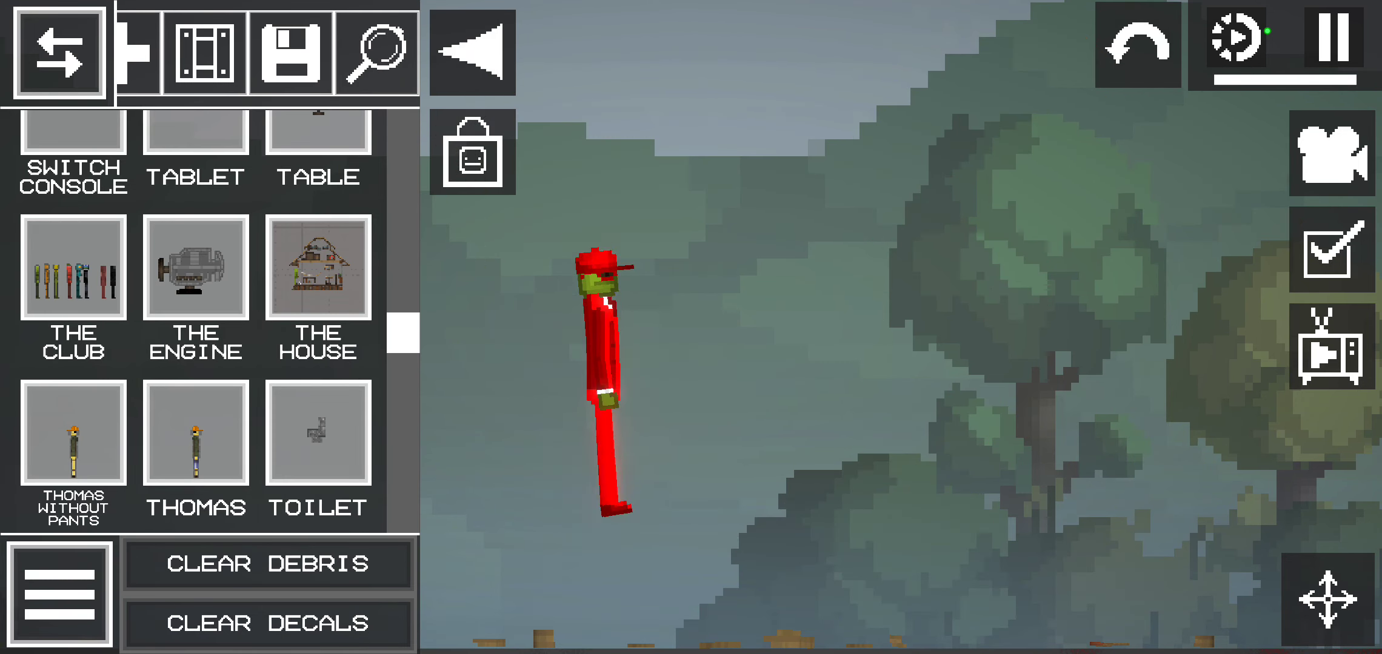
- Spawn the red-suited Thomas melon character and scroll through the custom items
{"action": "left_click", "coordinate": [268, 623]}
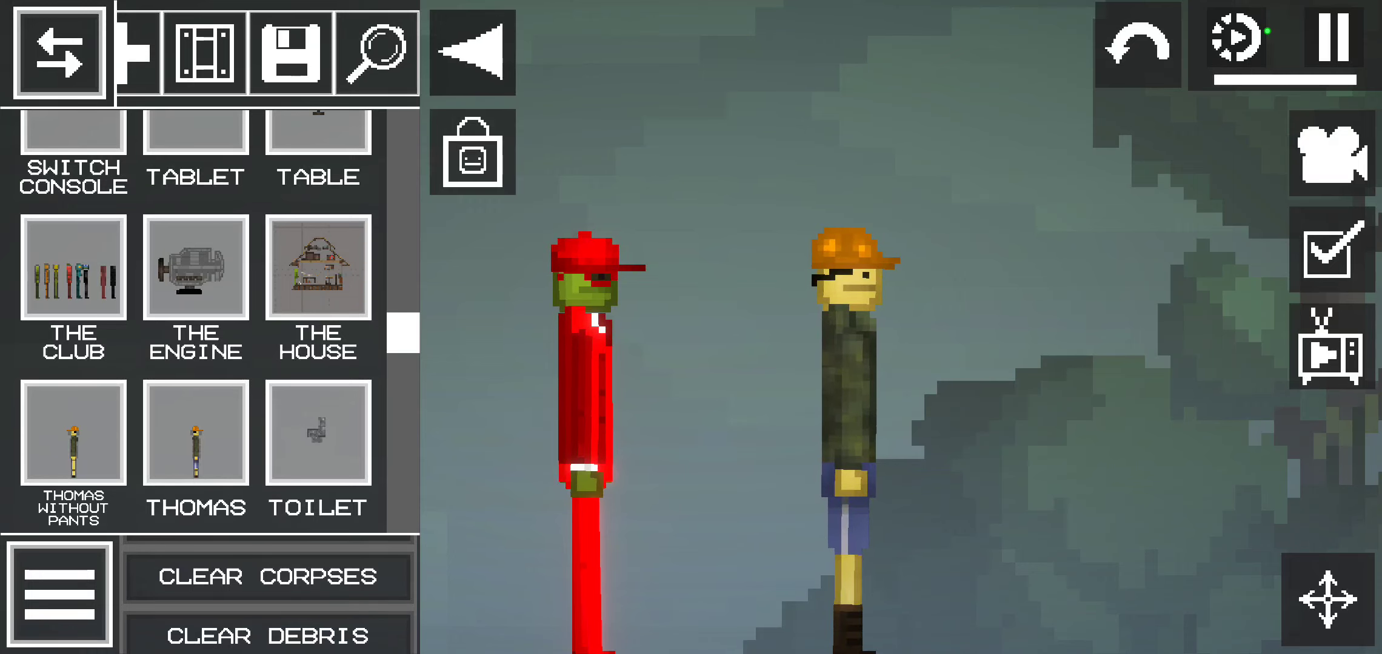
{"action": "scroll", "scroll_direction": "down", "scroll_amount": 3}
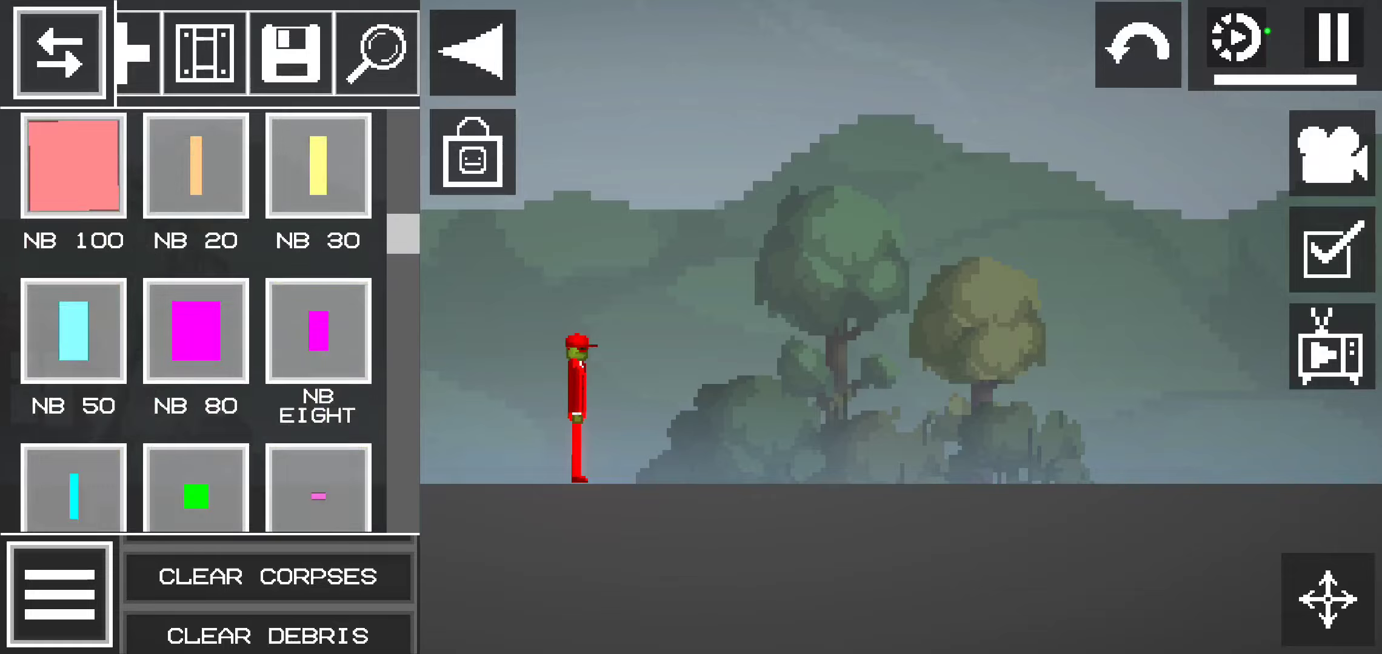
{"action": "scroll", "scroll_direction": "down", "scroll_amount": 3}
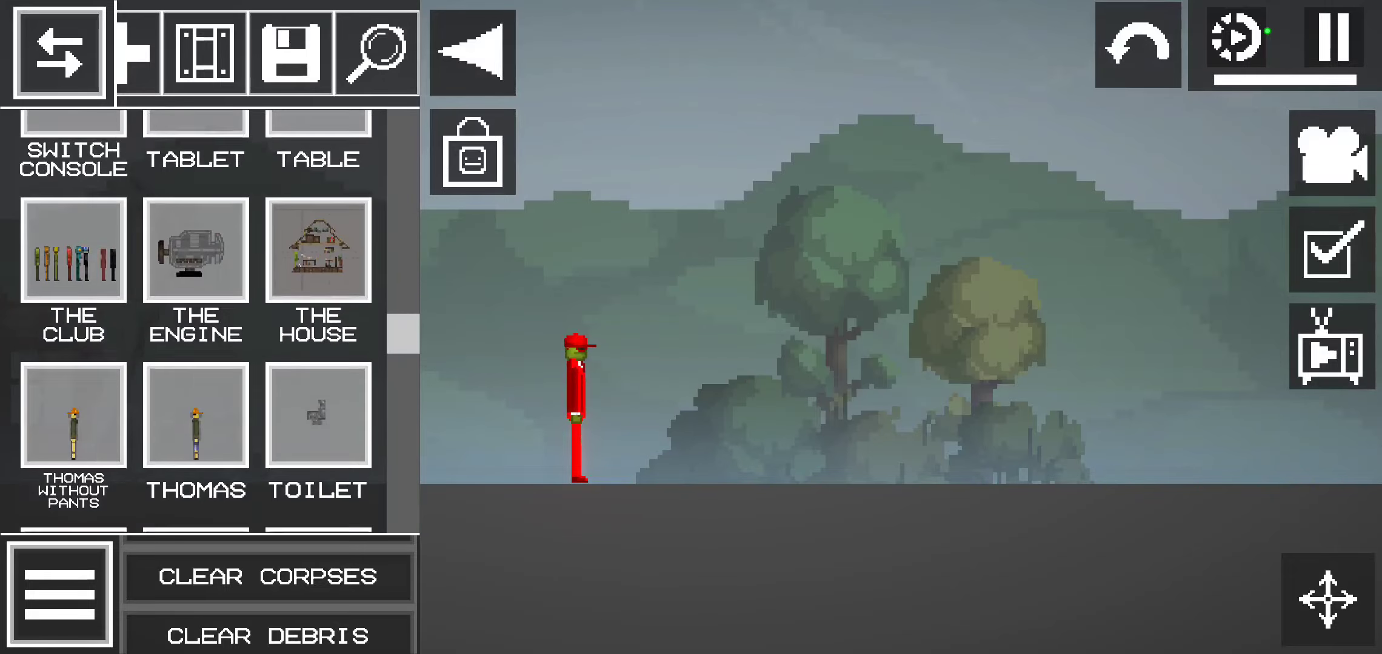
{"action": "scroll", "scroll_direction": "down", "scroll_amount": 3}
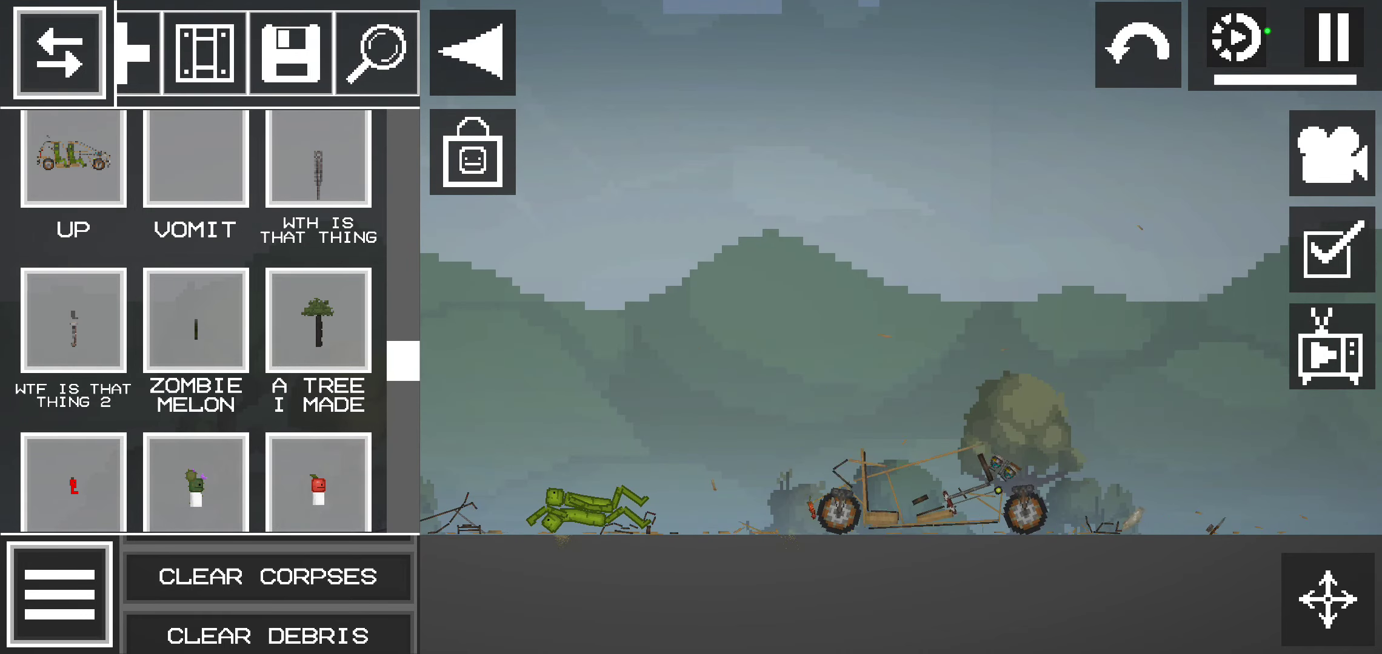
- Clear the wrecked buggy and bodies from the sandbox and browse the catalogue
{"action": "left_click", "coordinate": [267, 577]}
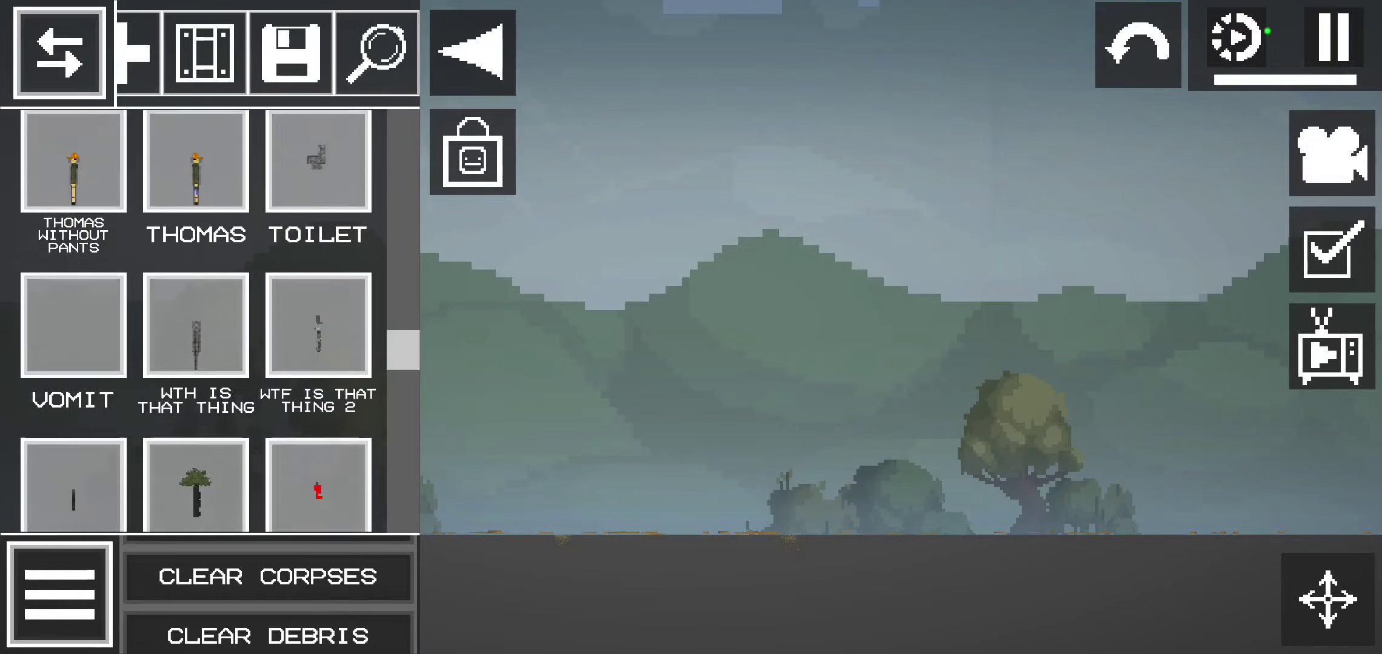
{"action": "scroll", "scroll_direction": "up", "scroll_amount": 3}
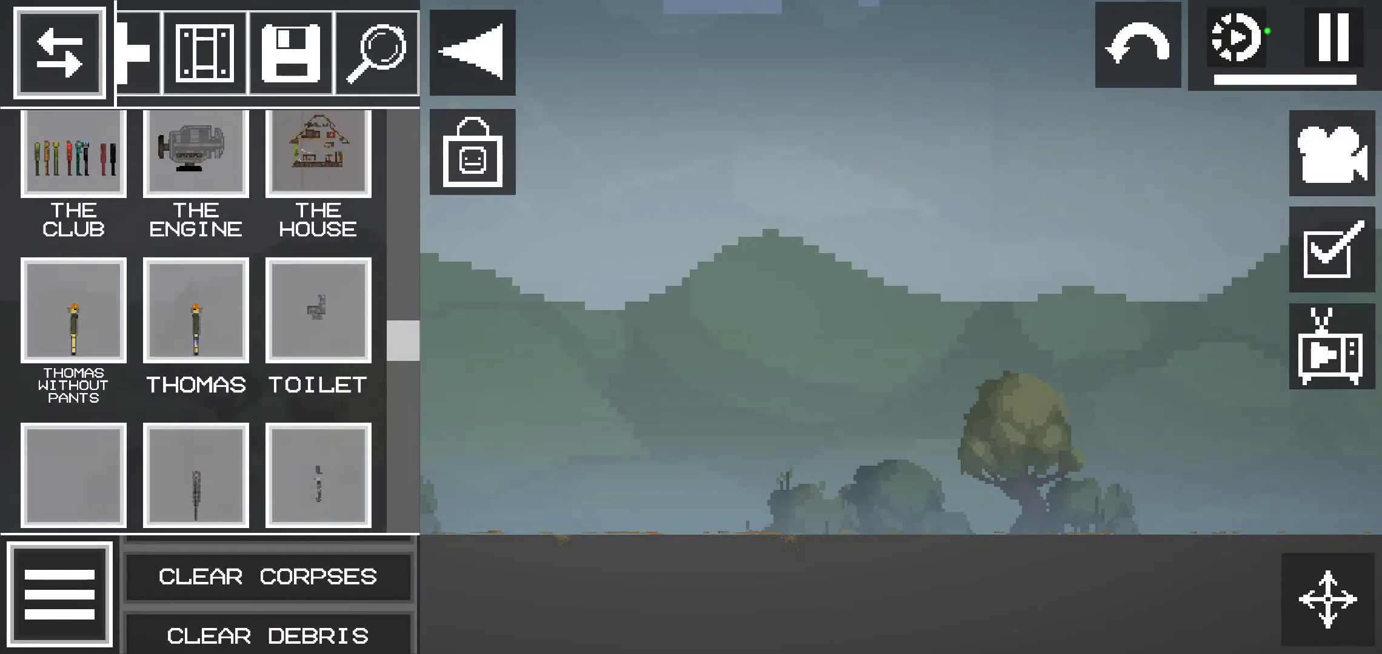
{"action": "scroll", "scroll_direction": "down", "scroll_amount": 3}
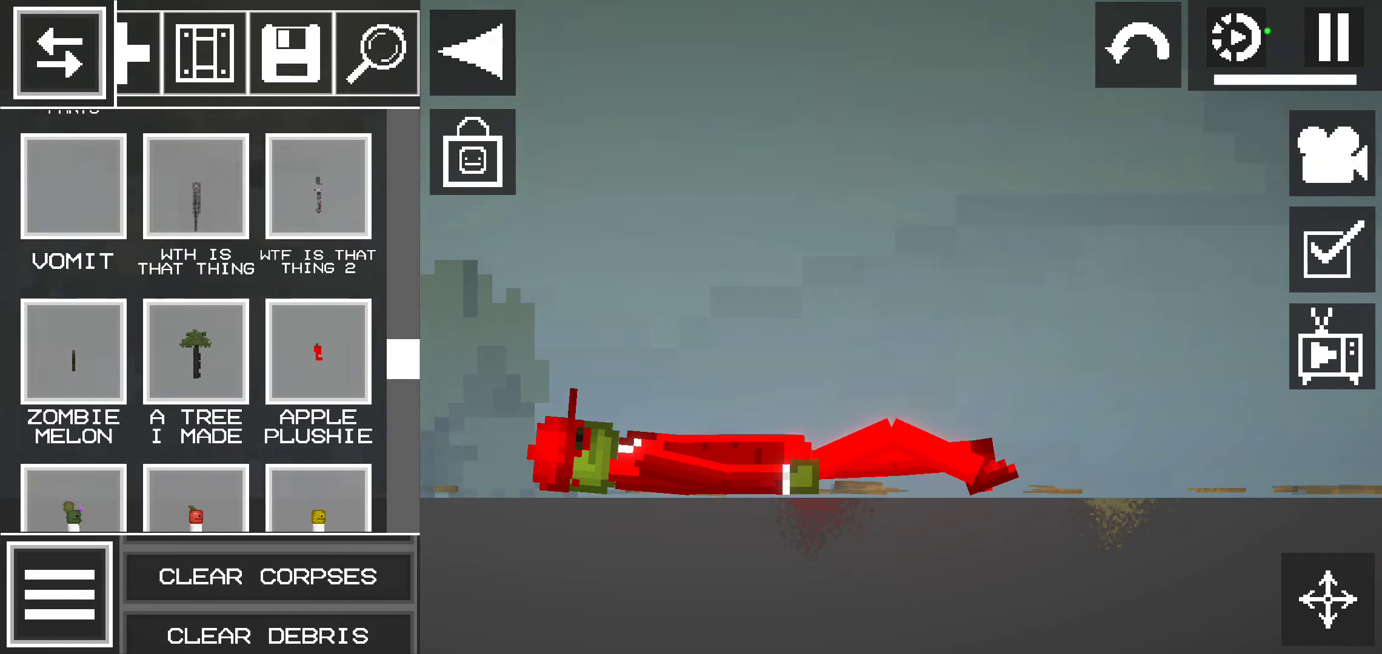
- Scroll the catalogue down to Computer and place a computer desk beside the red melon
{"action": "scroll", "scroll_direction": "down", "scroll_amount": 3}
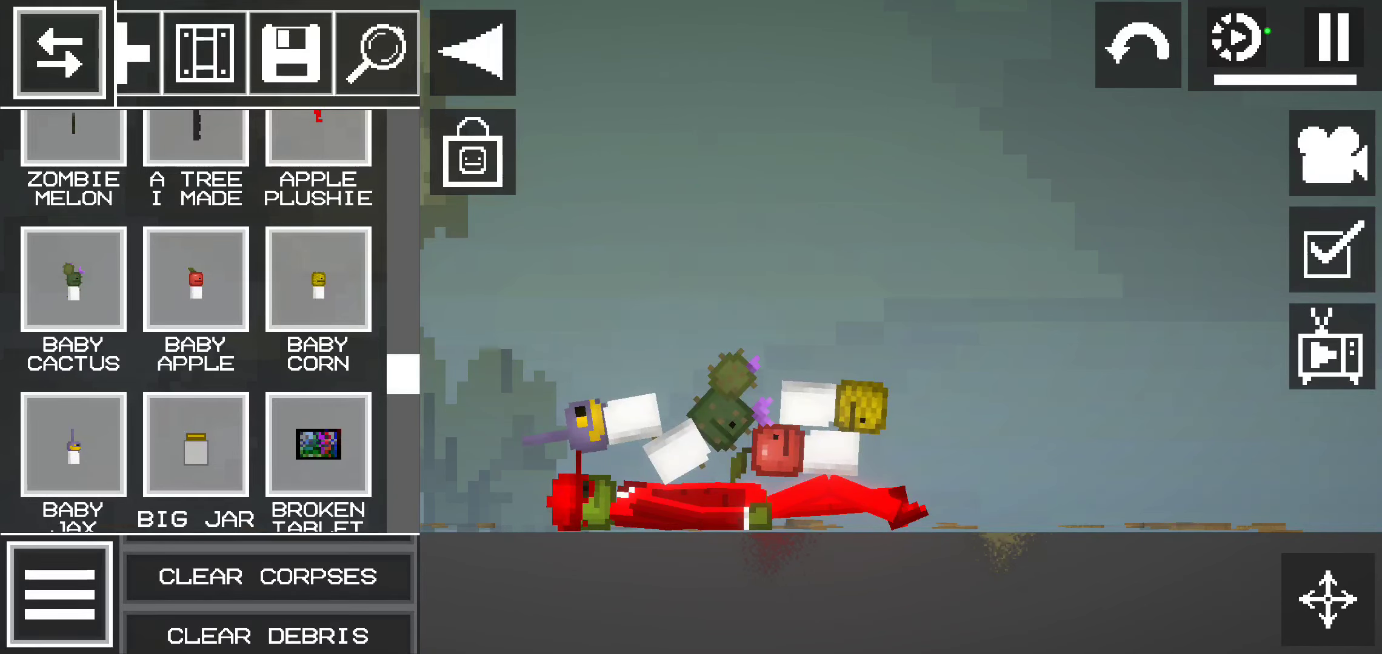
{"action": "scroll", "scroll_direction": "down", "scroll_amount": 3}
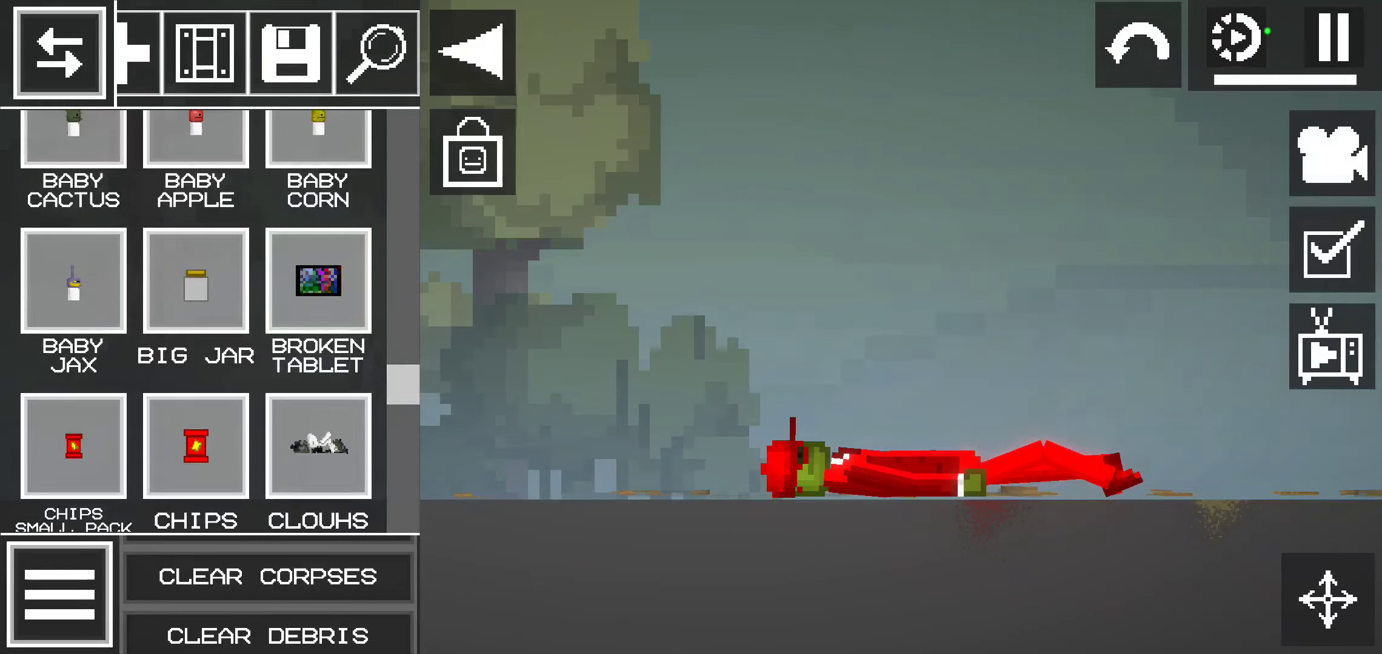
{"action": "scroll", "scroll_direction": "down", "scroll_amount": 3}
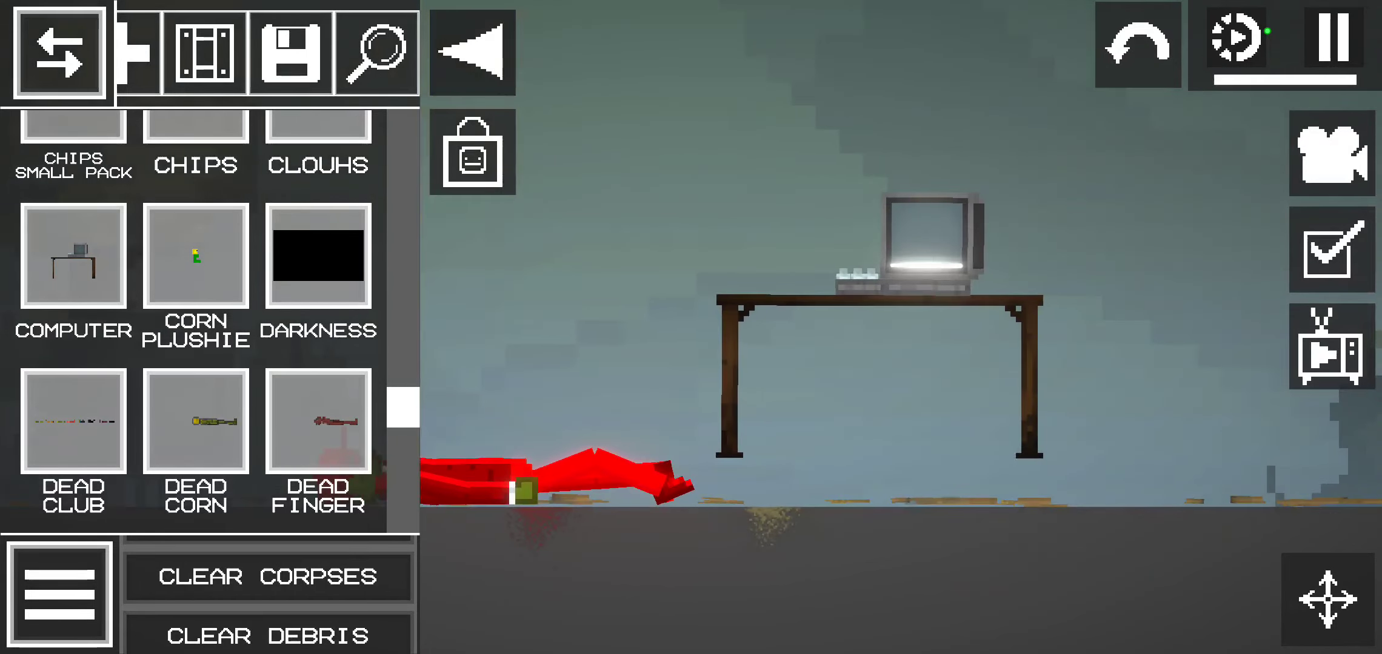
- Cover the scene with Darkness and dead bodies, then clear all corpses and debris
{"action": "left_click", "coordinate": [59, 52]}
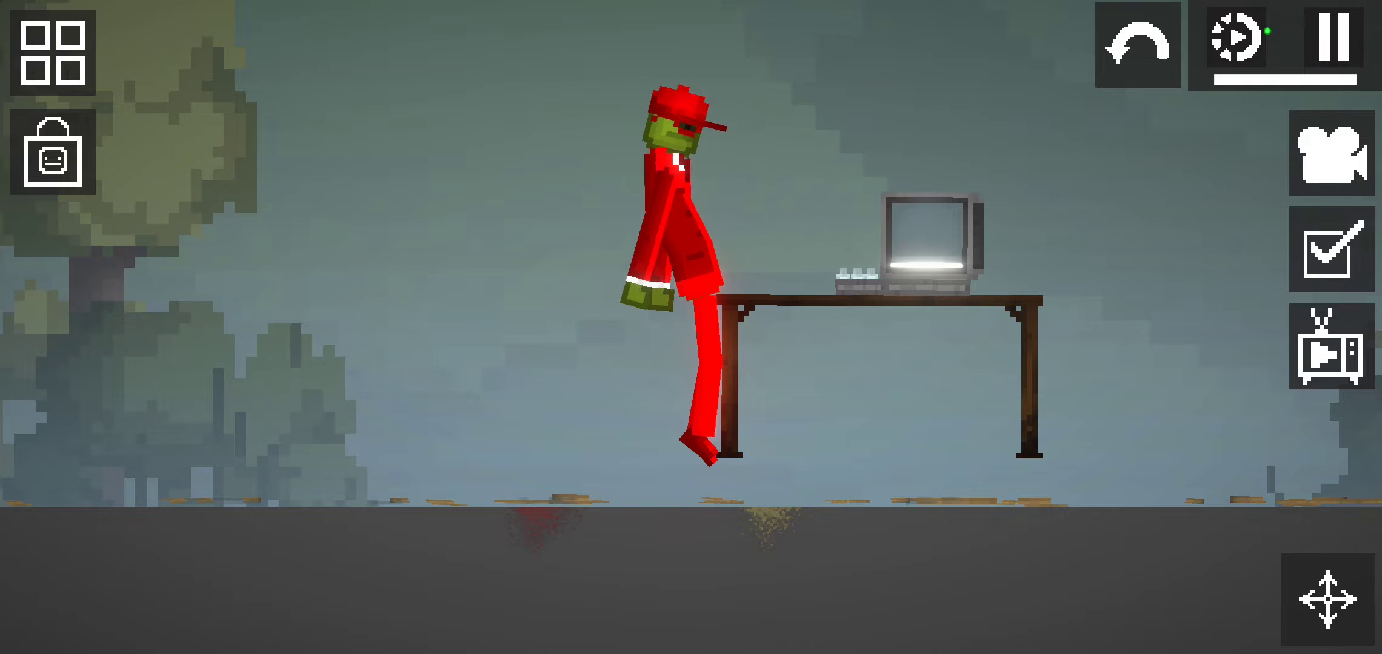
{"action": "left_click", "coordinate": [53, 55]}
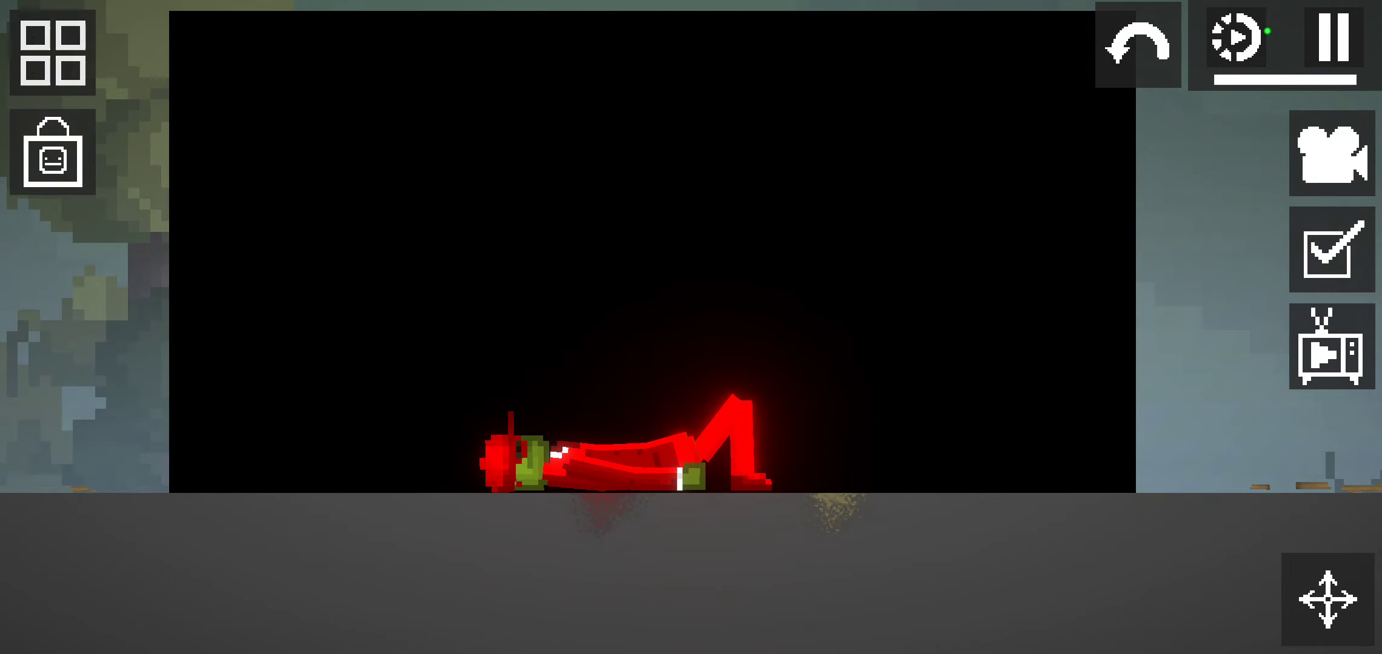
{"action": "left_click", "coordinate": [50, 54]}
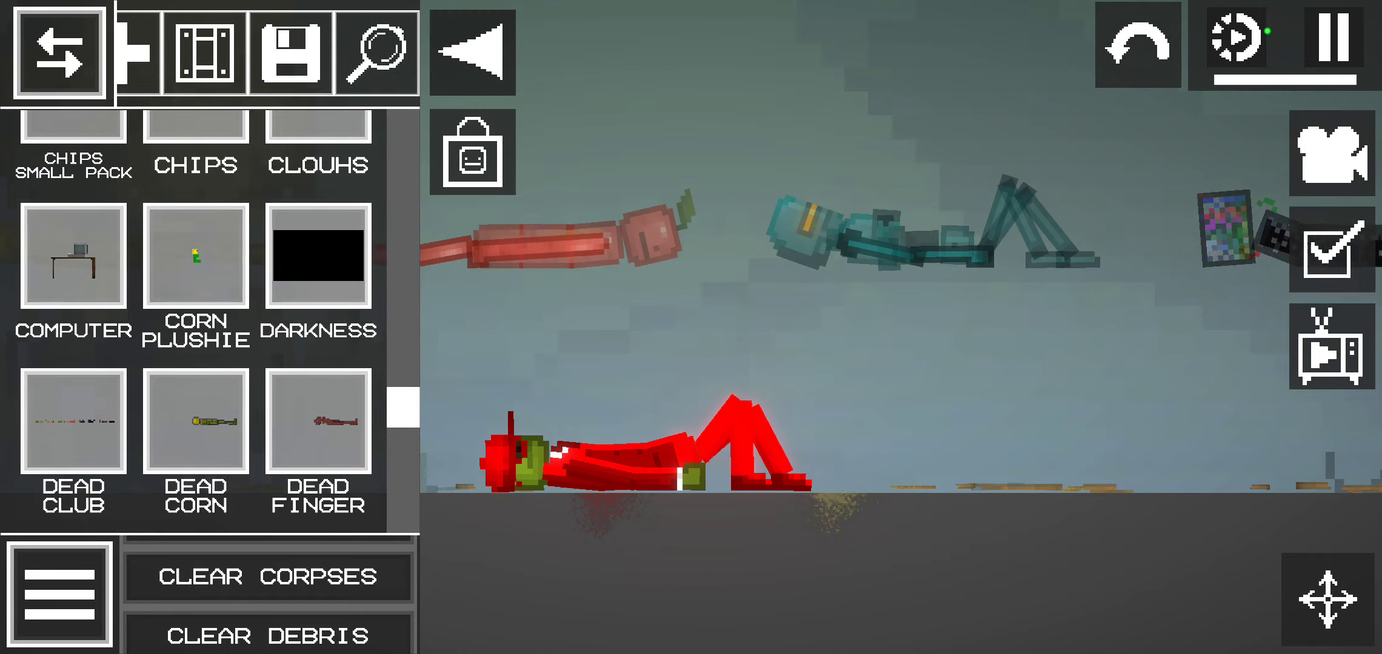
{"action": "left_click", "coordinate": [58, 52]}
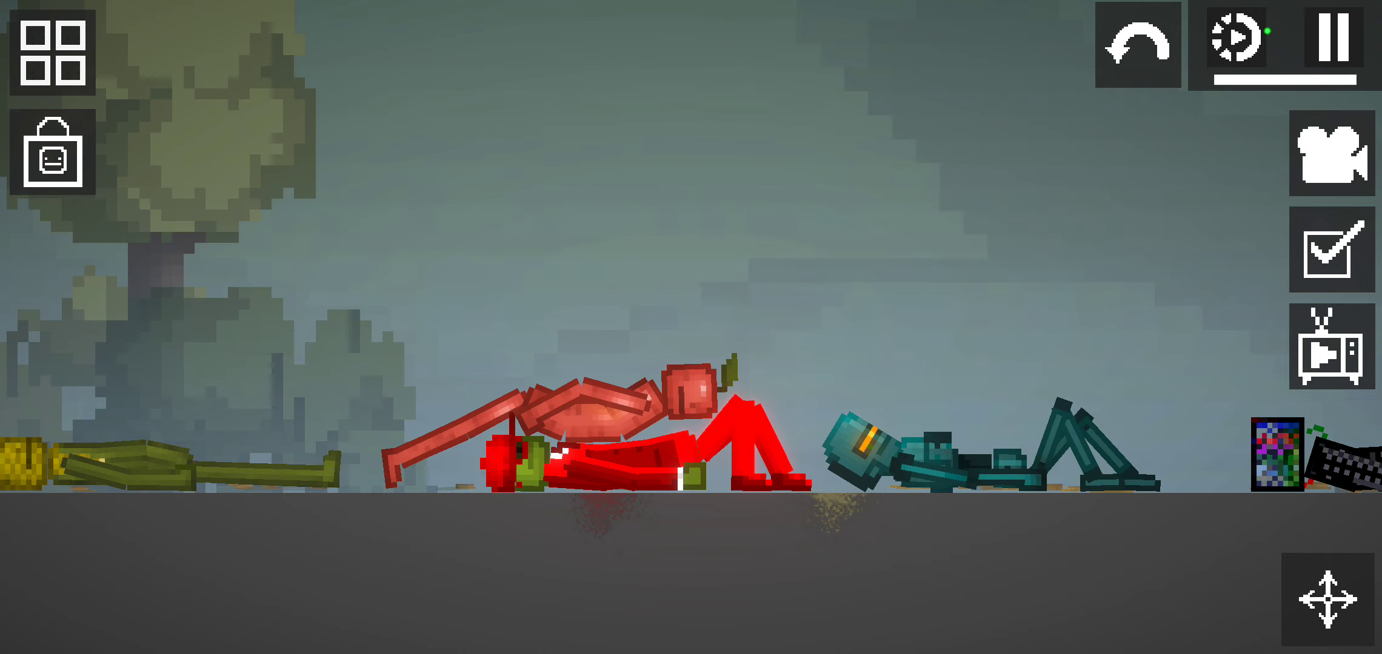
{"action": "left_click", "coordinate": [51, 56]}
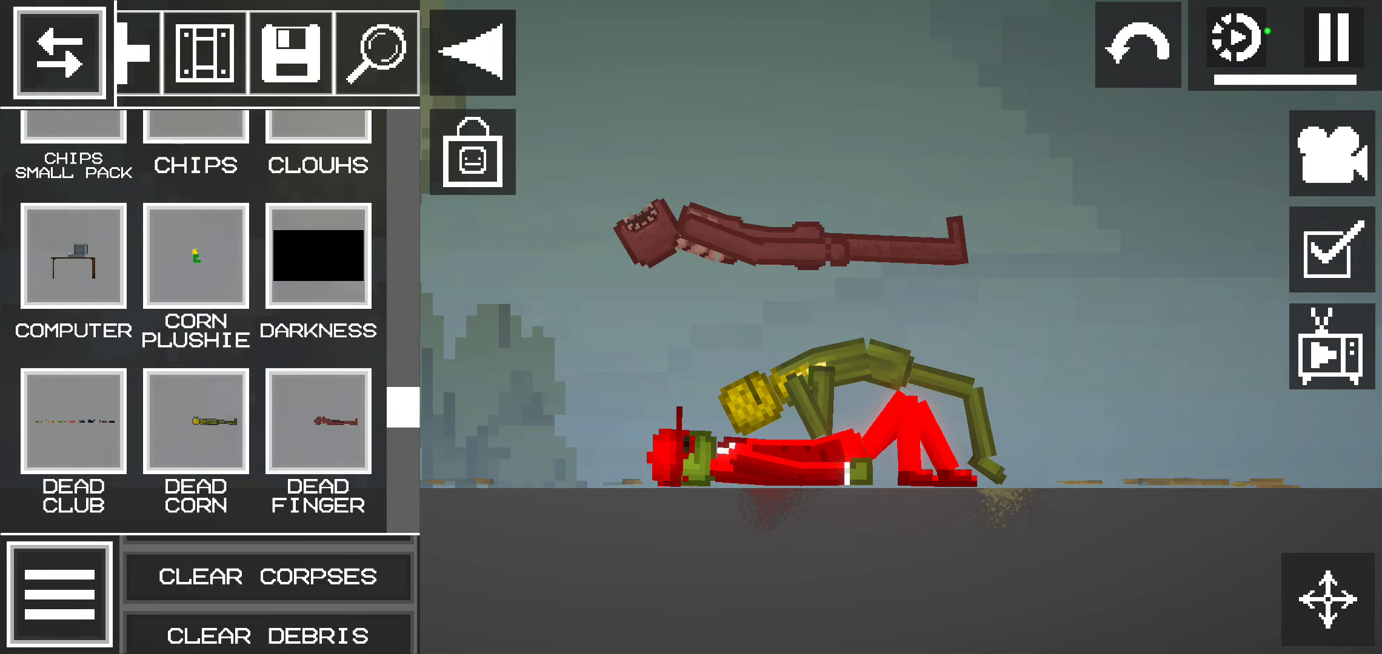
{"action": "scroll", "scroll_direction": "down", "scroll_amount": 3}
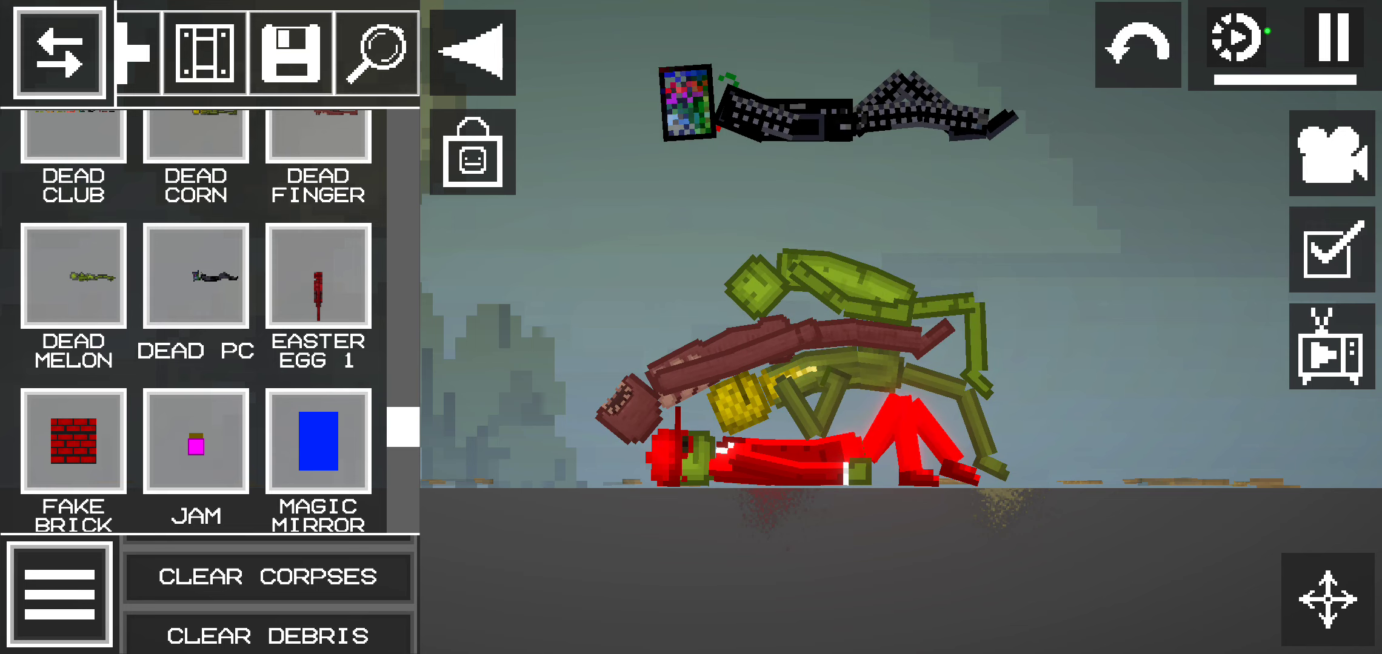
{"action": "left_click", "coordinate": [266, 576]}
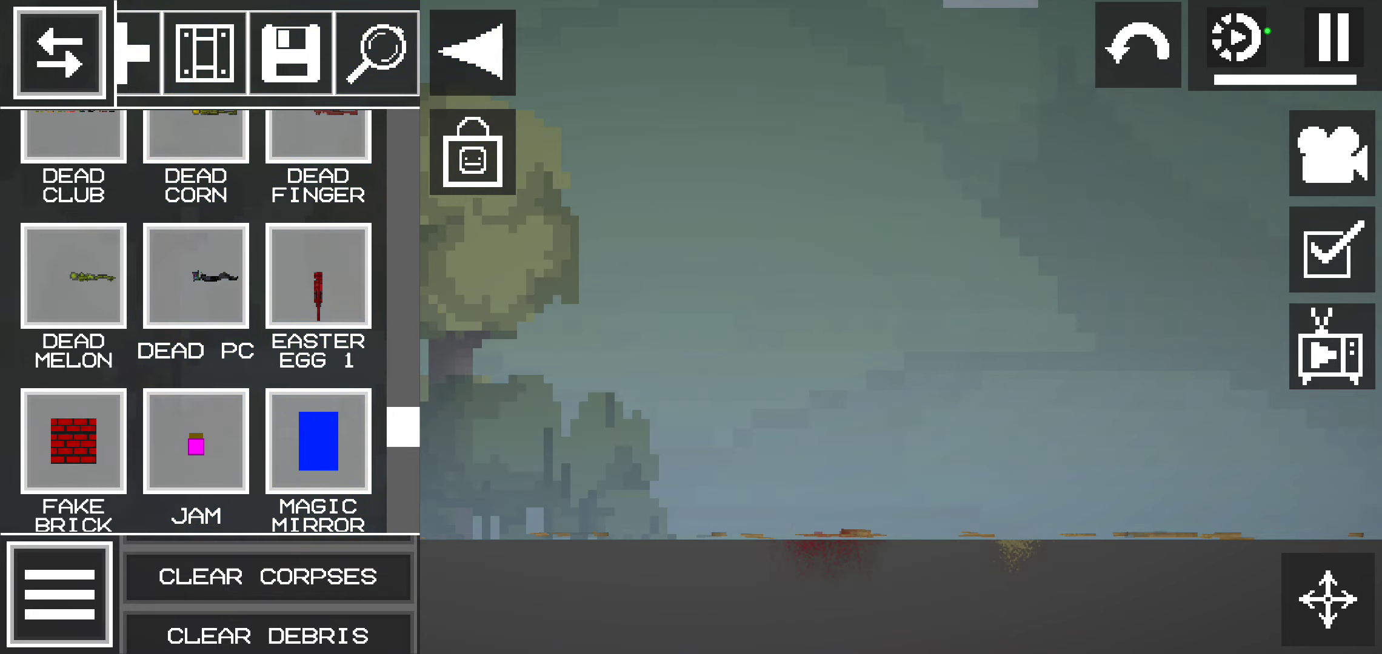
- Spawn the red-capped ME melon upright and a tall Orange ragdoll next to it
{"action": "scroll", "scroll_direction": "down", "scroll_amount": 3}
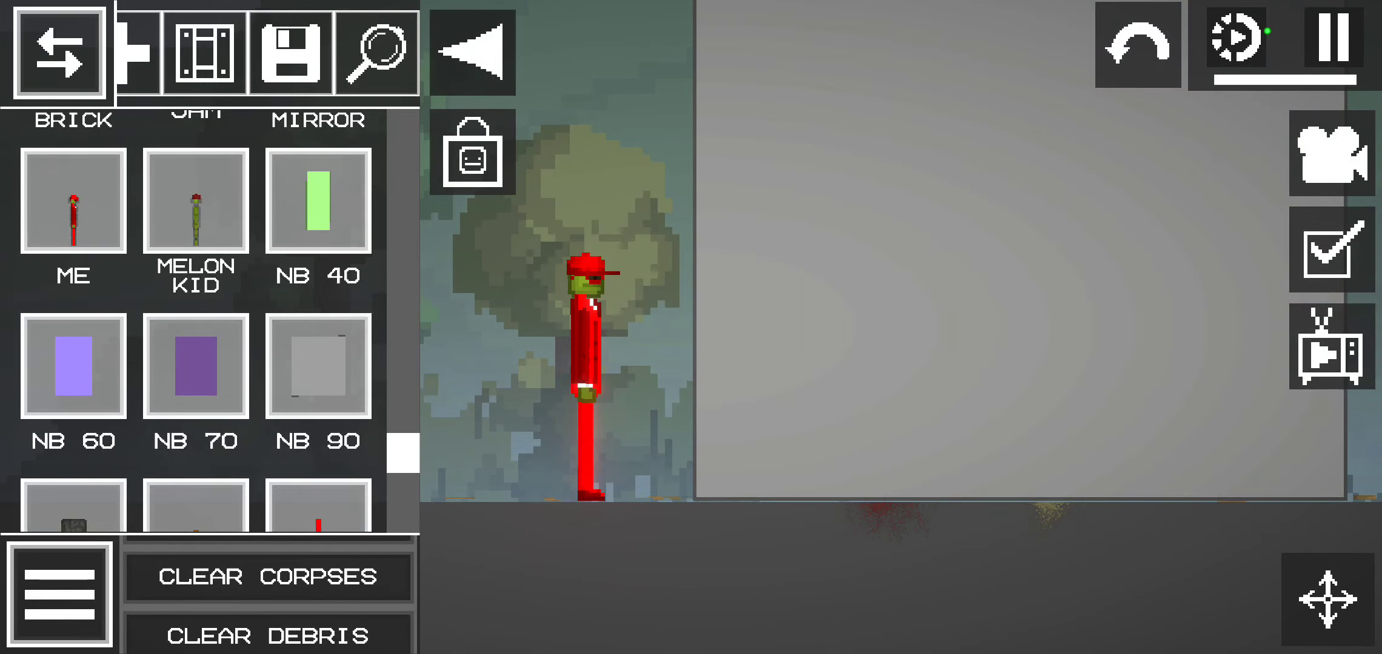
{"action": "scroll", "scroll_direction": "down", "scroll_amount": 3}
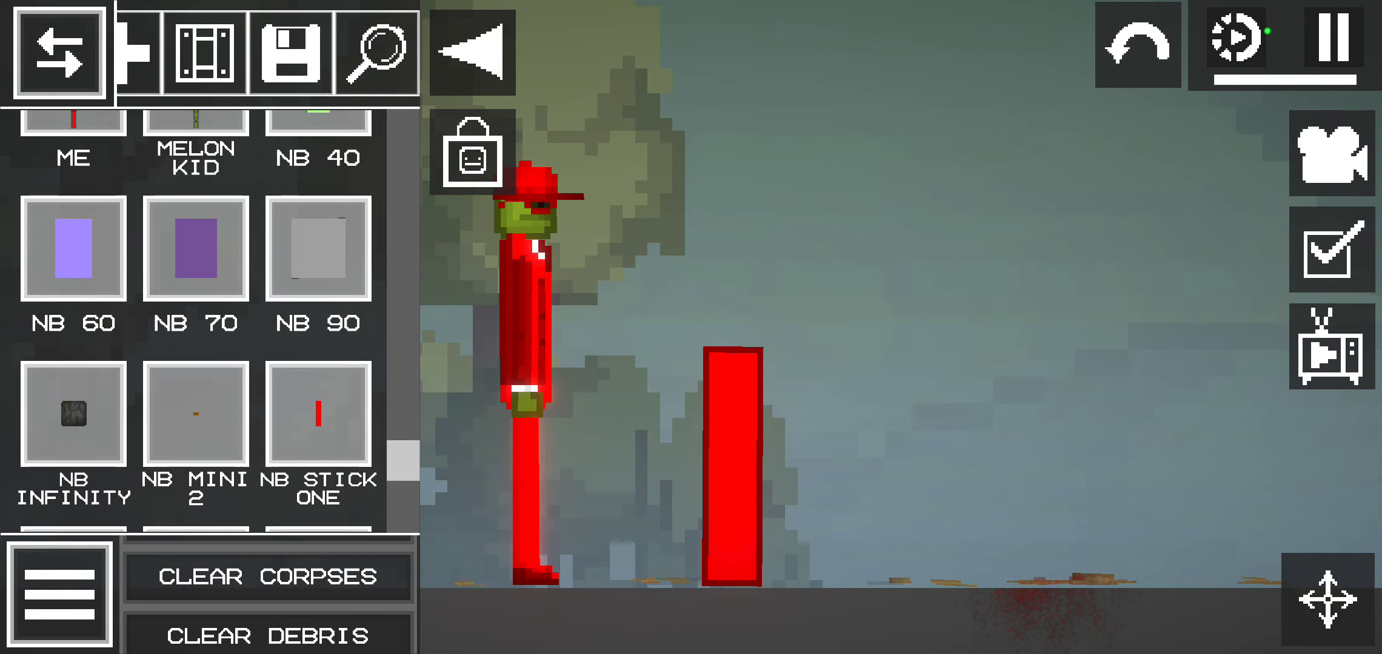
{"action": "scroll", "scroll_direction": "down", "scroll_amount": 3}
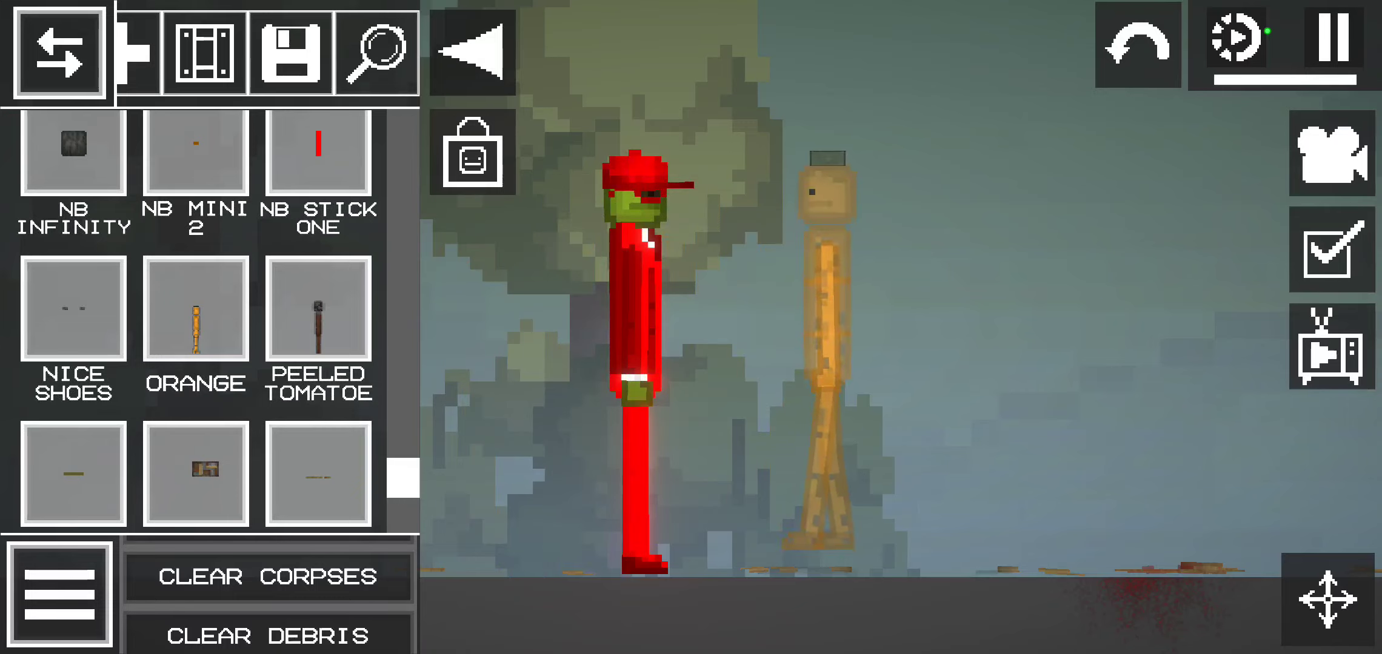
- Remove the orange and peeled-tomato ragdolls, leaving the red-capped melon alone
{"action": "left_click", "coordinate": [58, 53]}
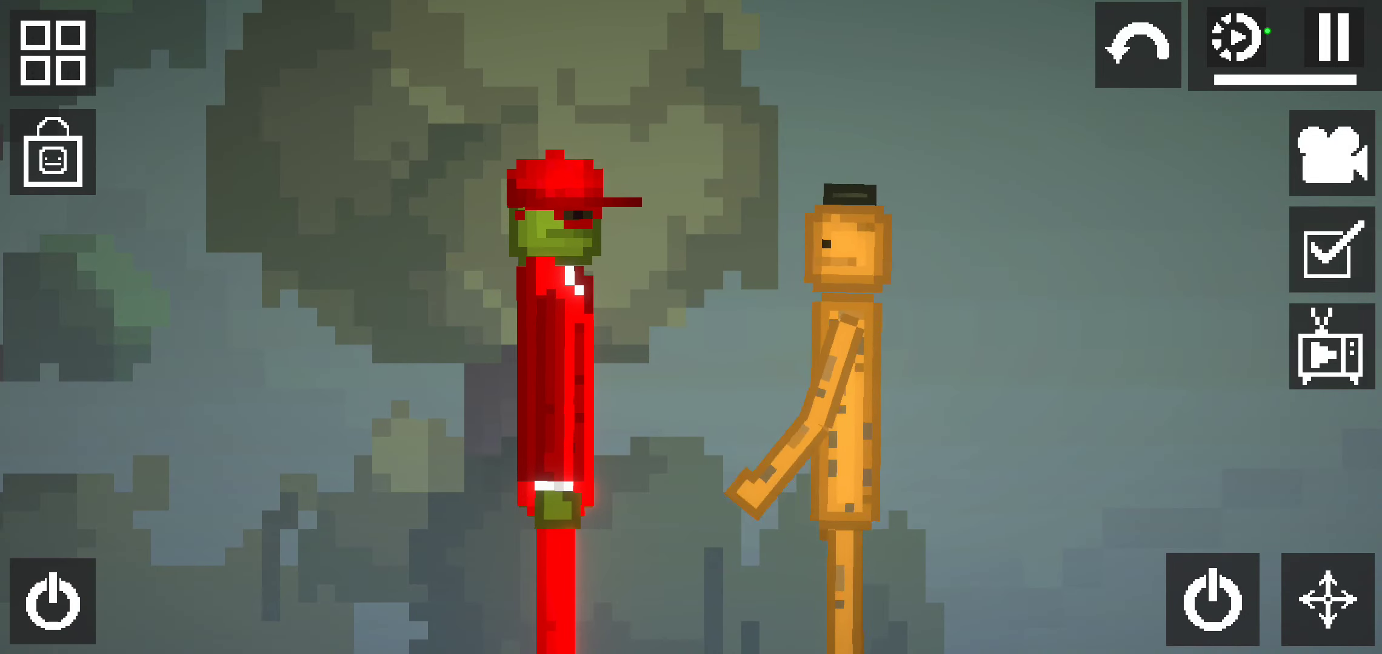
{"action": "left_click", "coordinate": [51, 55]}
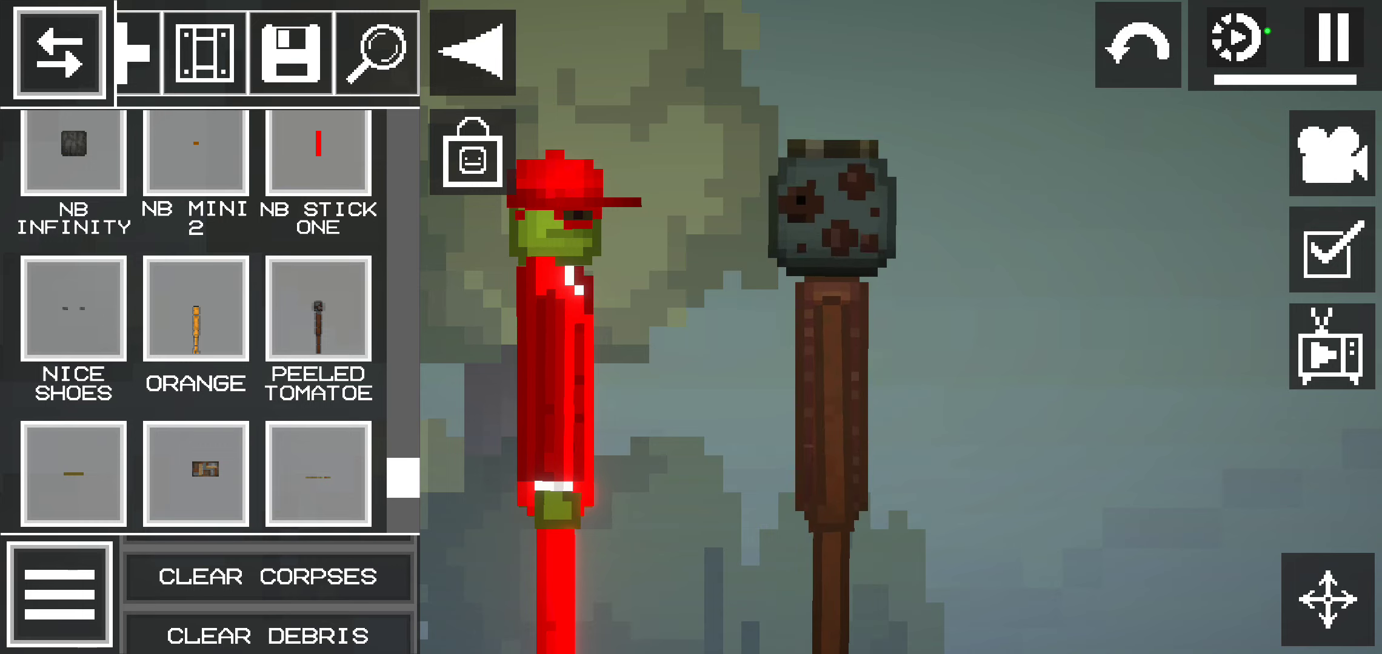
{"action": "scroll", "scroll_direction": "down", "scroll_amount": 3}
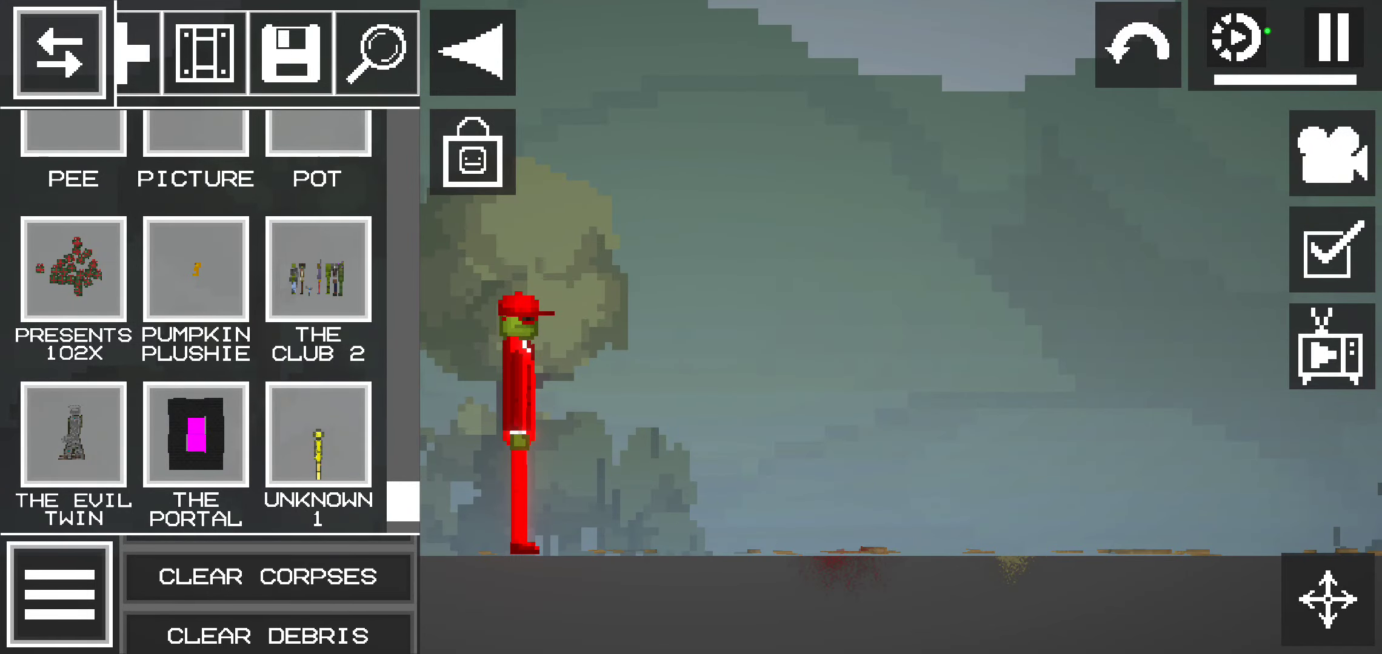
- Spawn the red My Phone at the melon's feet, unpause, and scroll Saves up
{"action": "scroll", "scroll_direction": "down", "scroll_amount": 3}
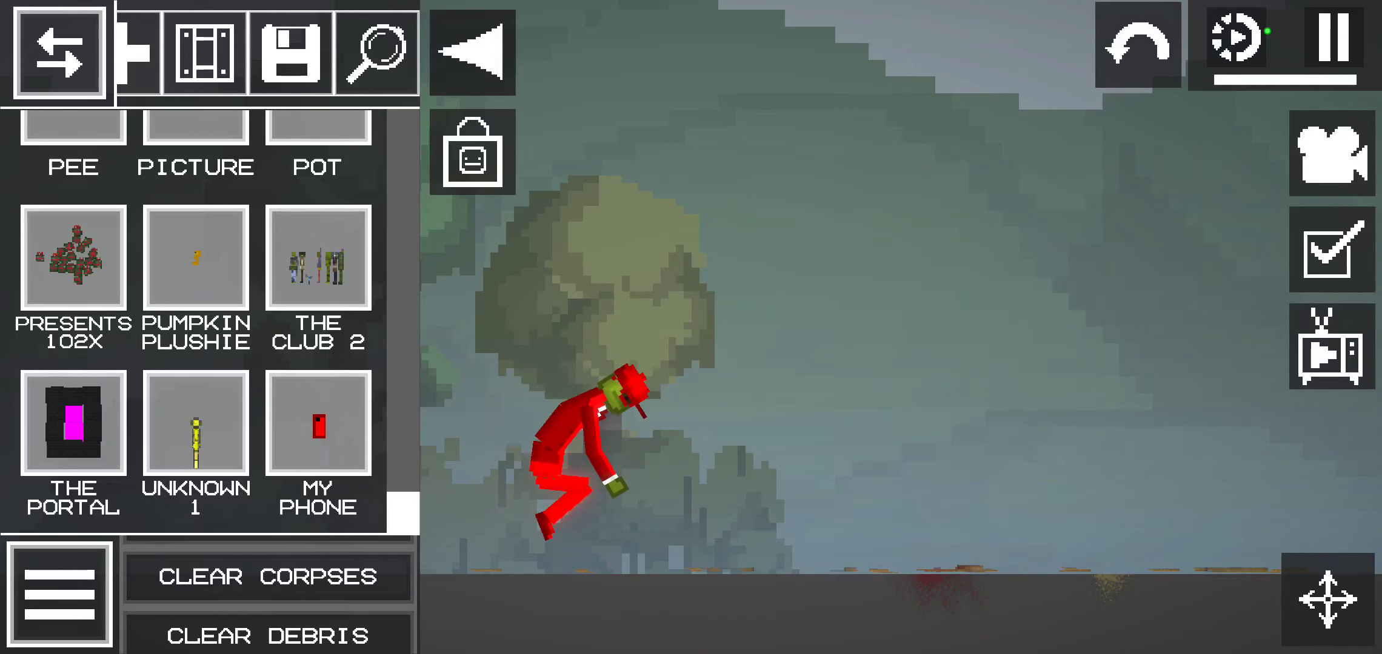
{"action": "left_click", "coordinate": [1334, 359]}
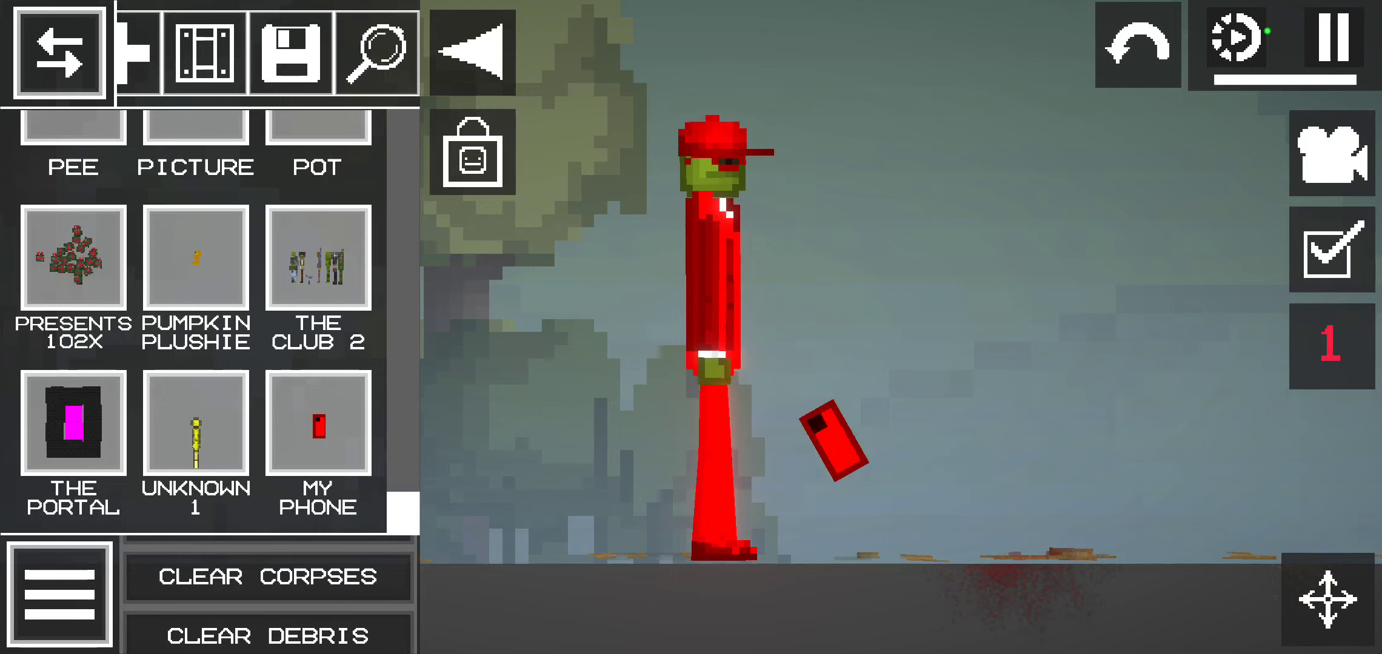
{"action": "left_click", "coordinate": [1336, 41]}
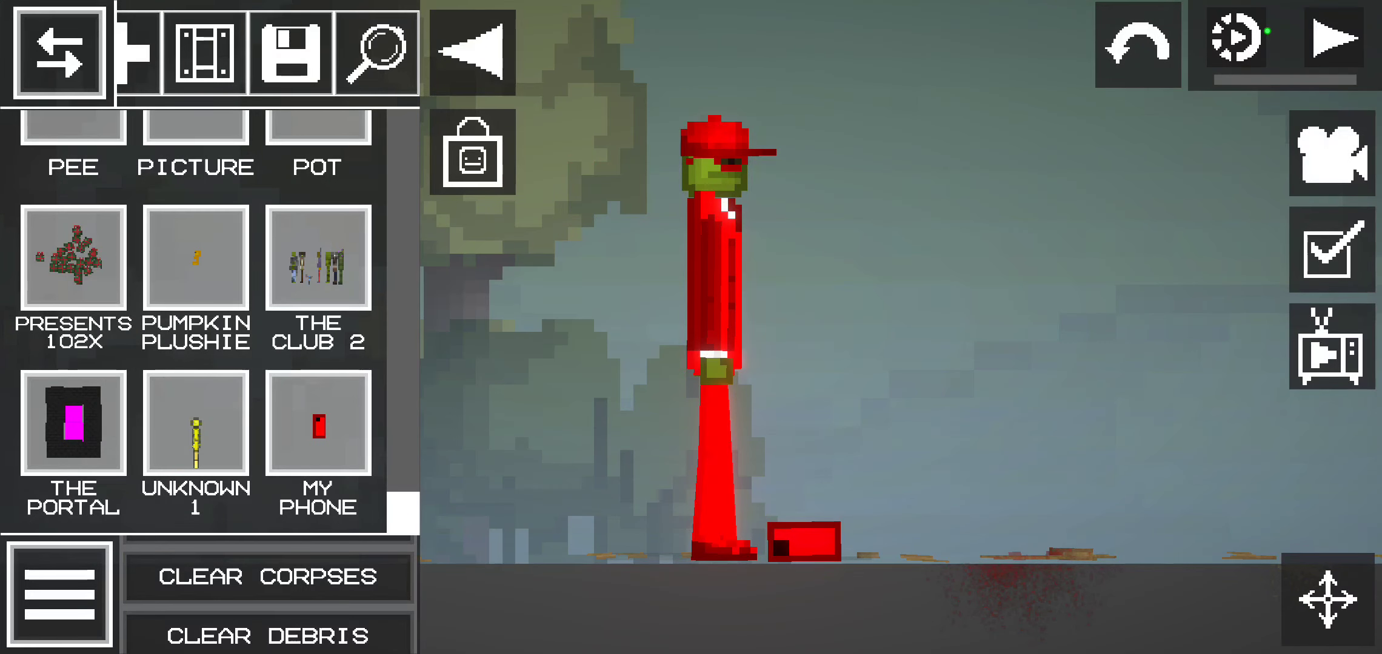
{"action": "left_click", "coordinate": [1339, 43]}
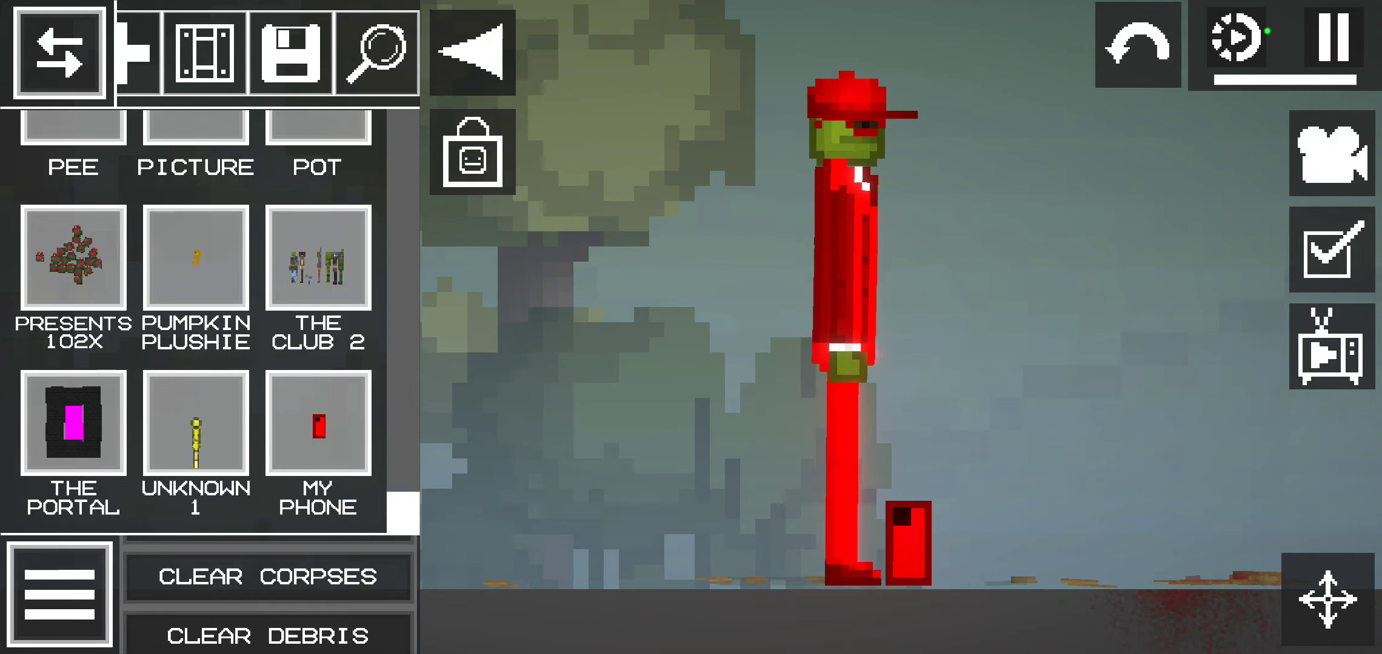
{"action": "scroll", "scroll_direction": "up", "scroll_amount": 3}
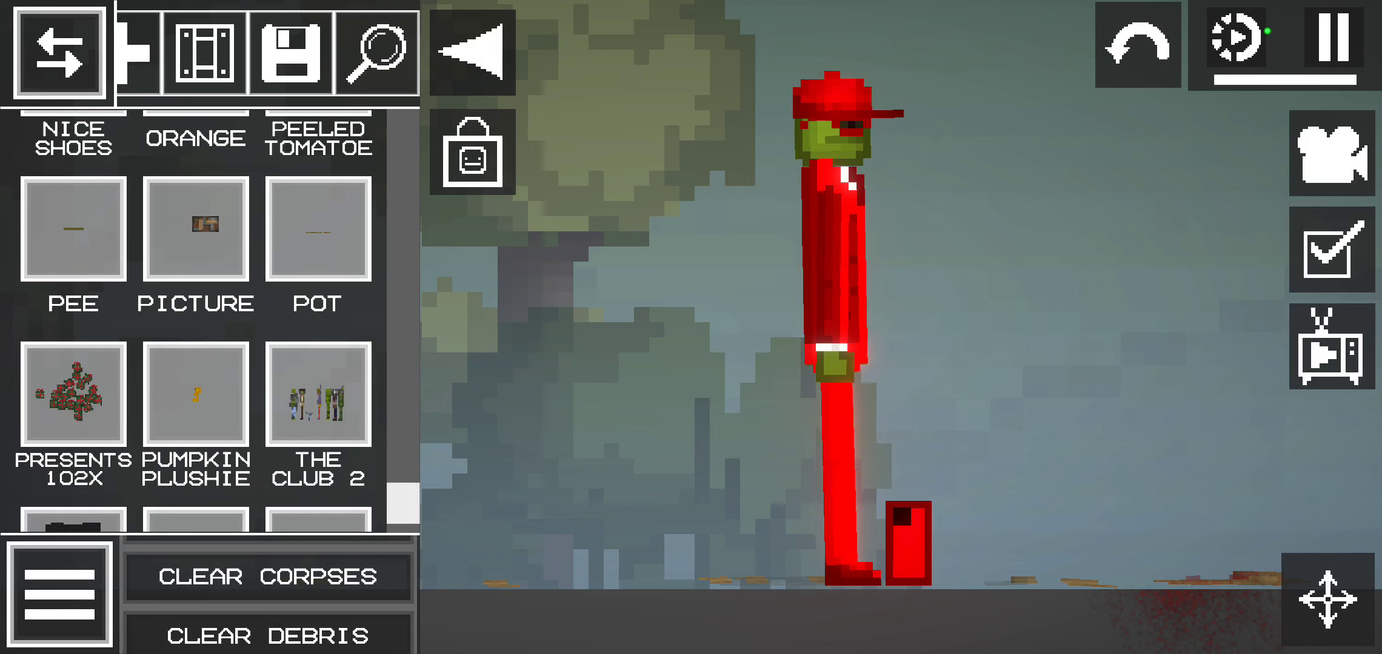